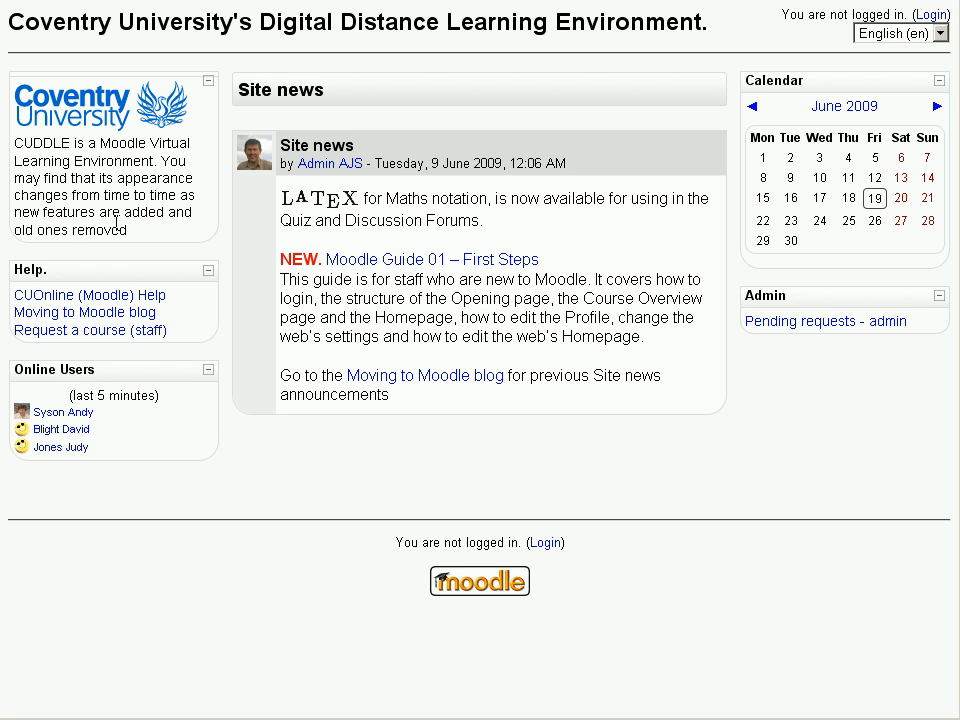
mouse_move(89, 294)
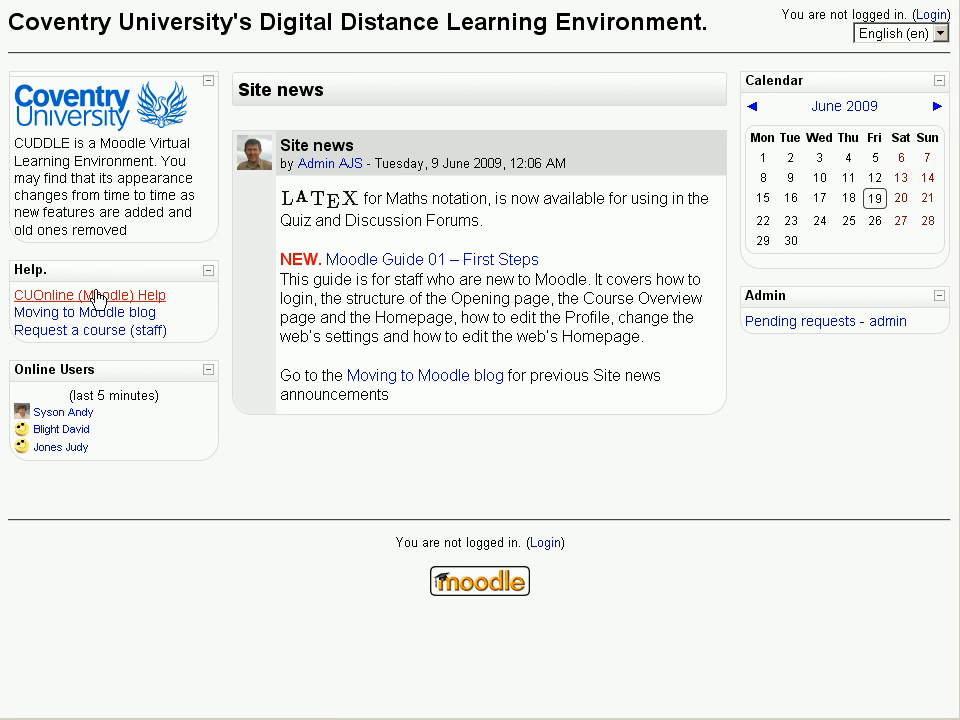
mouse_move(125, 444)
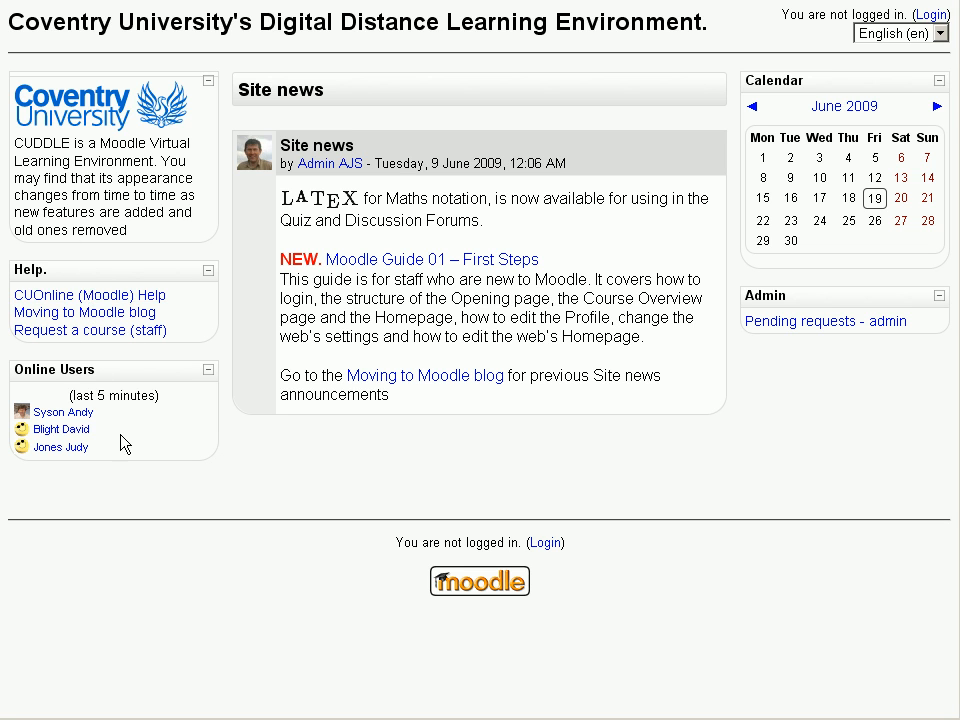
mouse_move(137, 441)
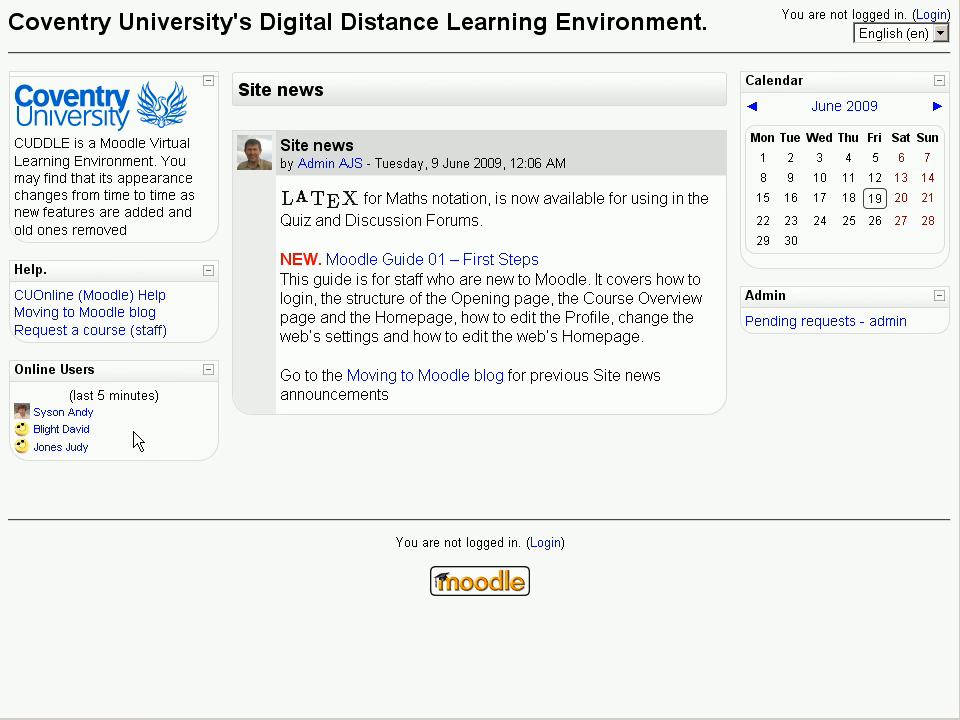
mouse_move(450, 443)
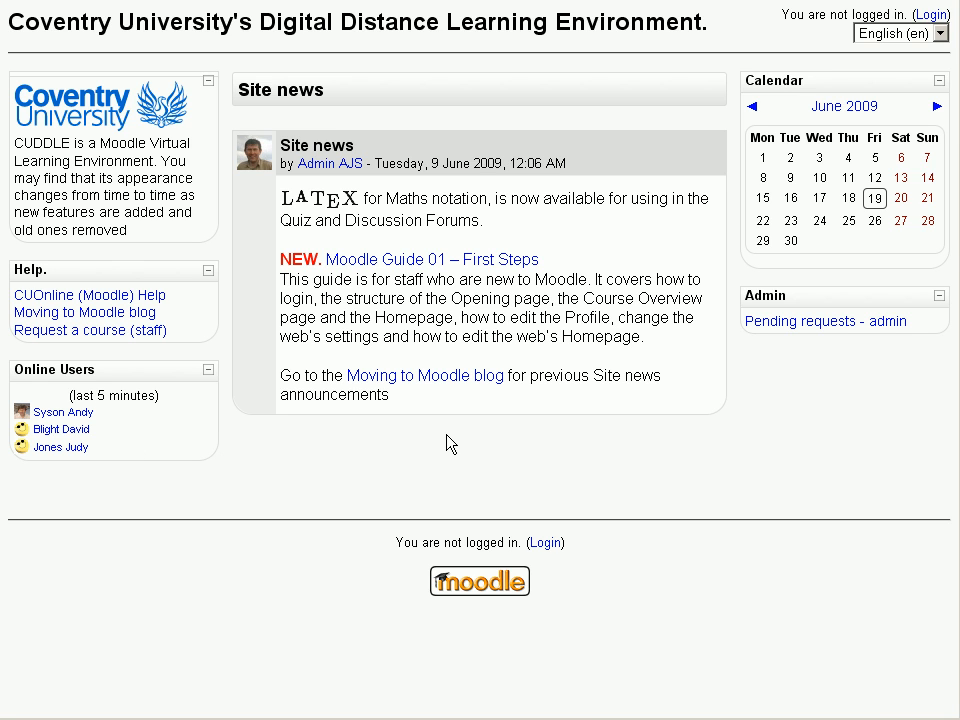
mouse_move(552, 305)
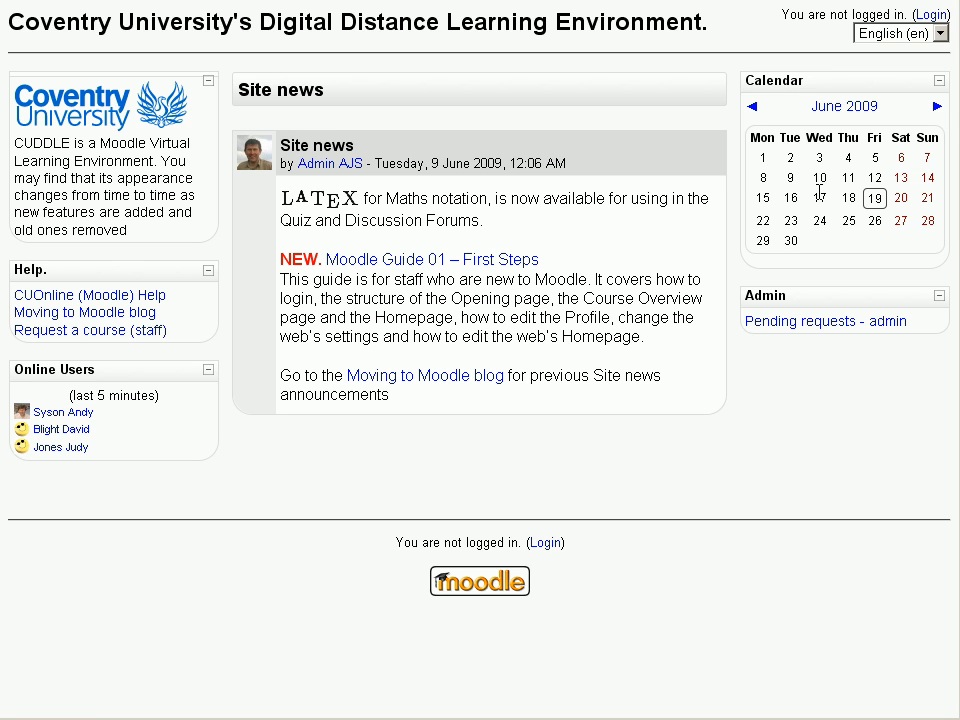
mouse_move(620, 571)
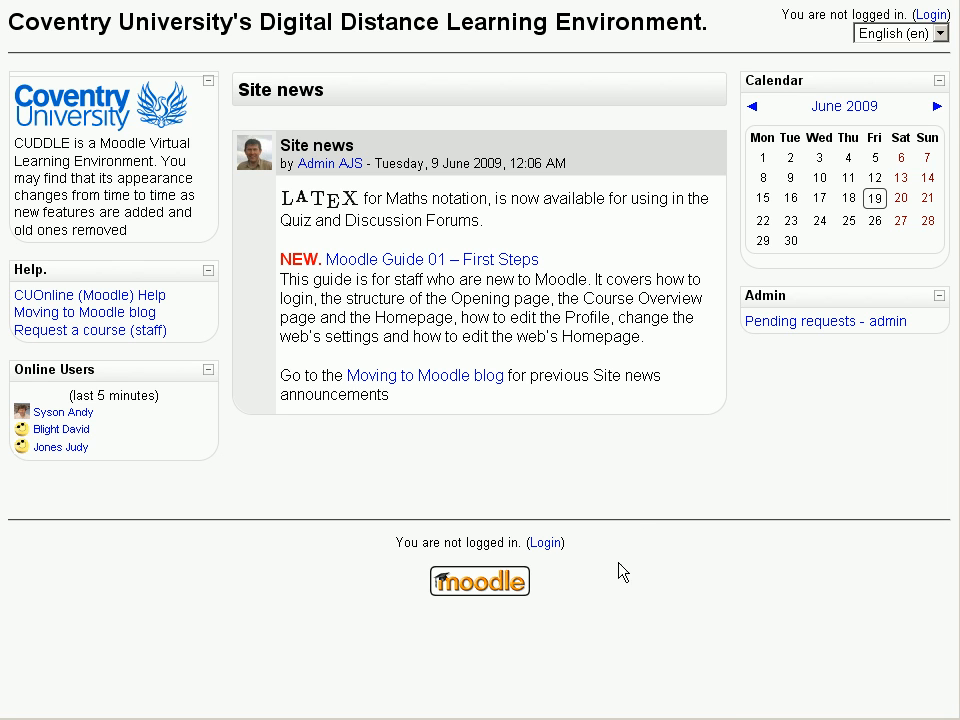
mouse_move(544, 542)
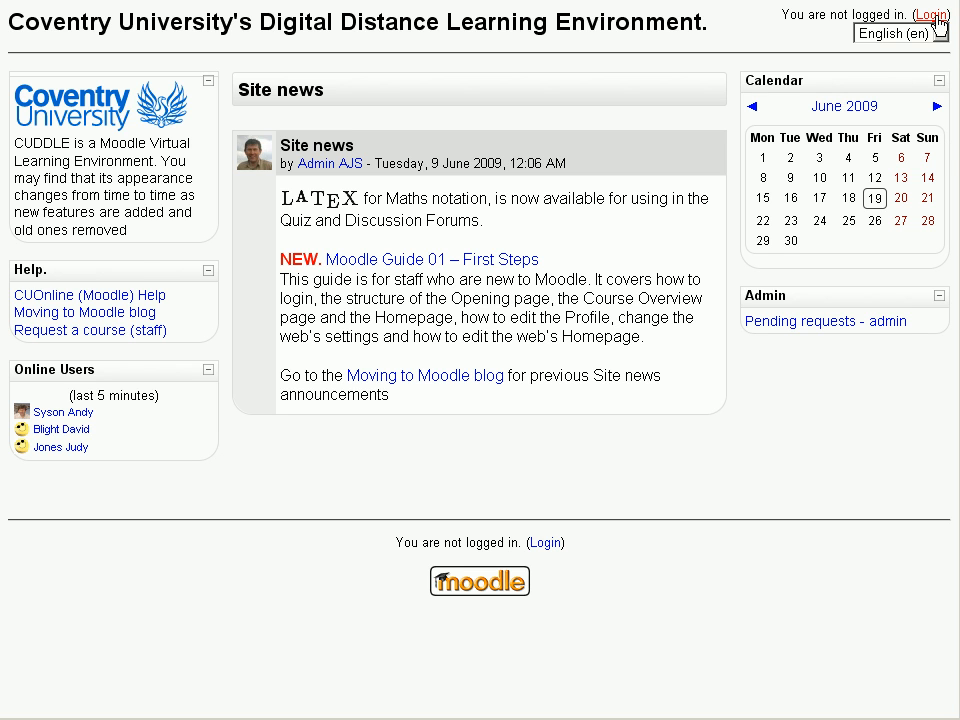
Step: Log in to the Cuddle site as the tutor to reach the course overview
left_click(931, 14)
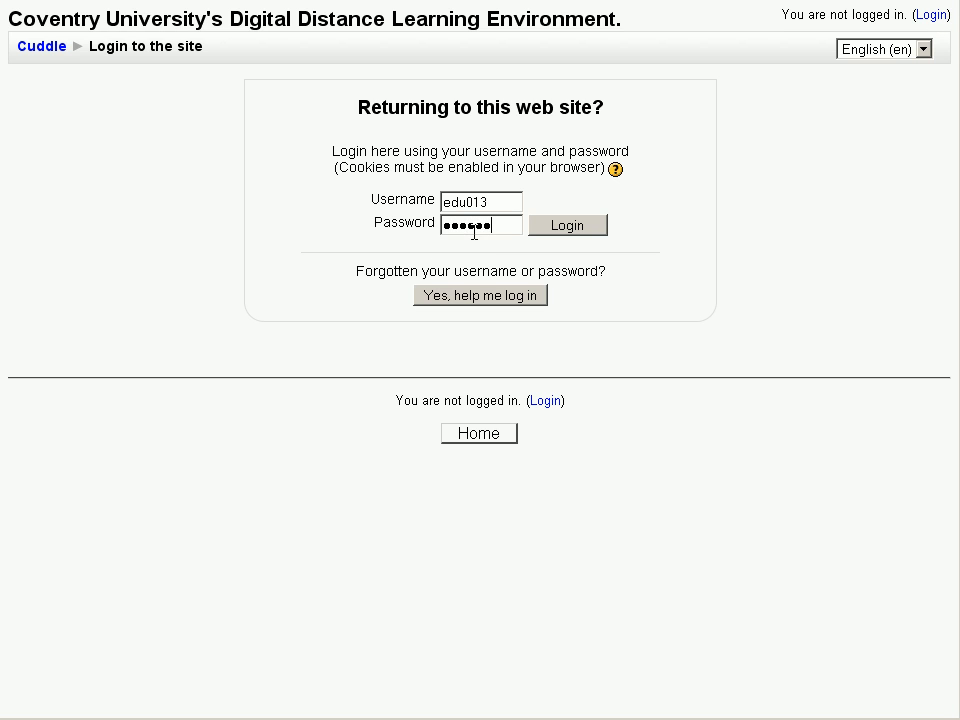
left_click(567, 224)
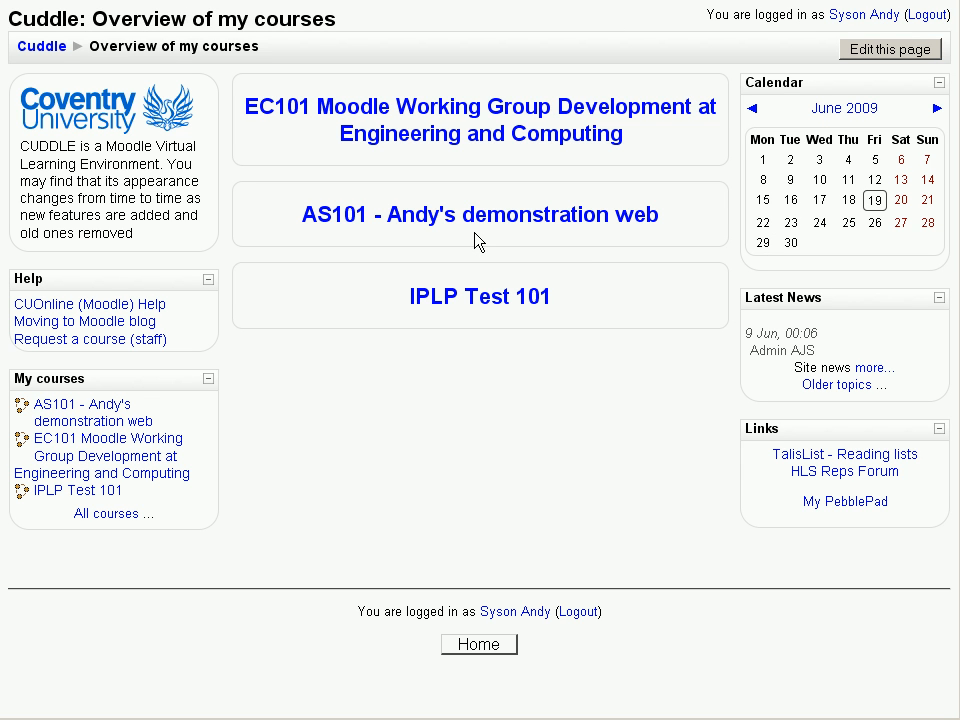
mouse_move(360, 213)
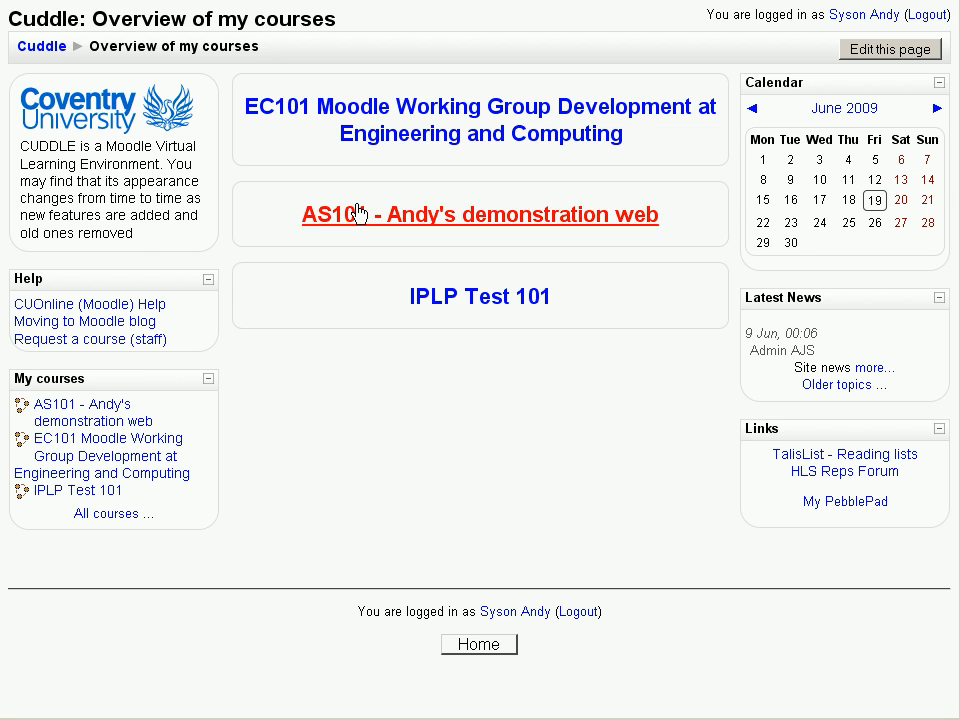
mouse_move(137, 234)
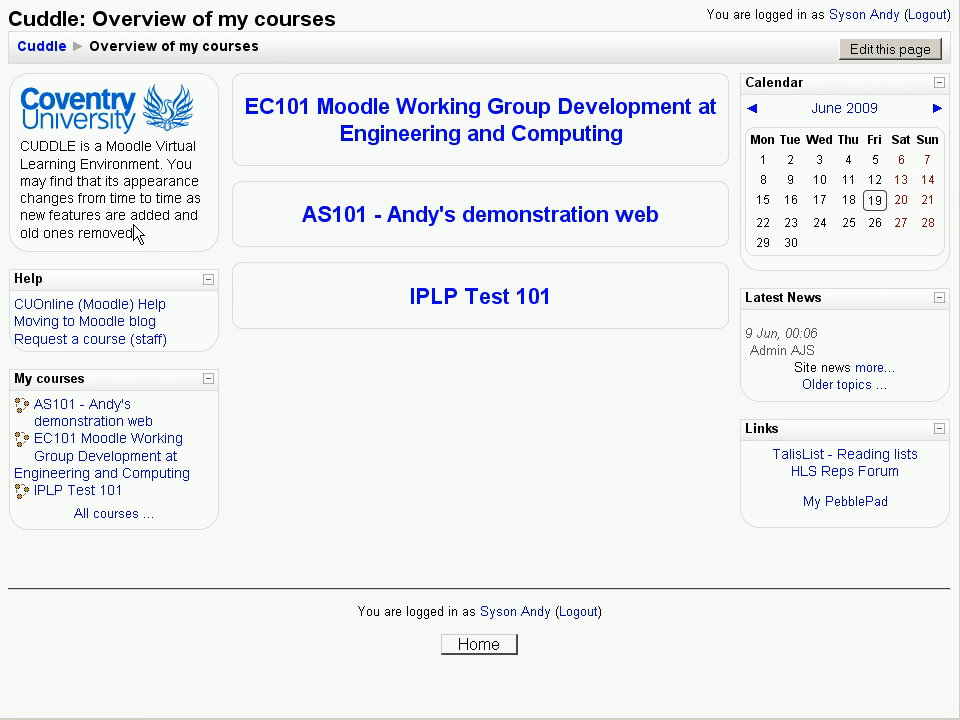
mouse_move(128, 365)
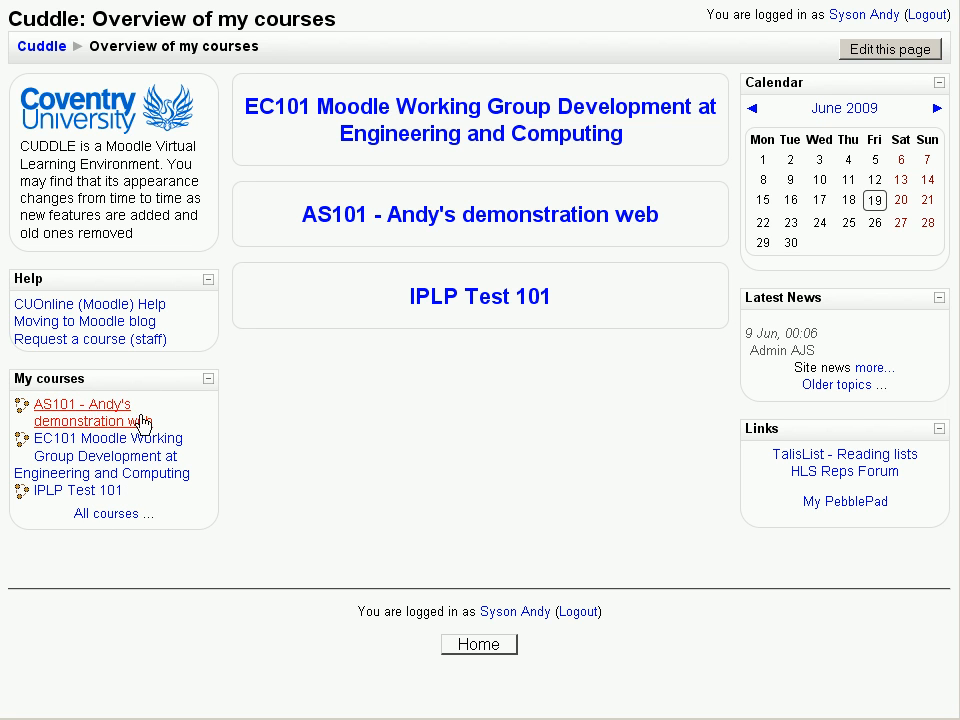
mouse_move(478, 318)
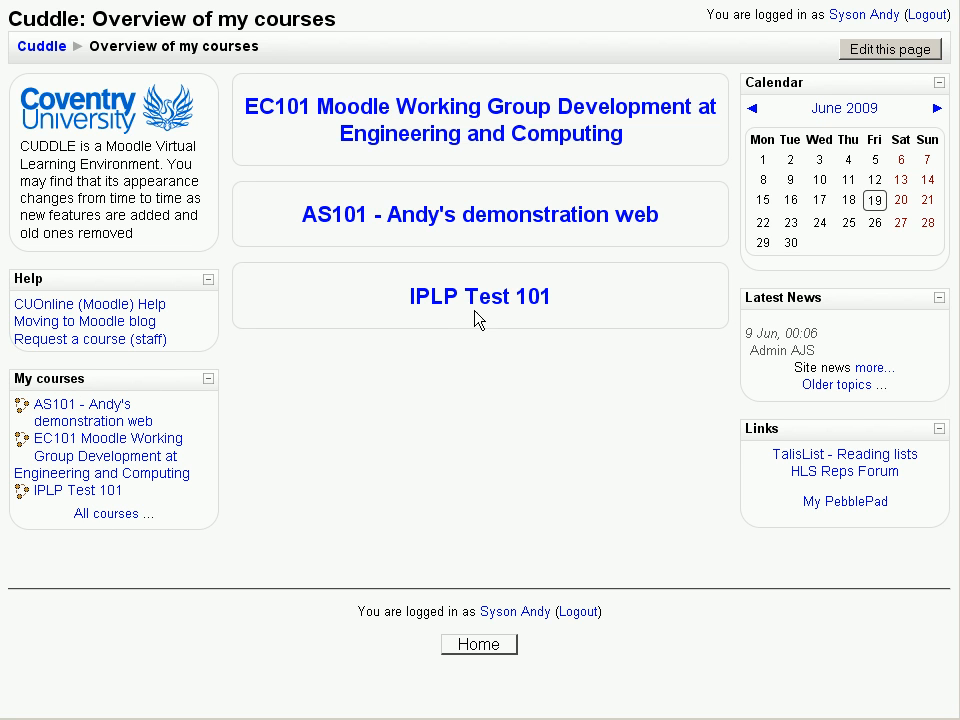
mouse_move(561, 222)
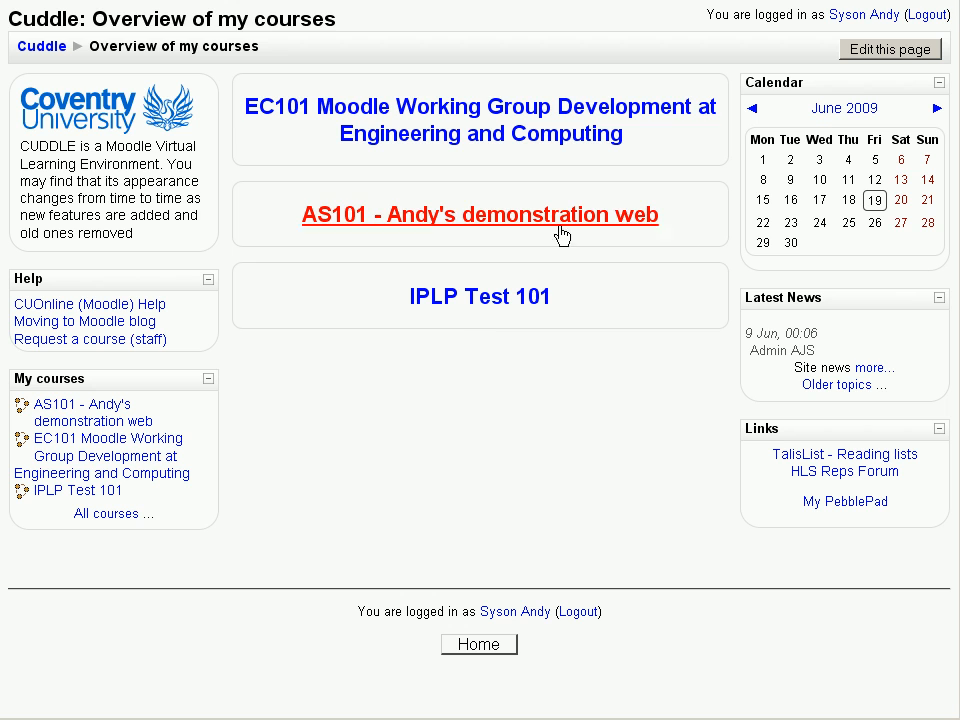
mouse_move(816, 190)
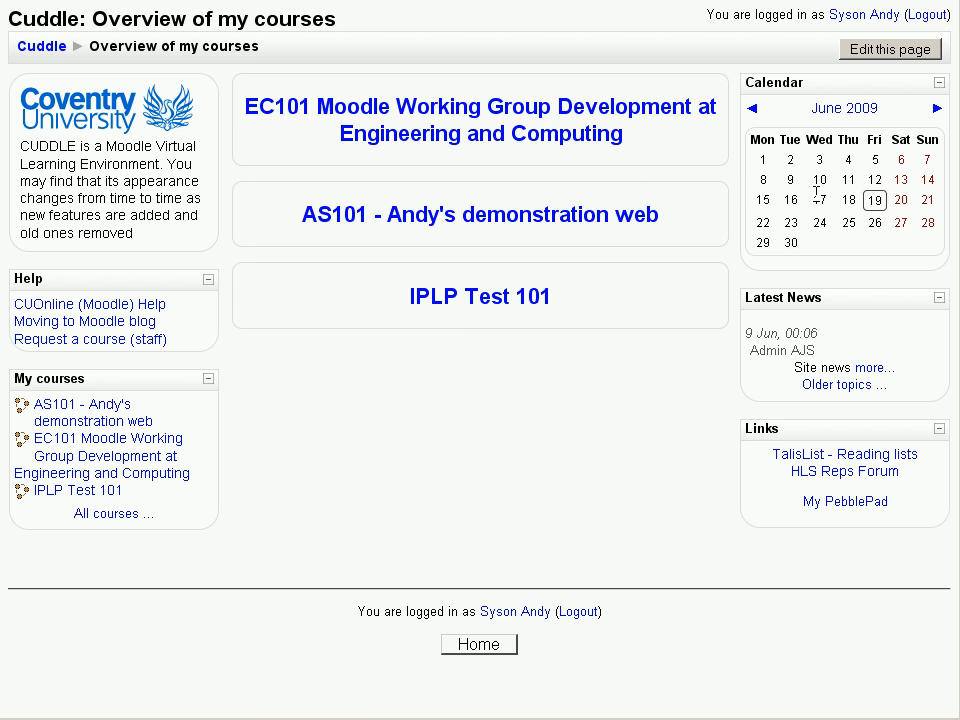
mouse_move(845, 328)
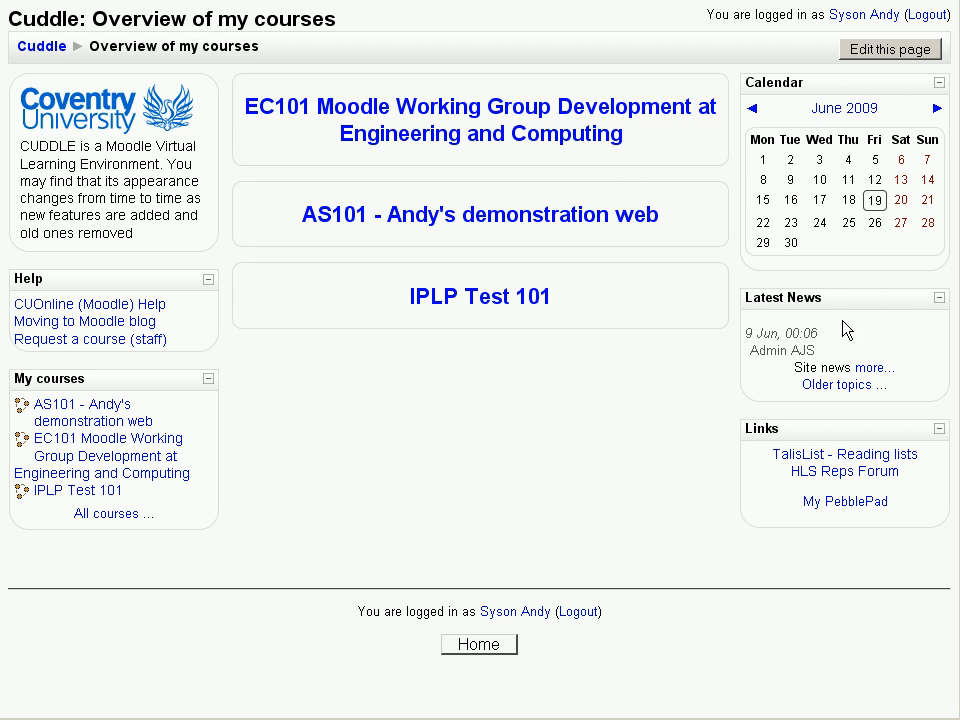
mouse_move(920, 32)
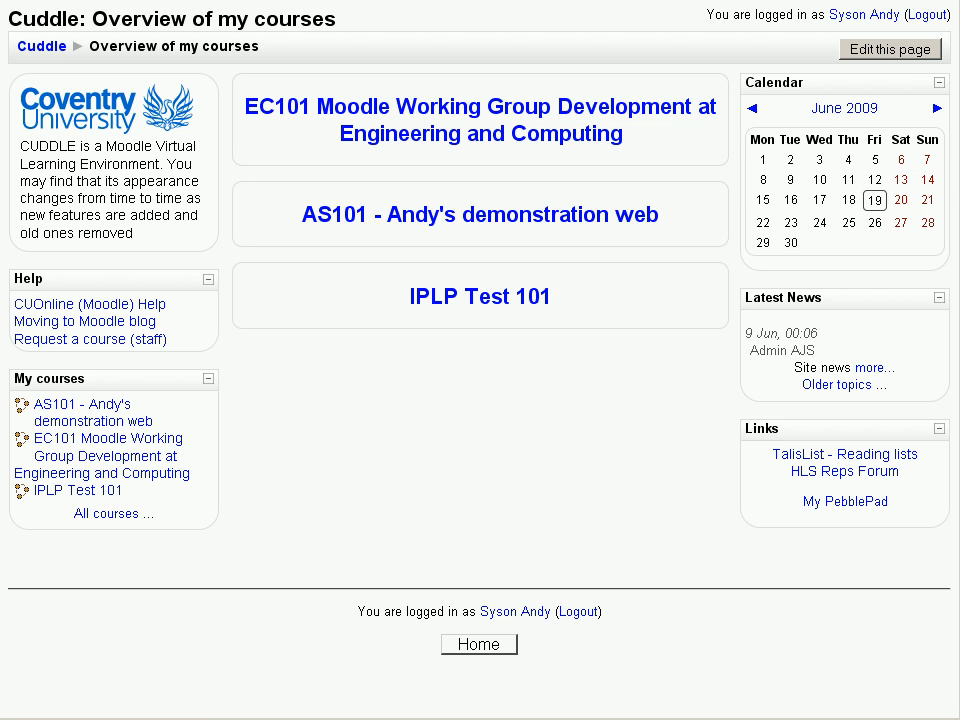
mouse_move(106, 513)
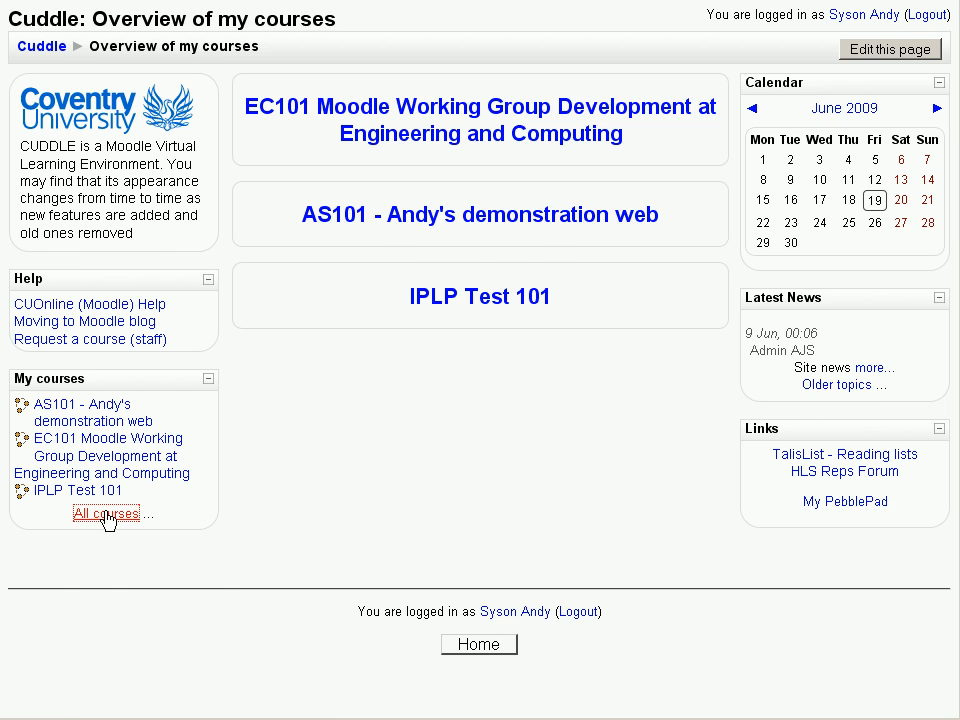
Step: Browse All courses to e-Learning Unit and open the AS101 course info window
left_click(105, 513)
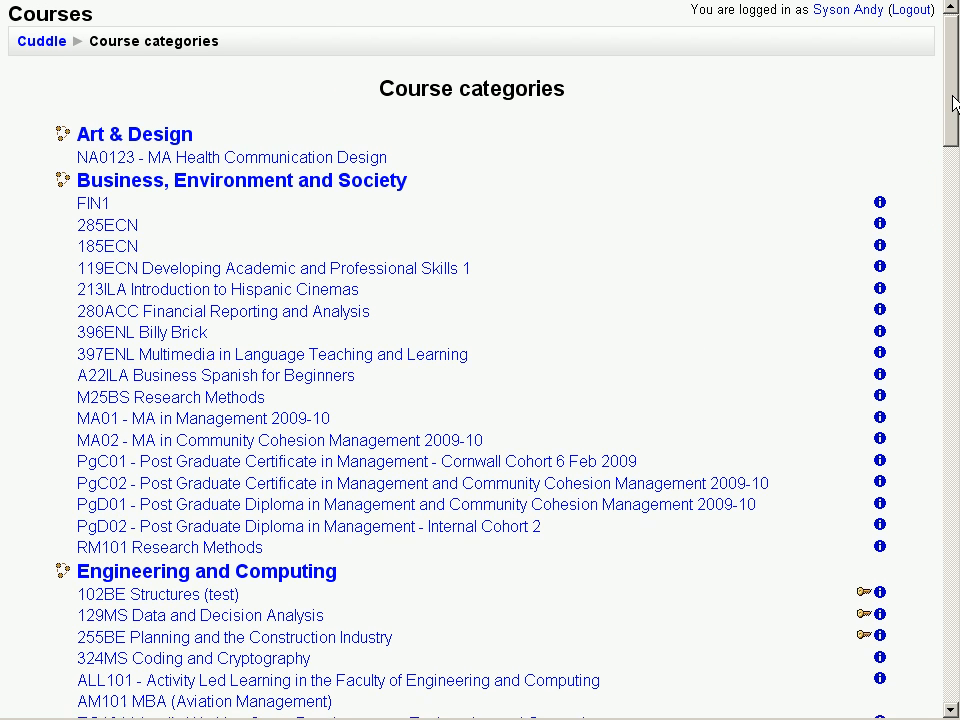
scroll("down", 3)
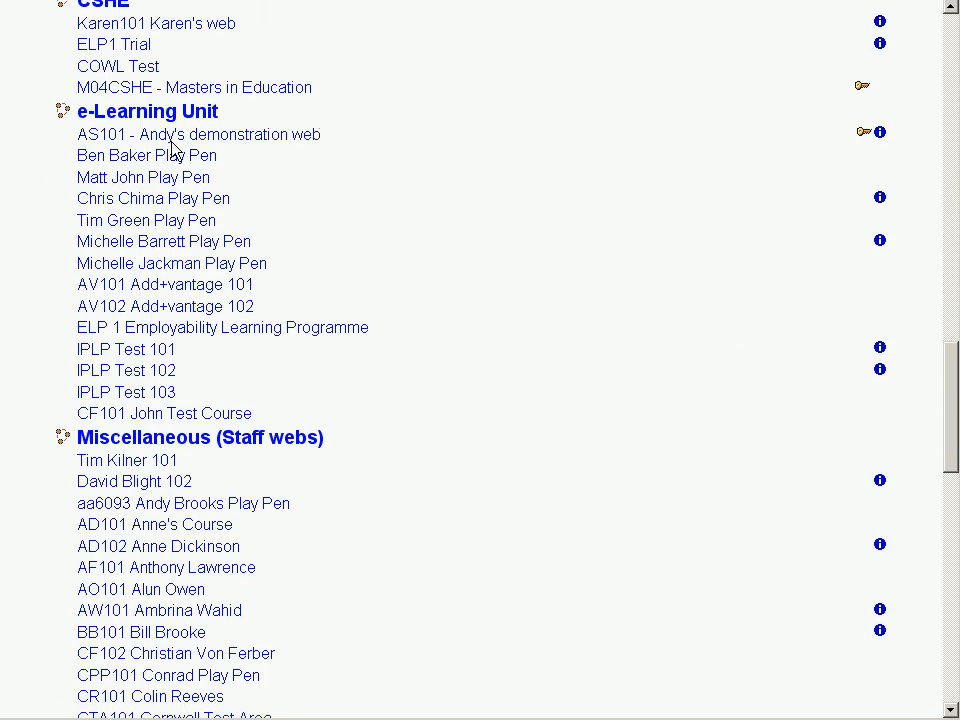
mouse_move(708, 145)
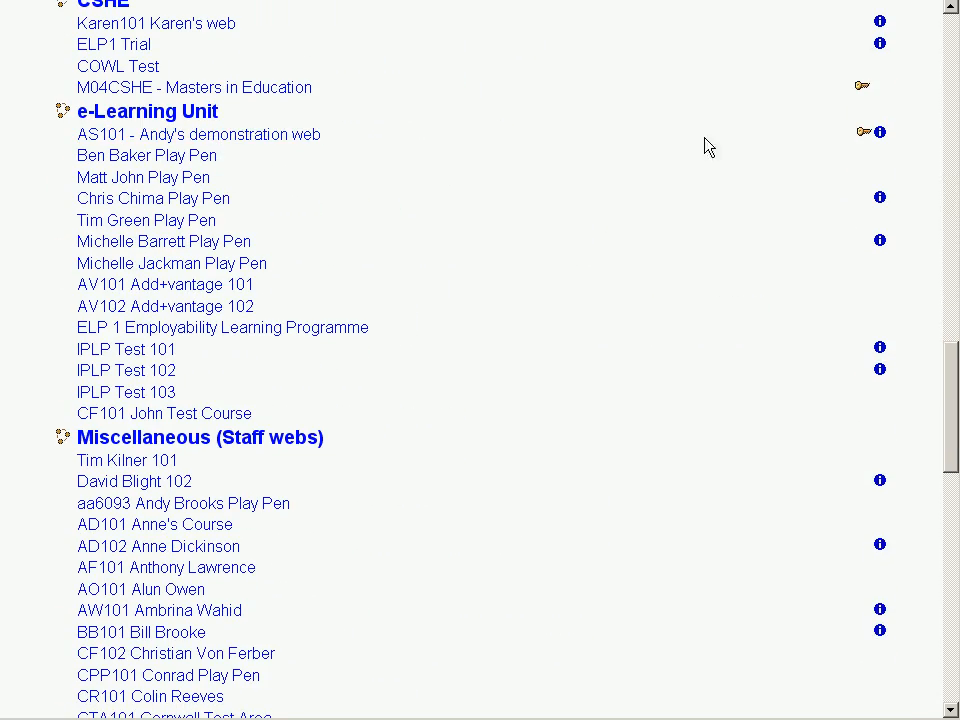
left_click(877, 131)
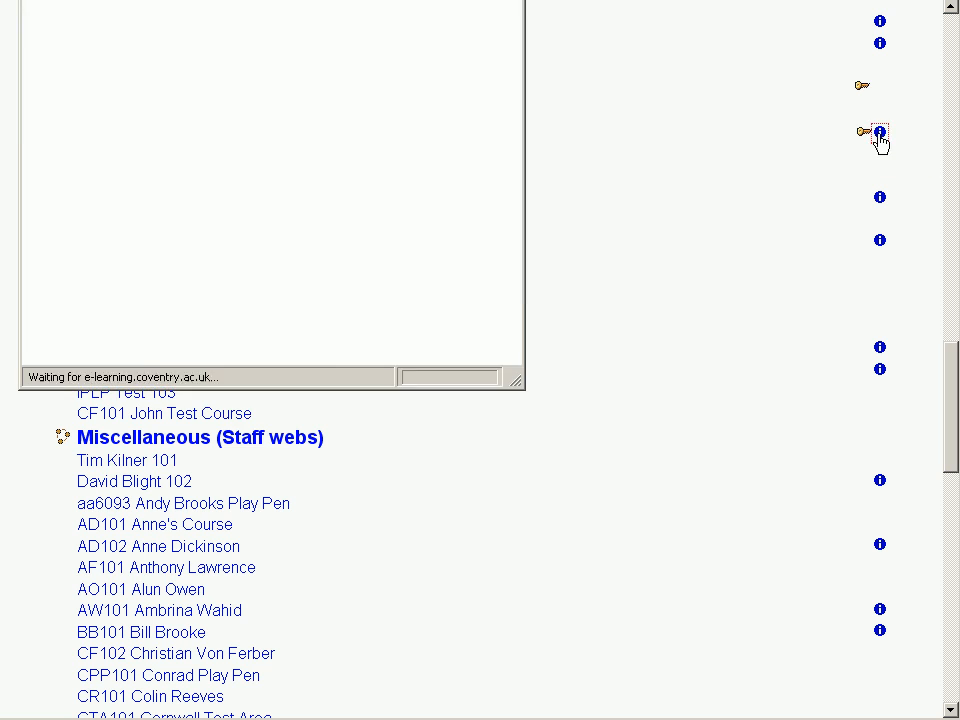
left_click(878, 137)
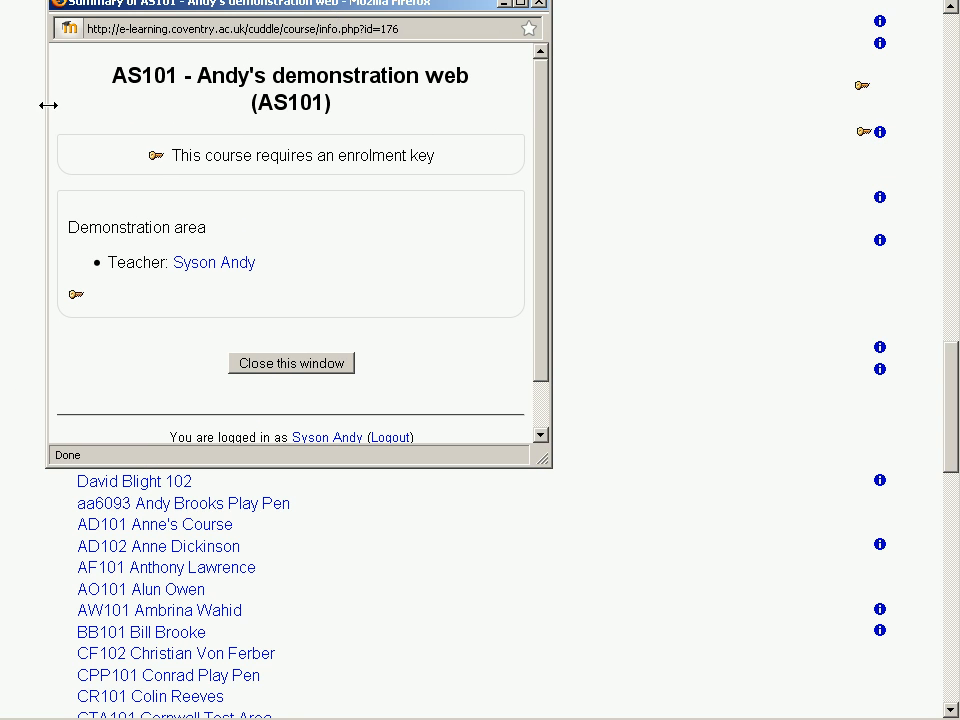
mouse_move(90, 232)
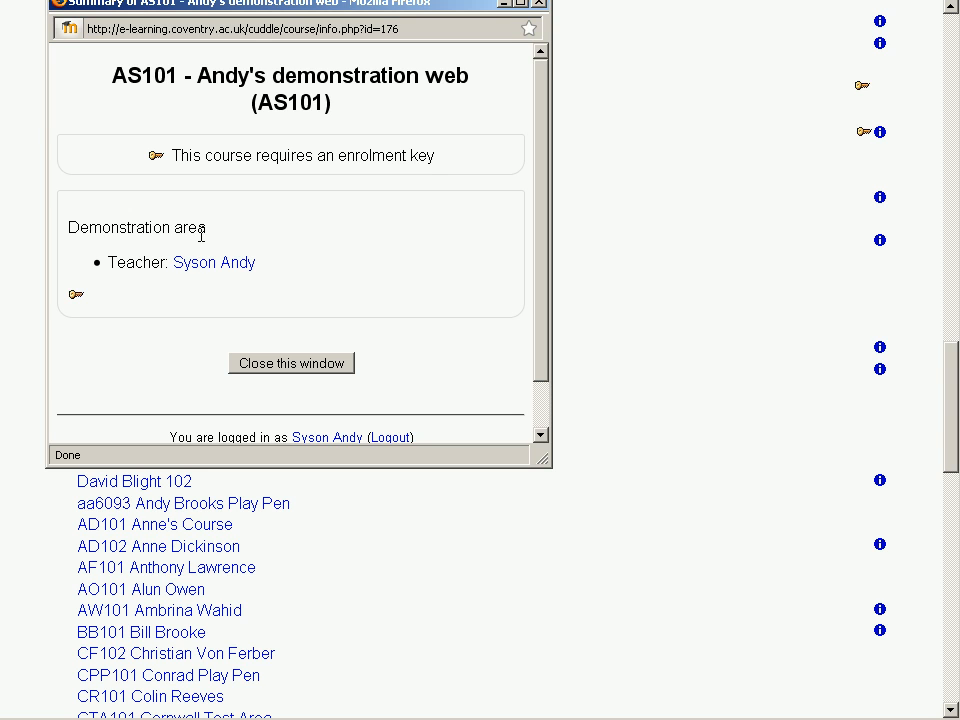
mouse_move(168, 168)
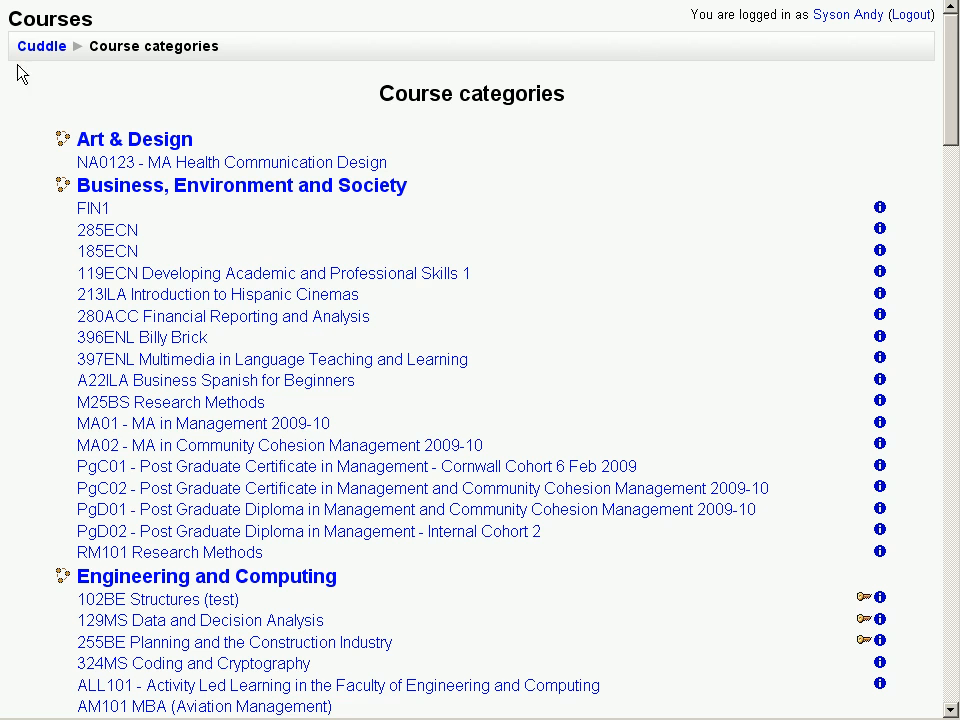
Step: Return to the Cuddle overview listing EC101, AS101 and IPLP Test 101
left_click(40, 46)
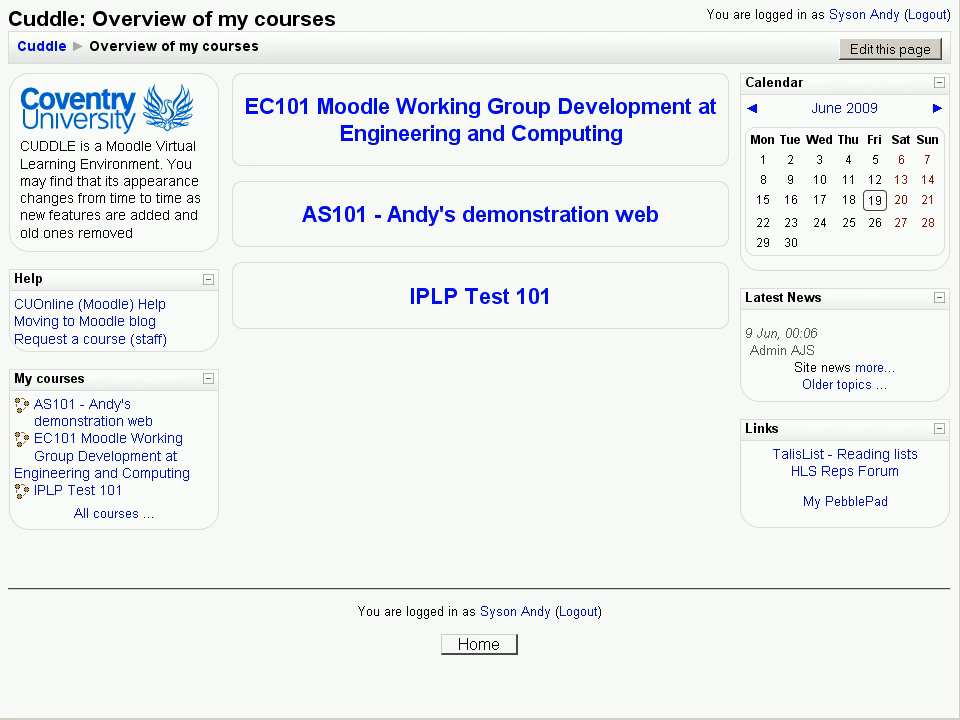
mouse_move(363, 540)
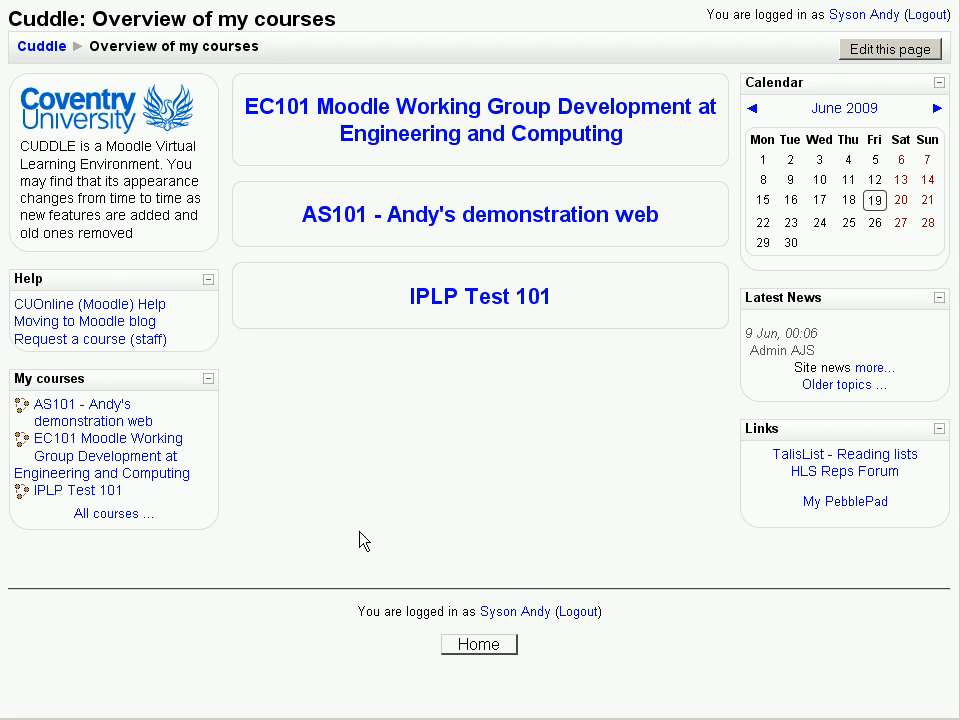
mouse_move(862, 14)
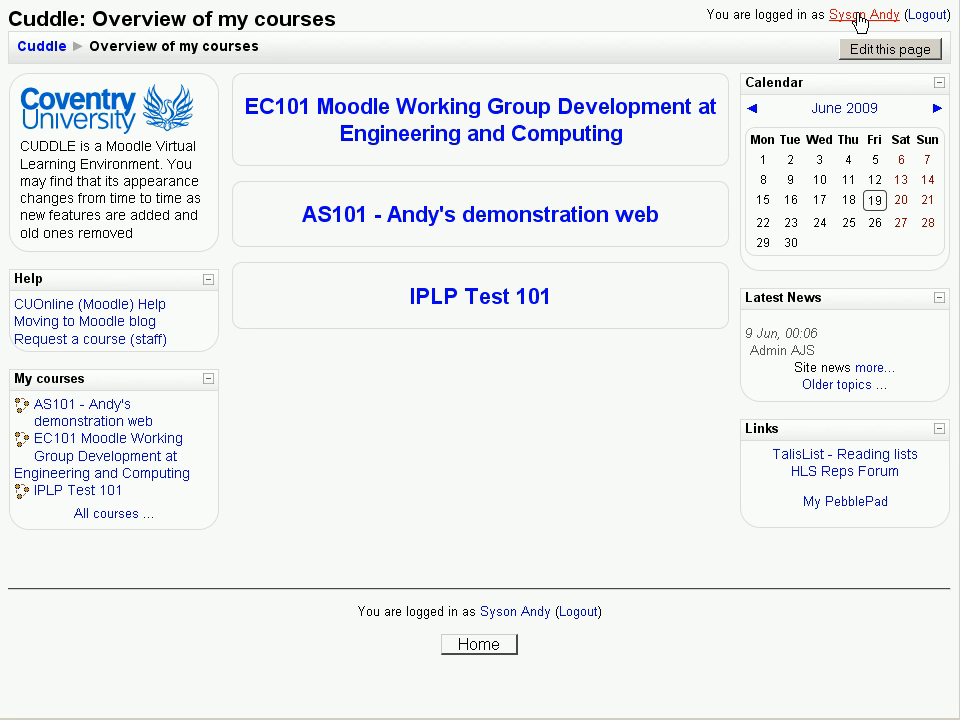
left_click(862, 14)
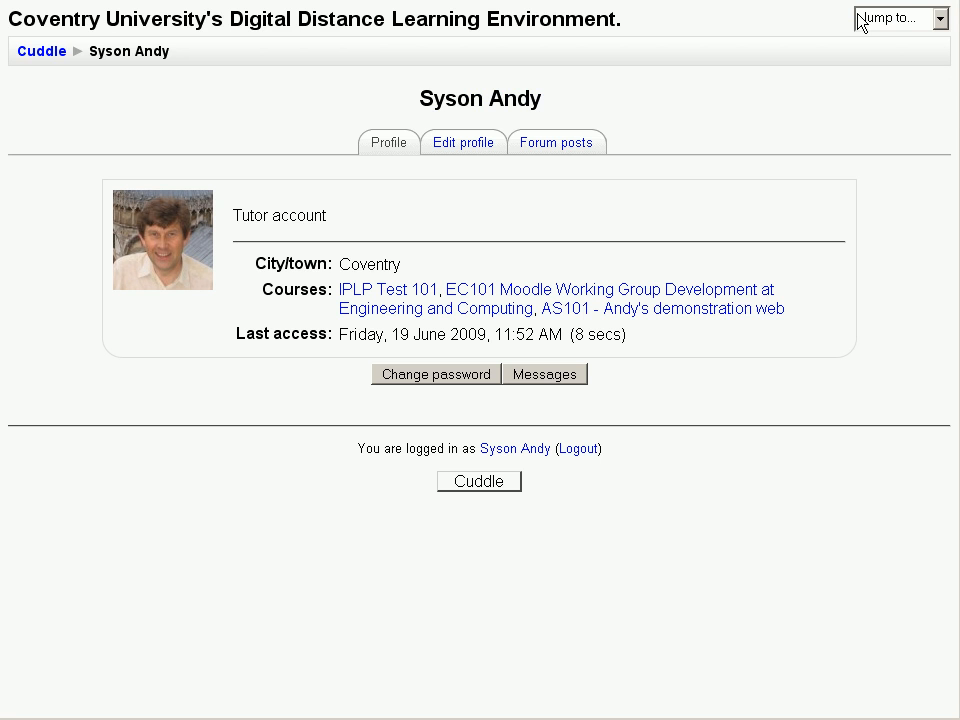
mouse_move(170, 285)
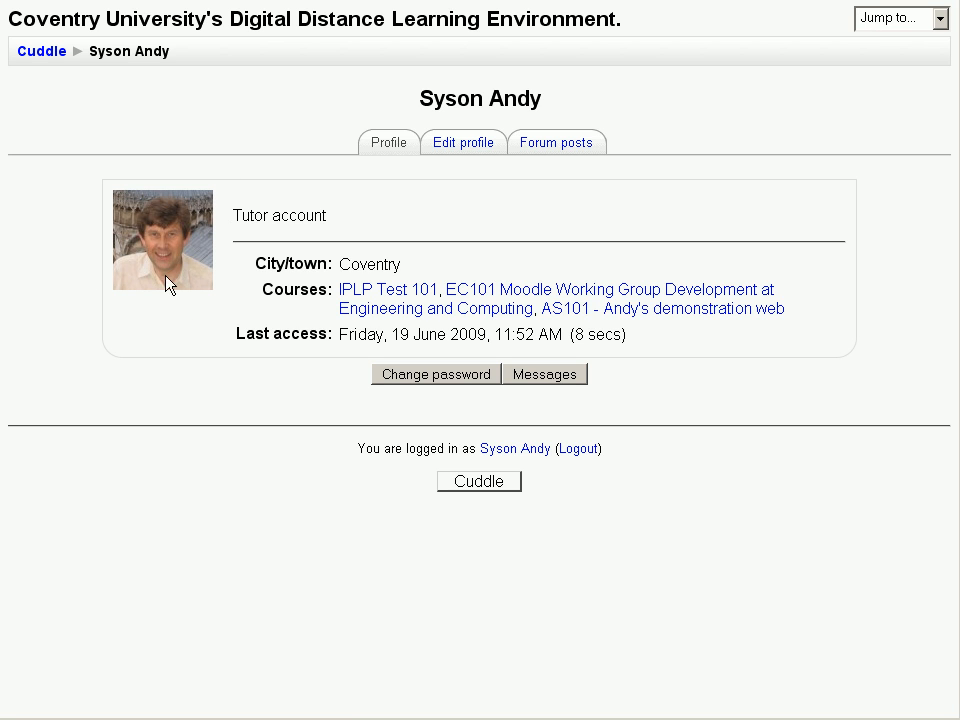
mouse_move(256, 218)
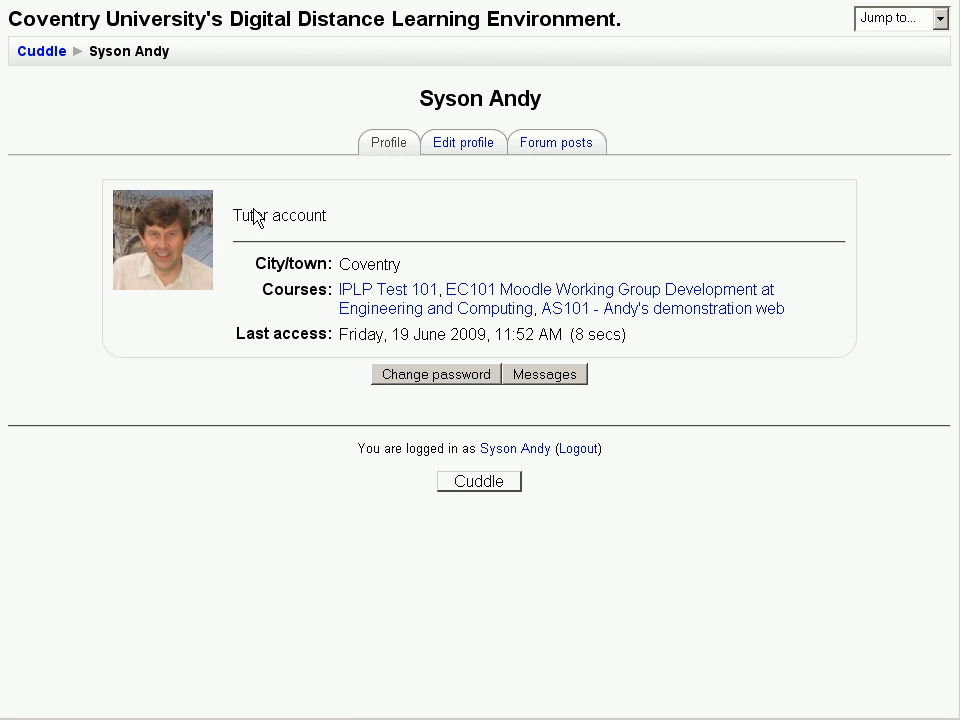
mouse_move(300, 233)
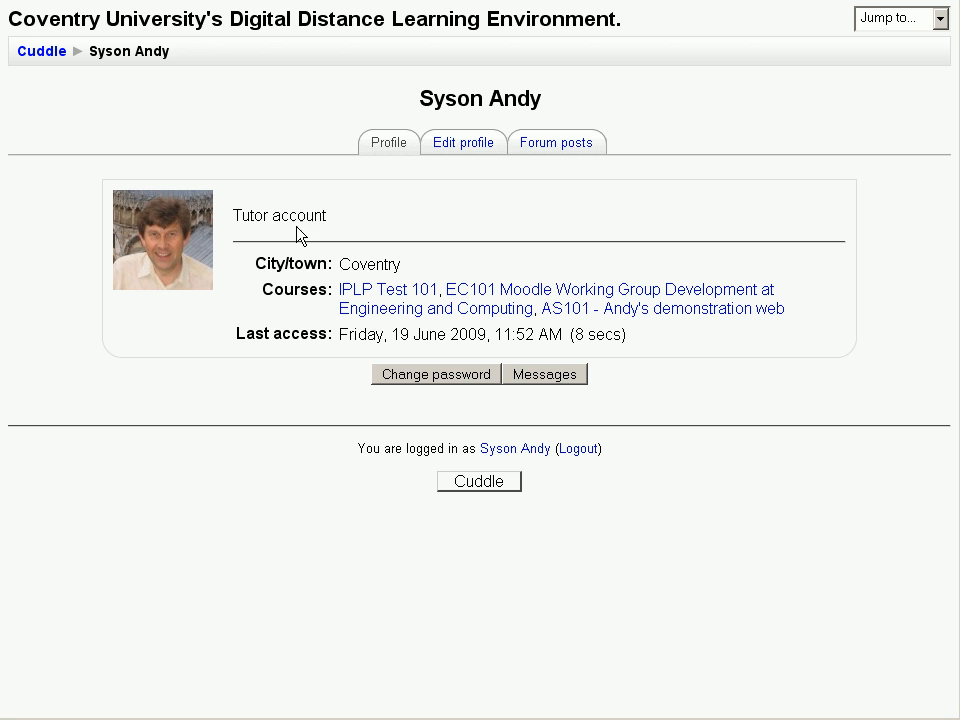
mouse_move(434, 388)
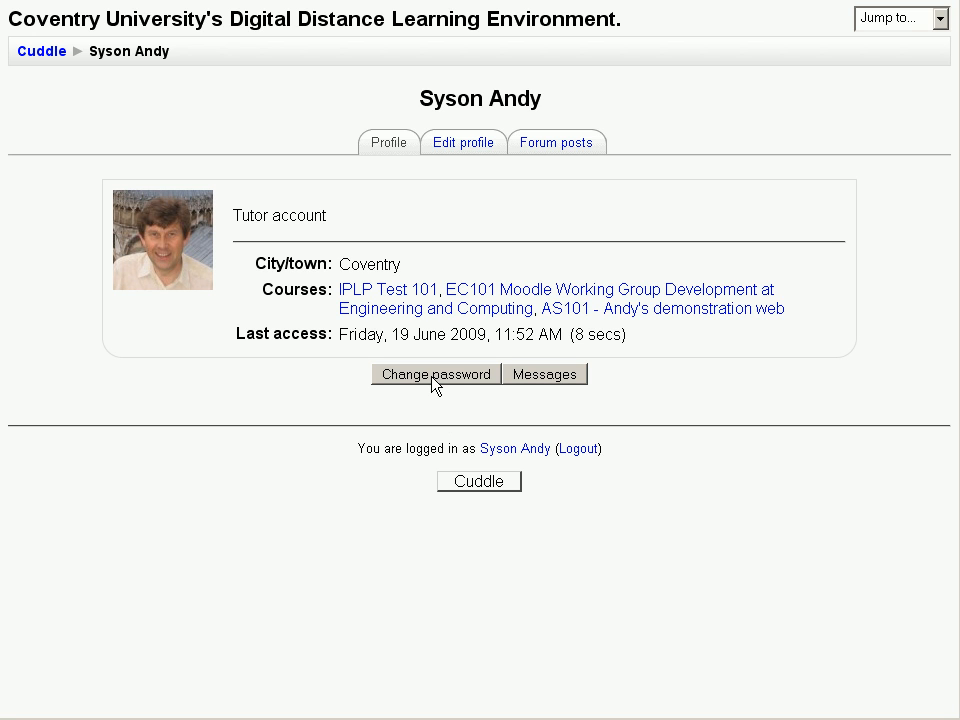
mouse_move(469, 186)
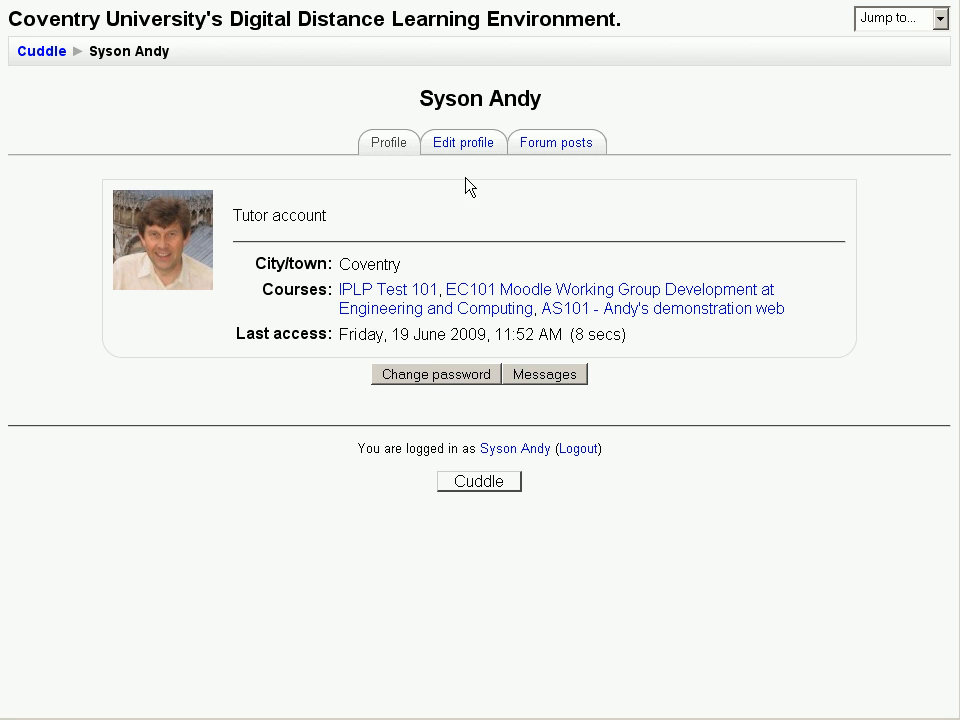
mouse_move(462, 142)
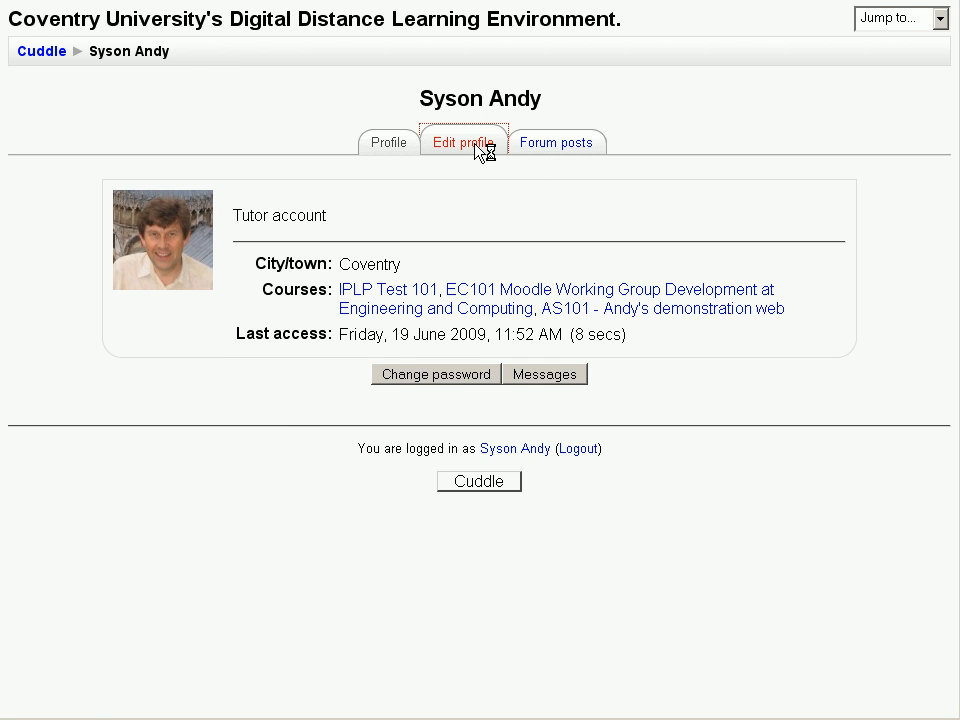
left_click(461, 141)
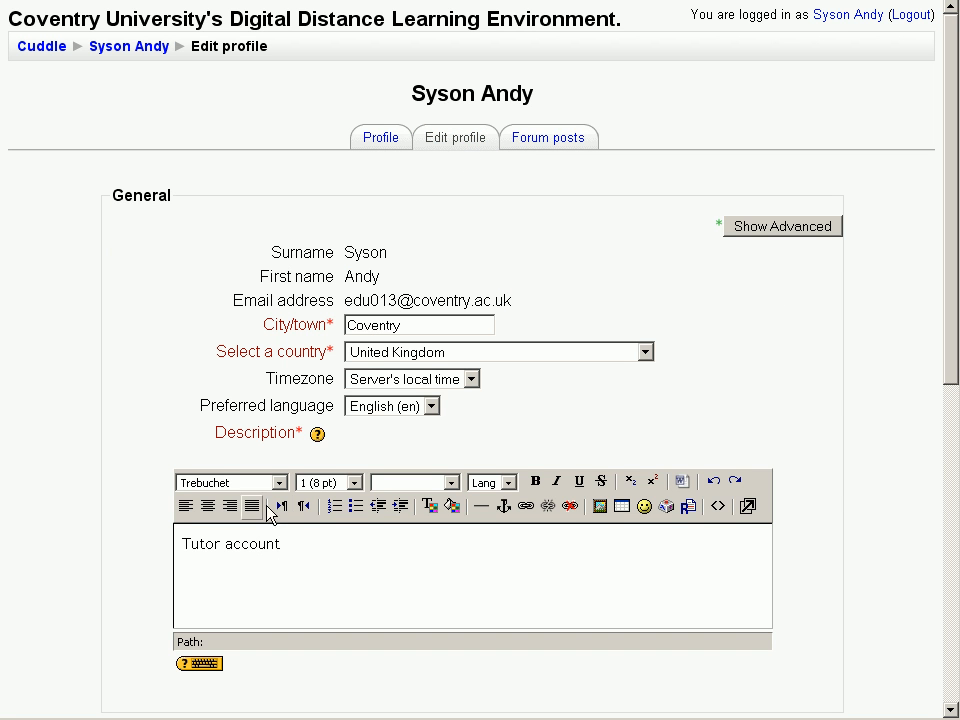
mouse_move(340, 560)
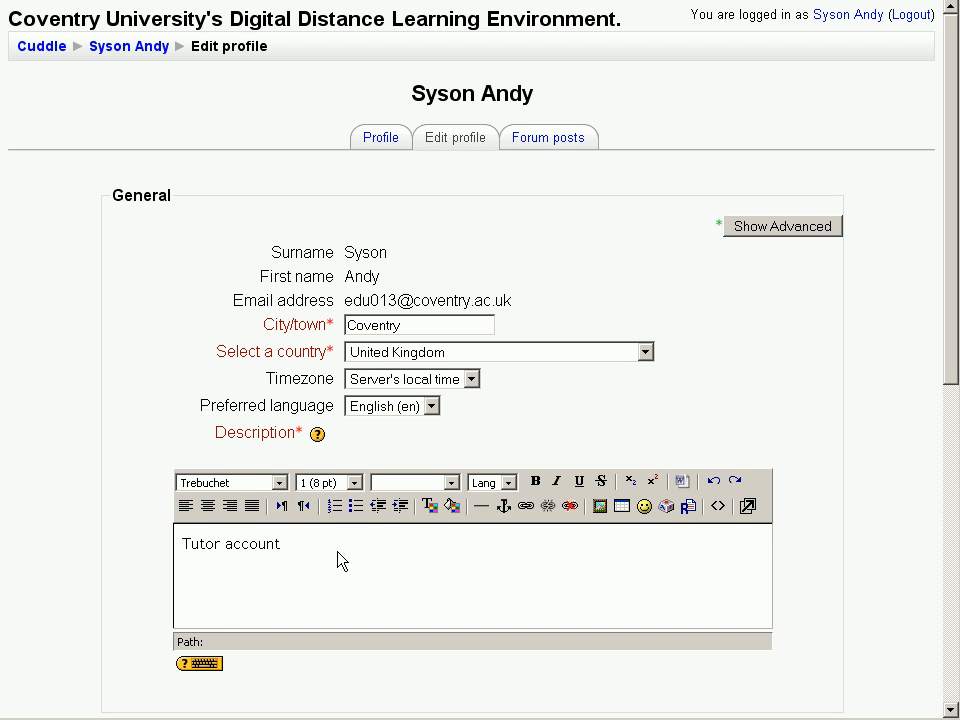
scroll("down", 3)
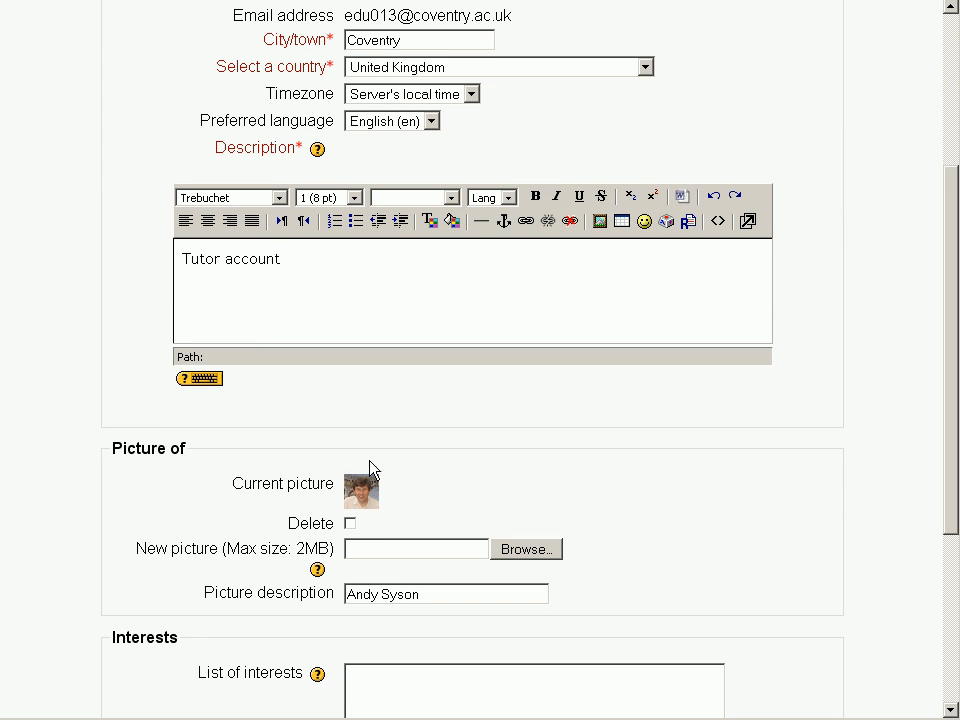
mouse_move(508, 560)
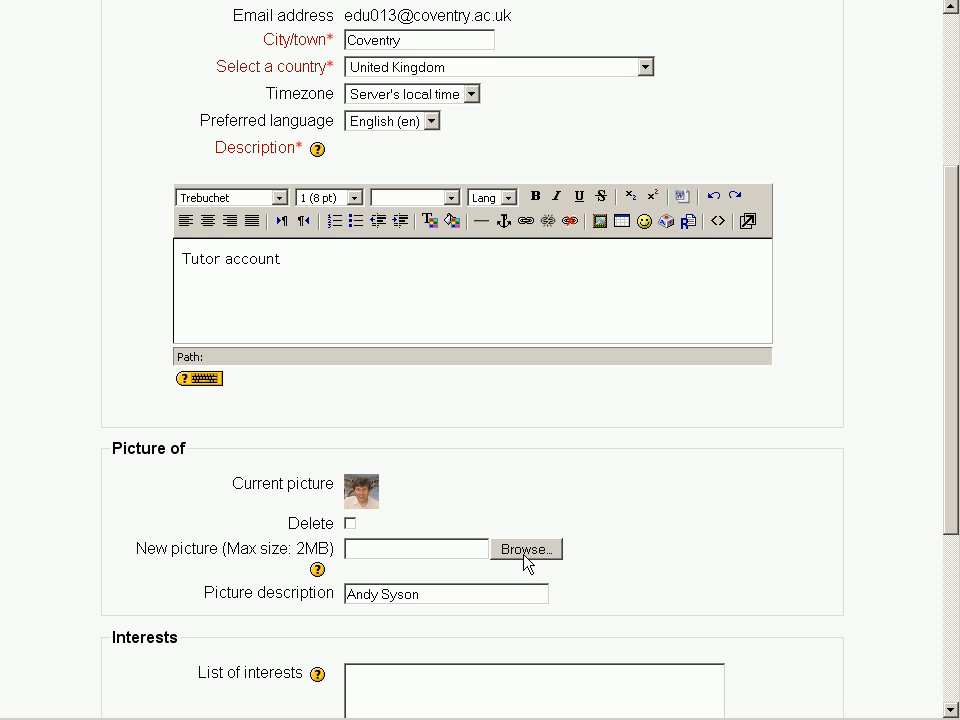
mouse_move(644, 584)
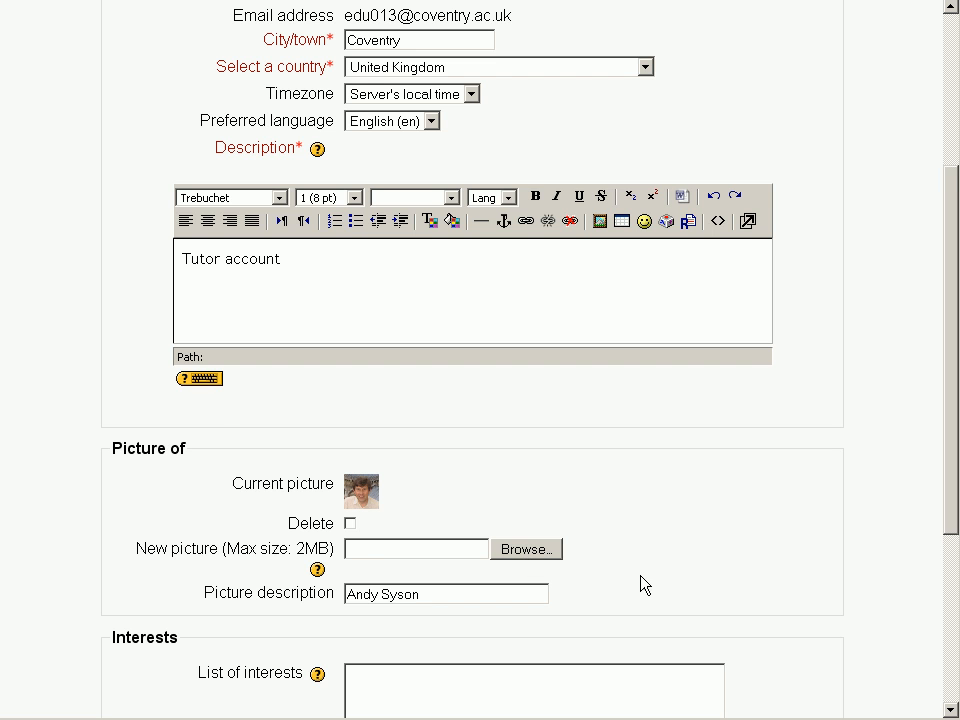
scroll("up", 3)
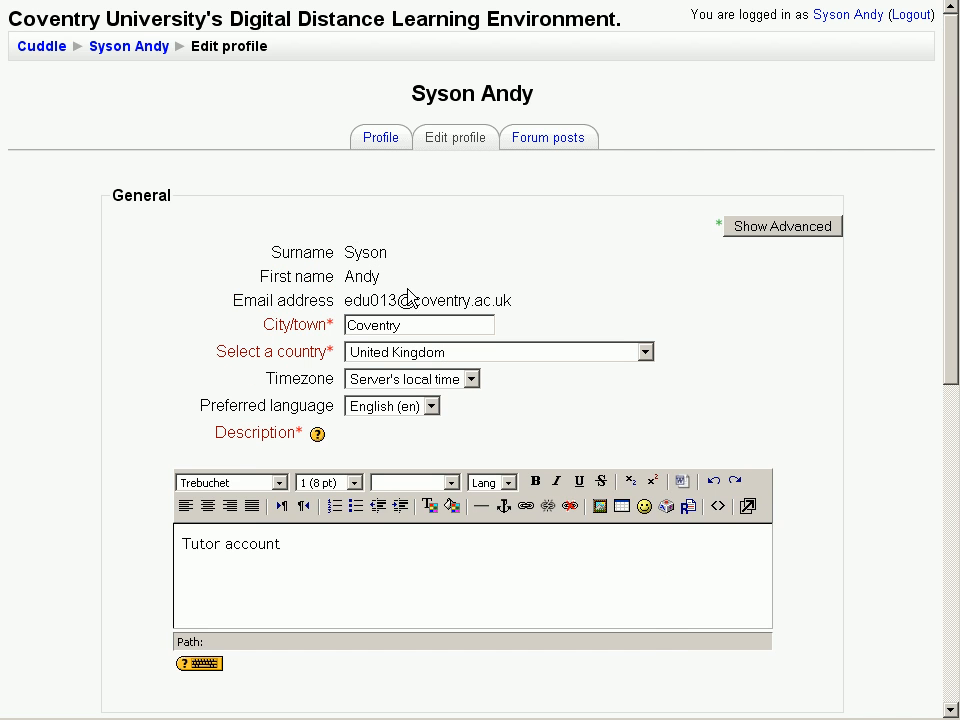
mouse_move(348, 262)
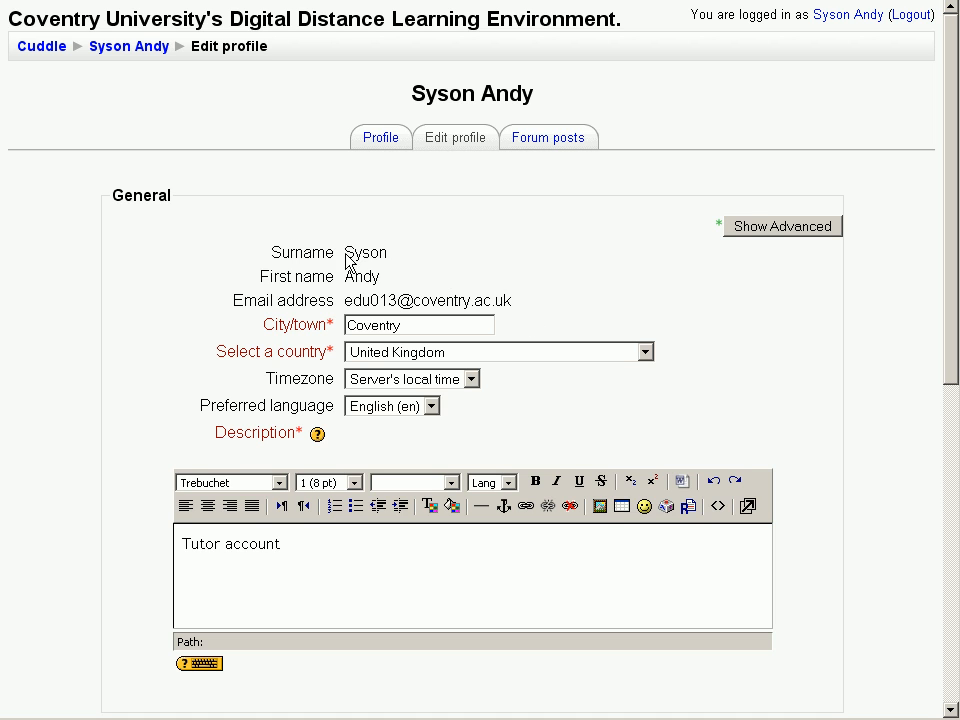
mouse_move(558, 302)
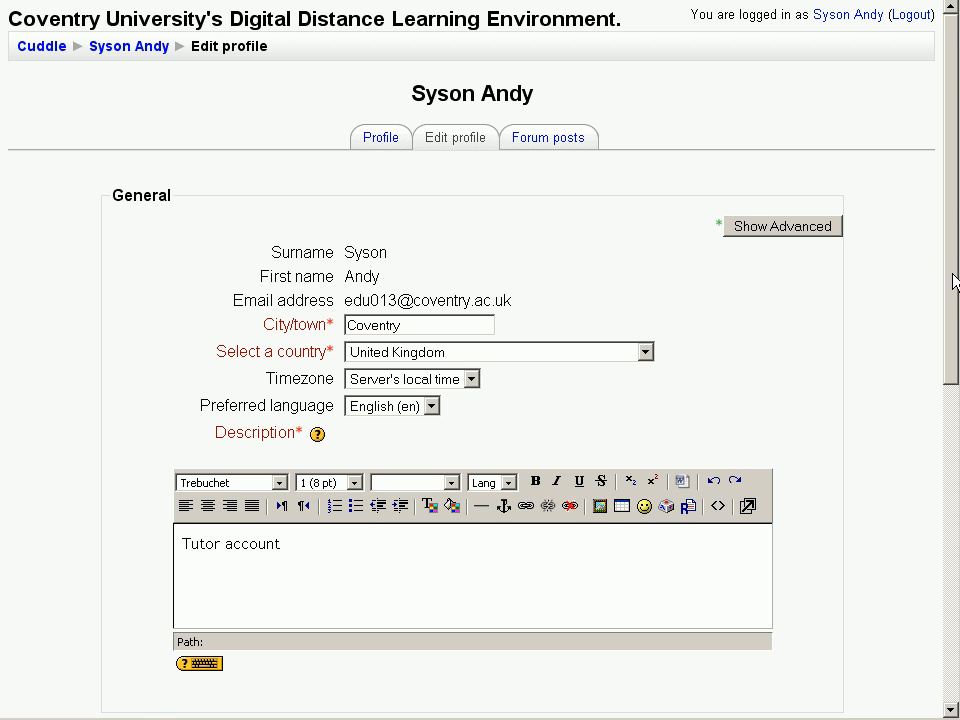
scroll("down", 3)
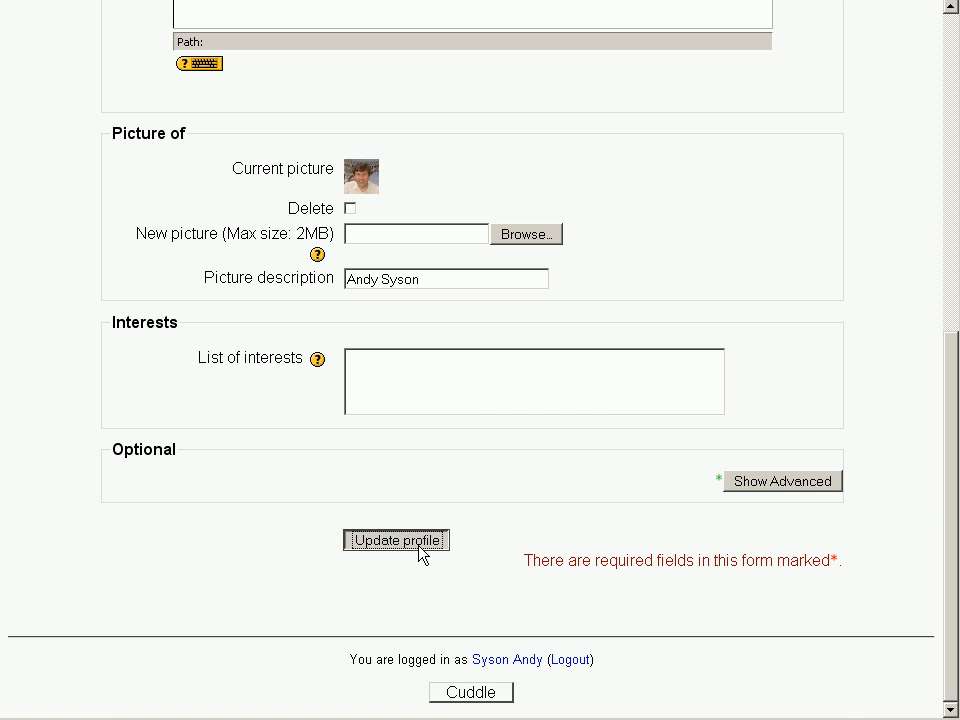
Step: Submit the tutor profile with Update profile, leaving all fields unchanged
left_click(396, 540)
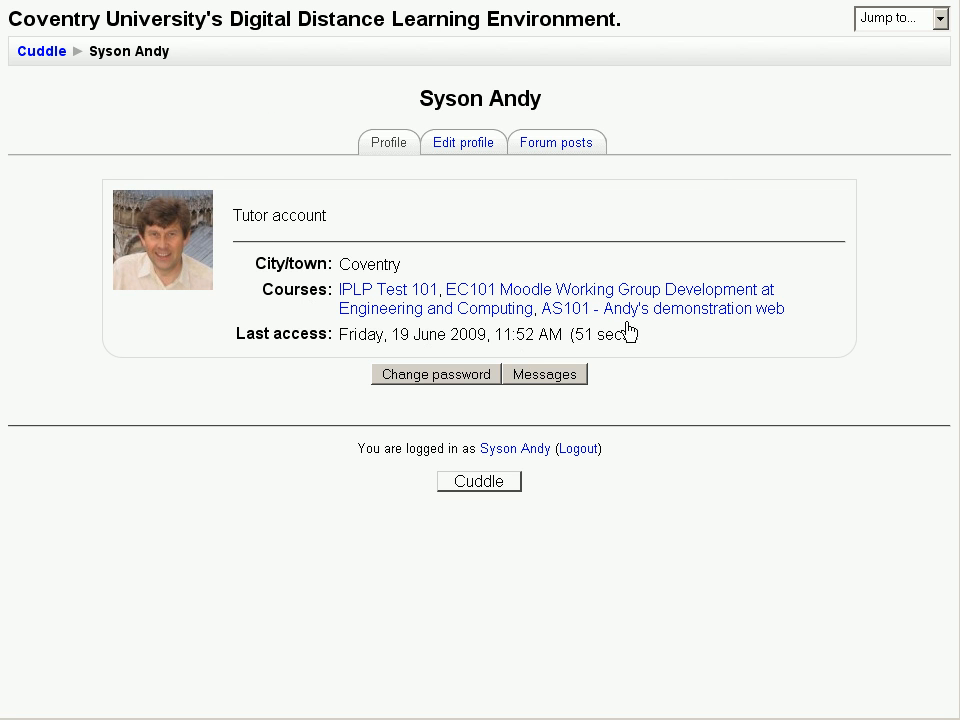
mouse_move(40, 51)
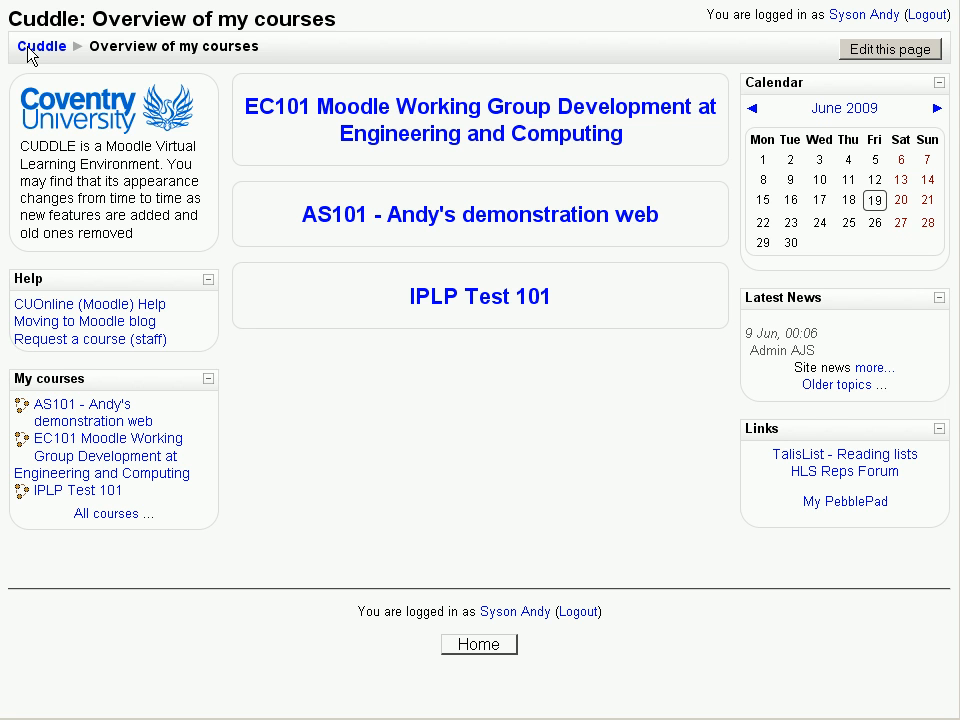
mouse_move(480, 214)
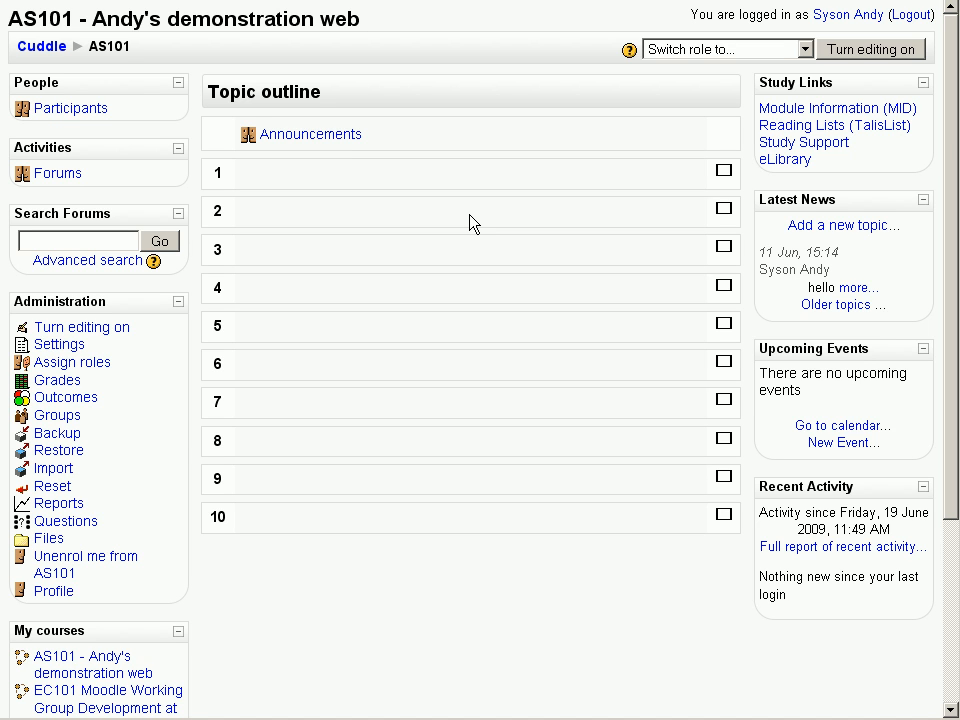
mouse_move(387, 169)
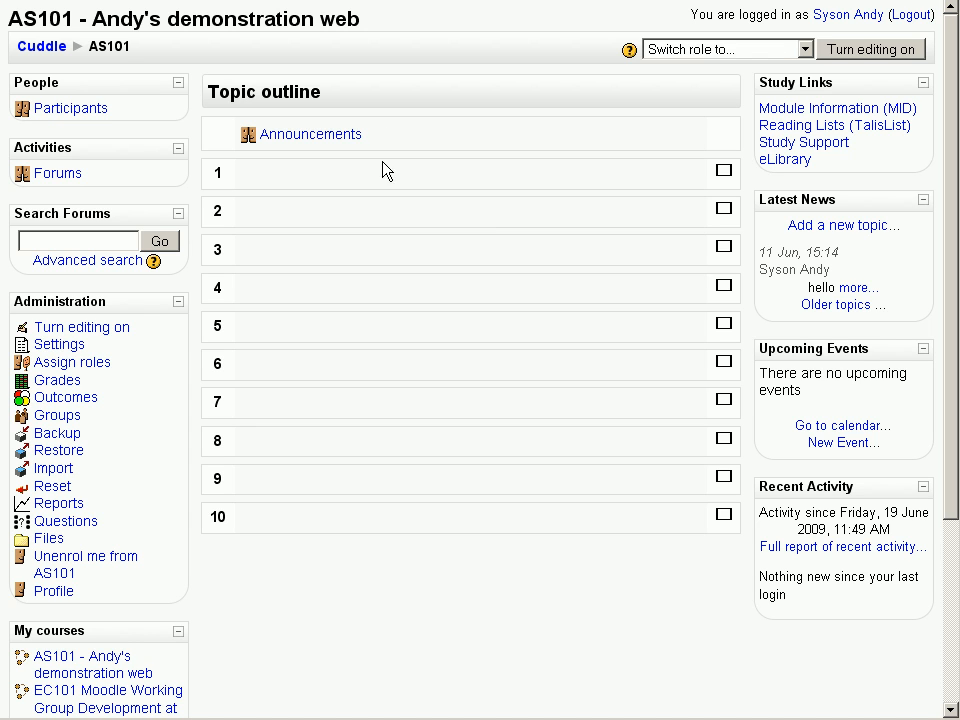
mouse_move(277, 443)
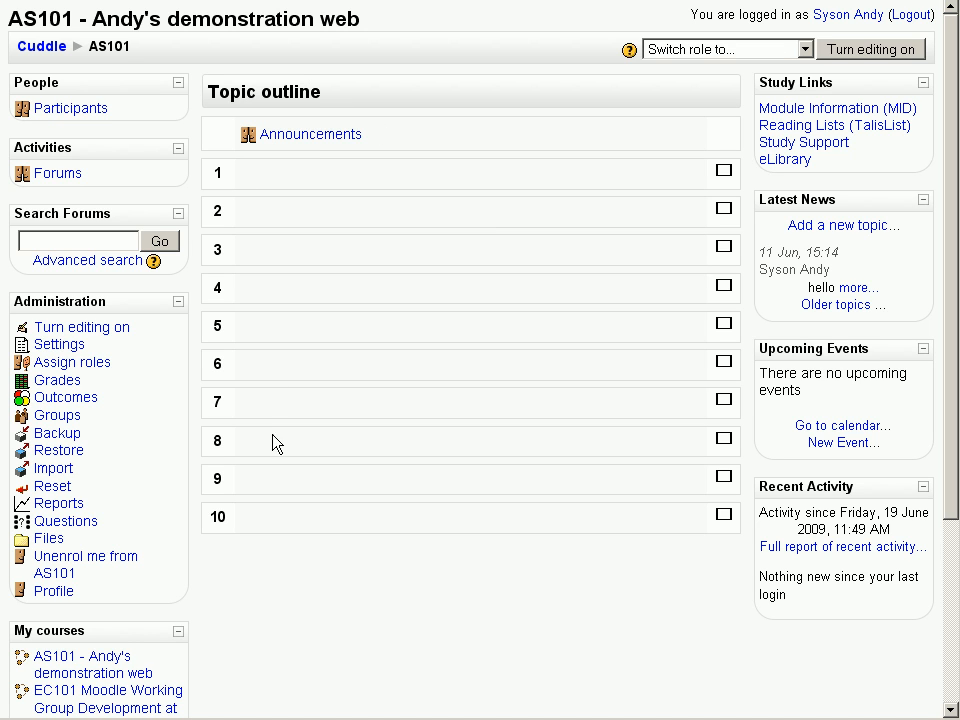
mouse_move(267, 175)
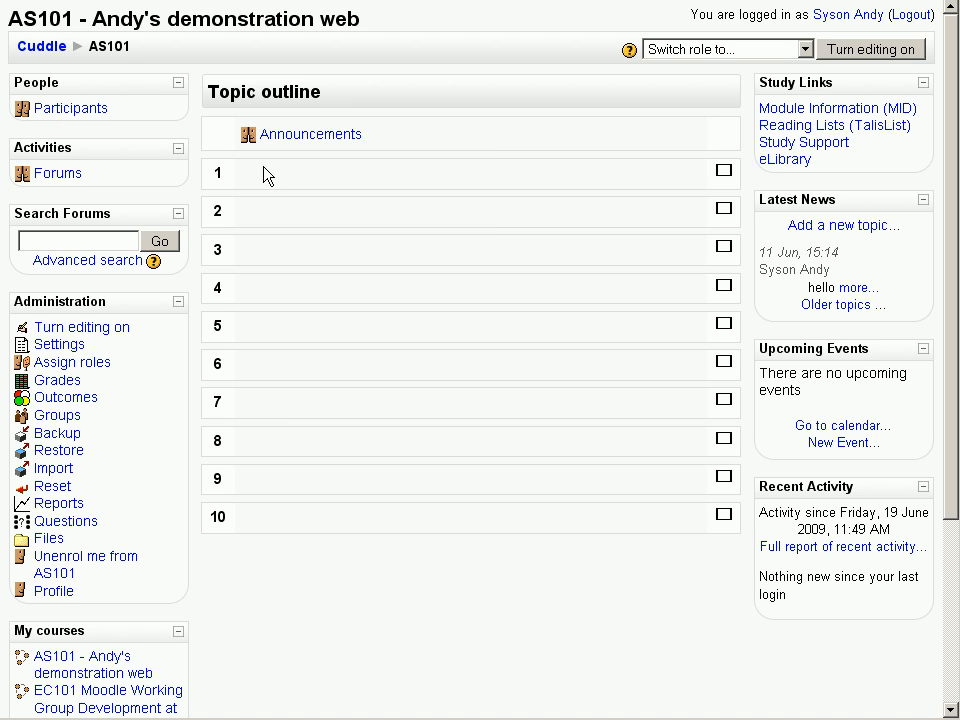
mouse_move(560, 143)
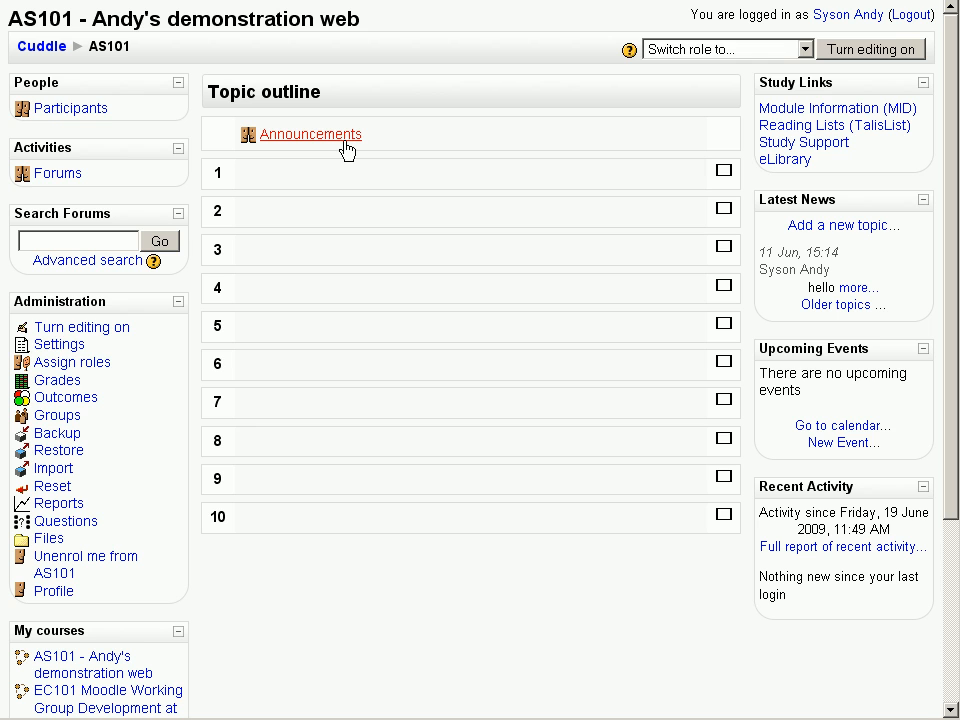
mouse_move(98, 132)
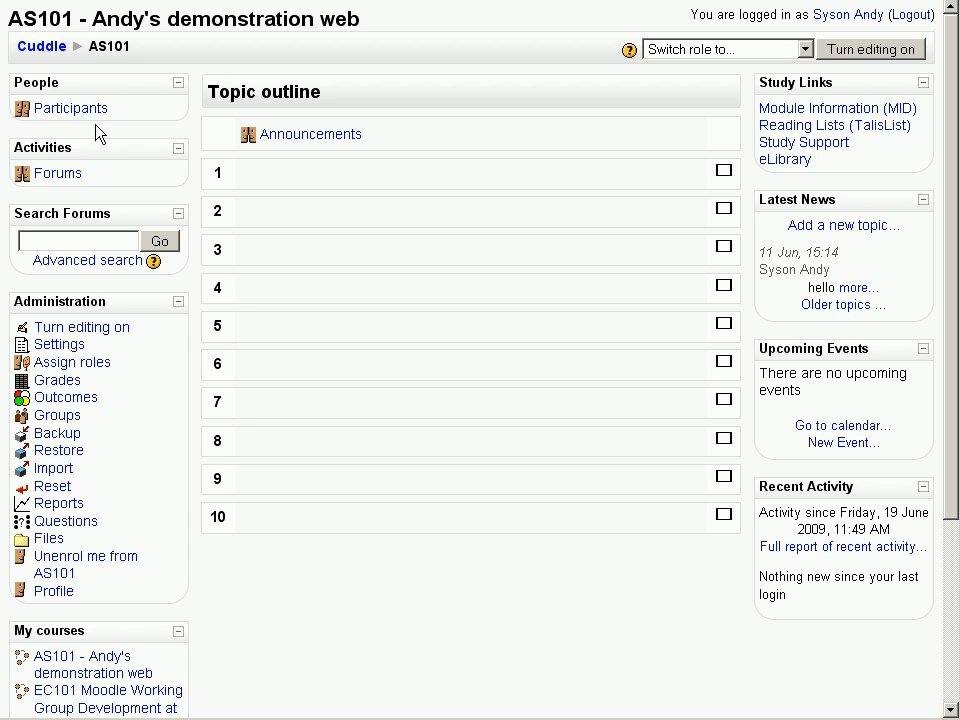
mouse_move(293, 715)
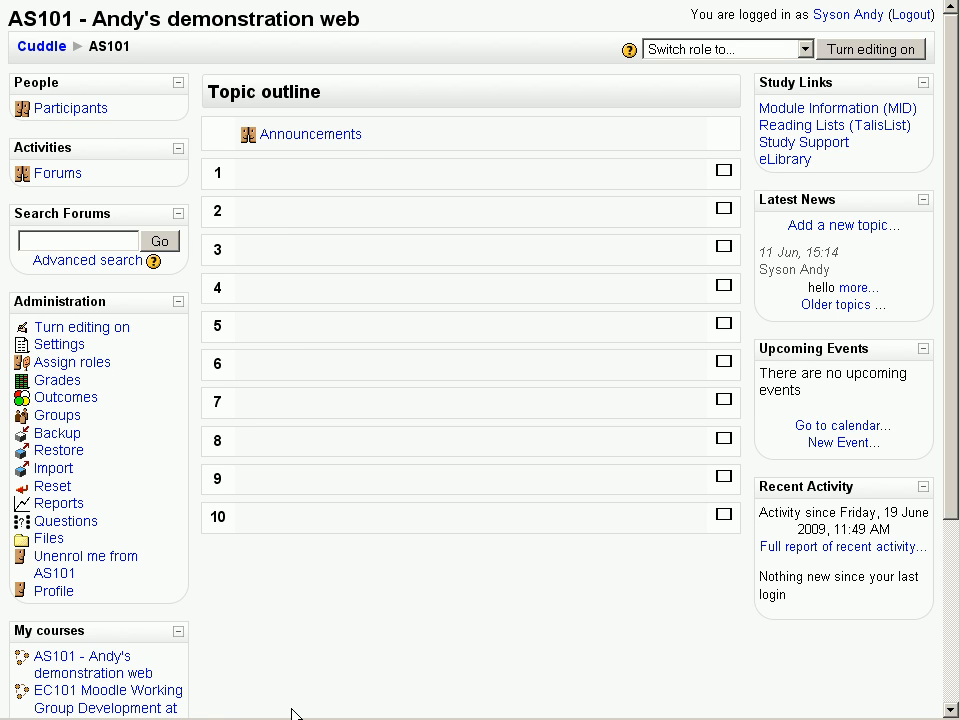
mouse_move(862, 279)
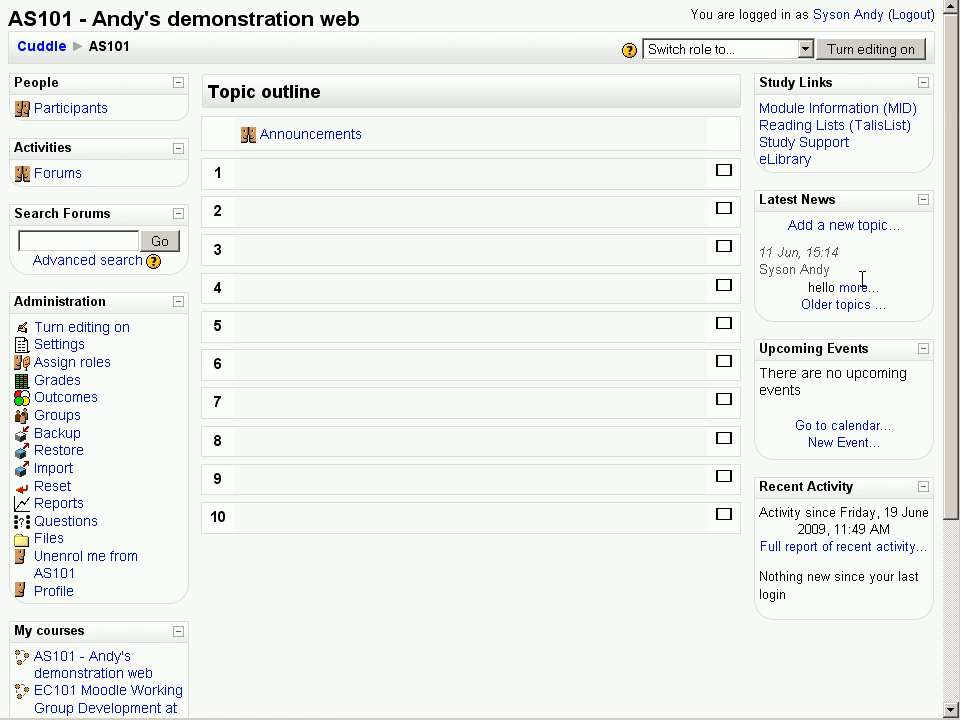
mouse_move(865, 617)
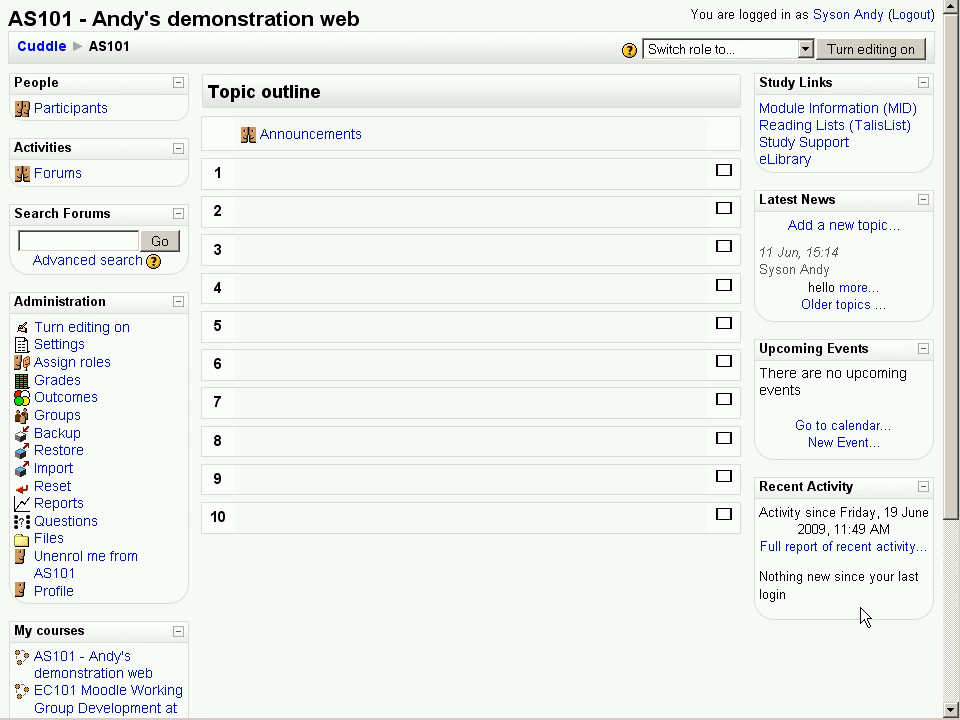
mouse_move(82, 327)
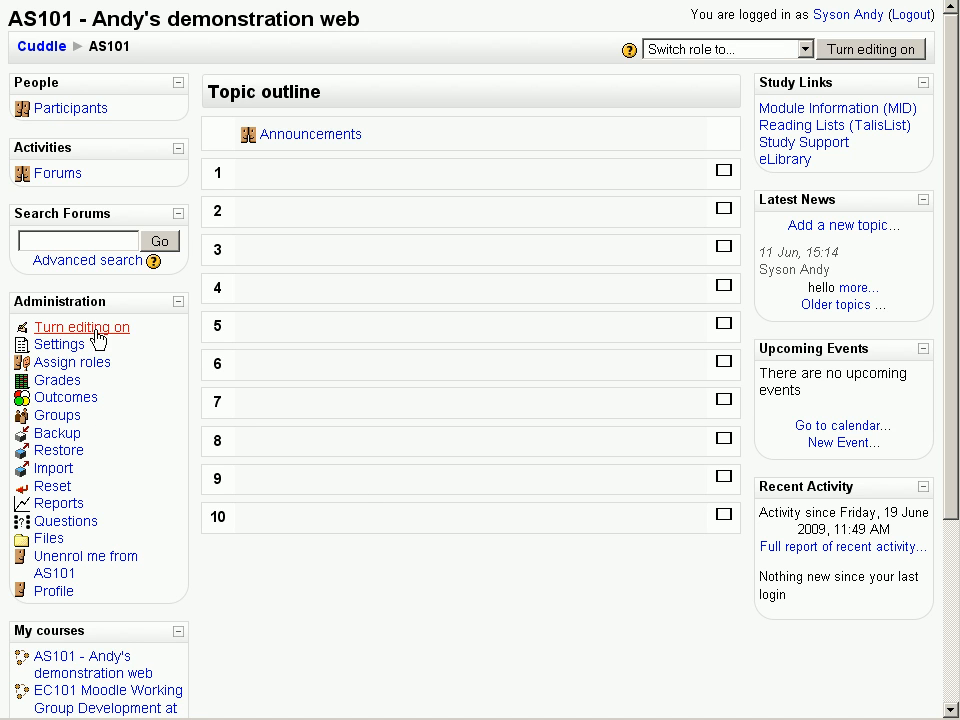
mouse_move(58, 344)
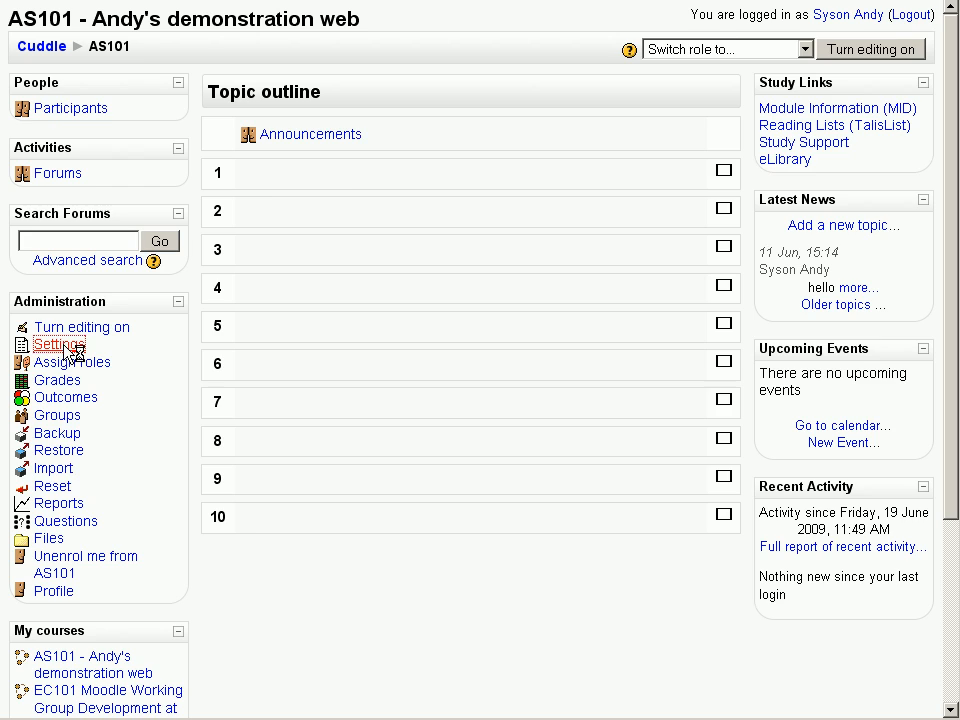
left_click(58, 344)
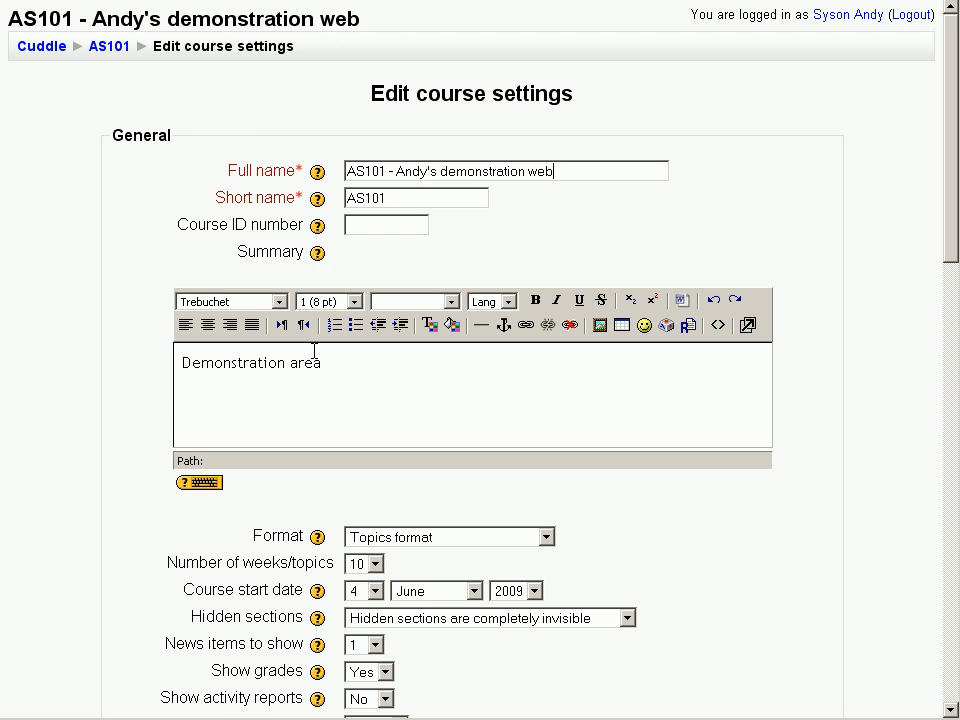
mouse_move(334, 396)
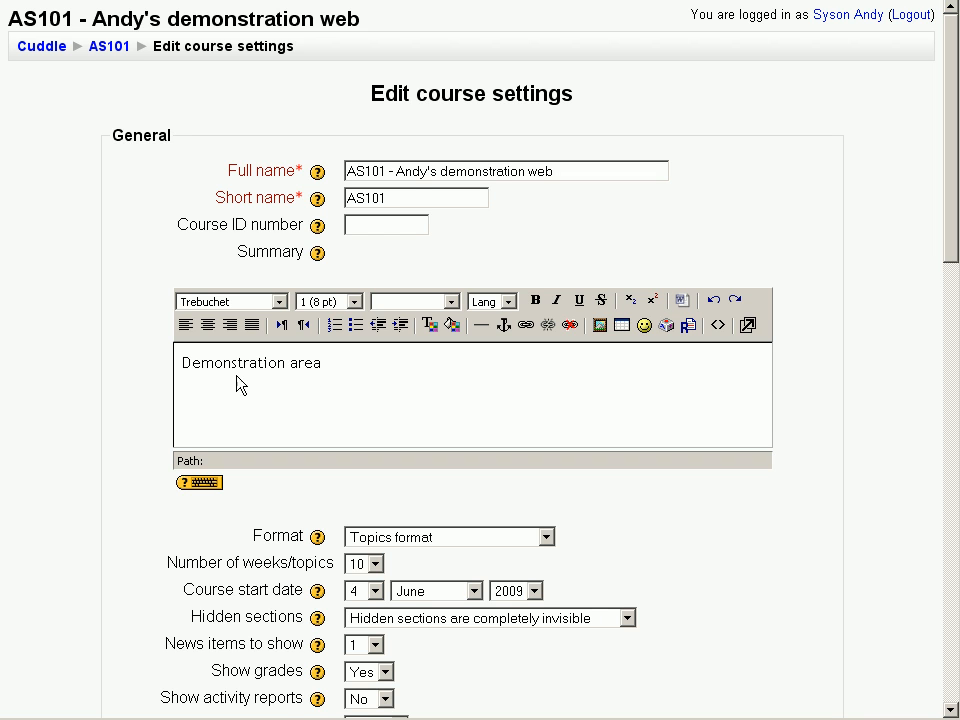
mouse_move(342, 381)
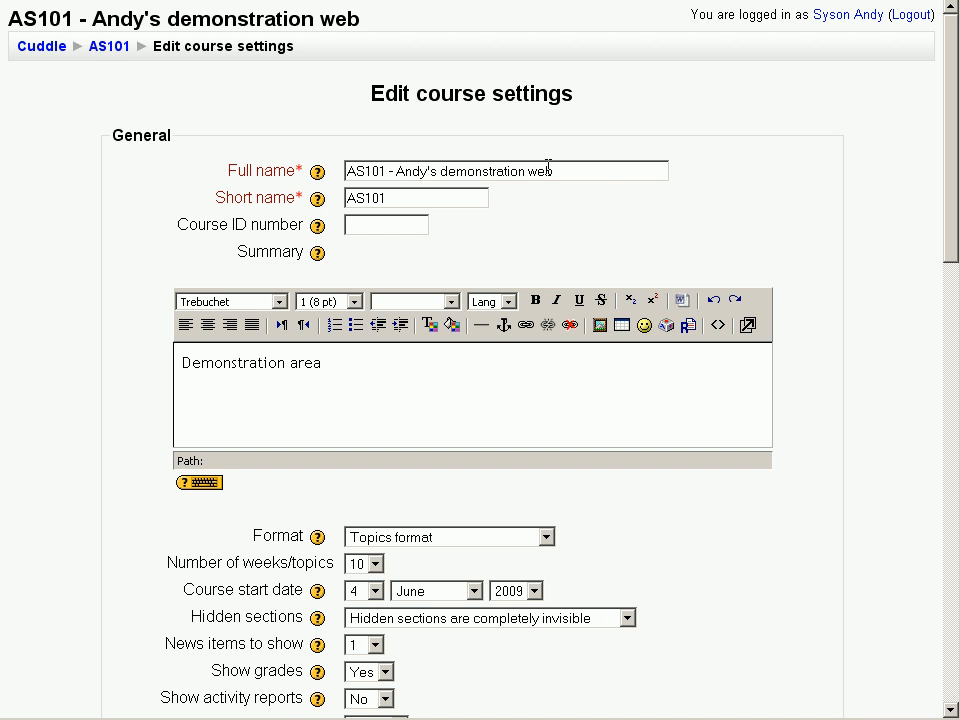
mouse_move(548, 555)
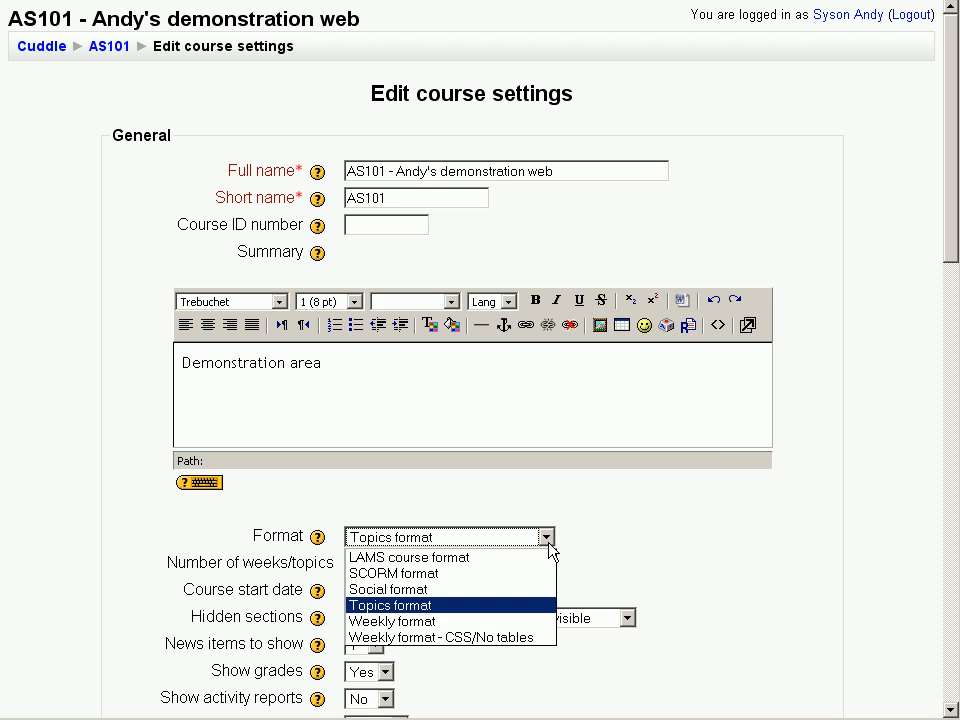
mouse_move(448, 621)
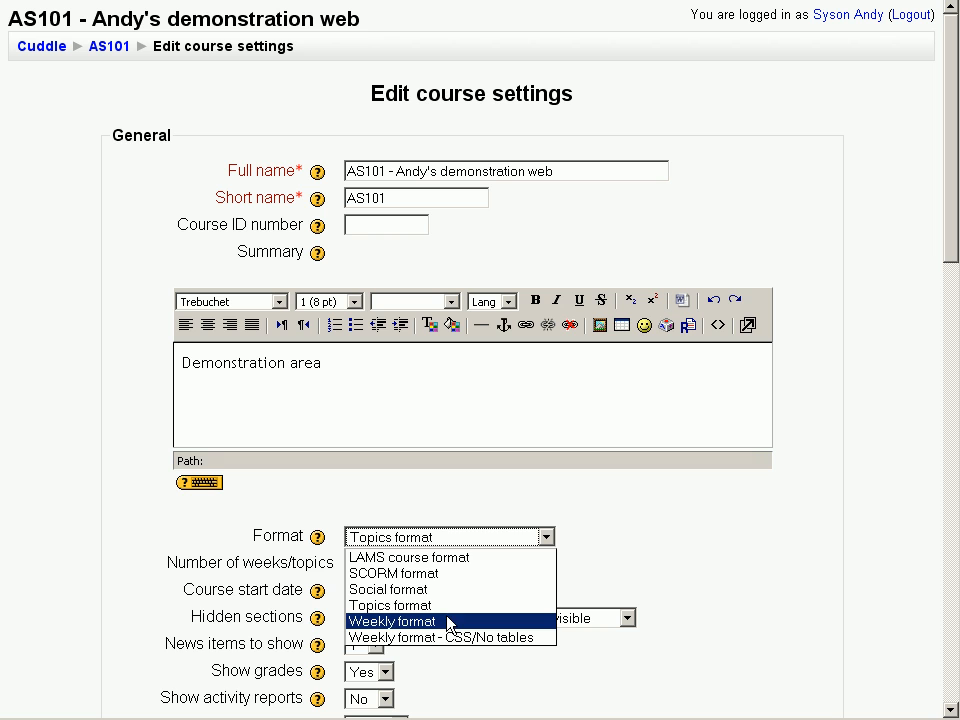
left_click(388, 605)
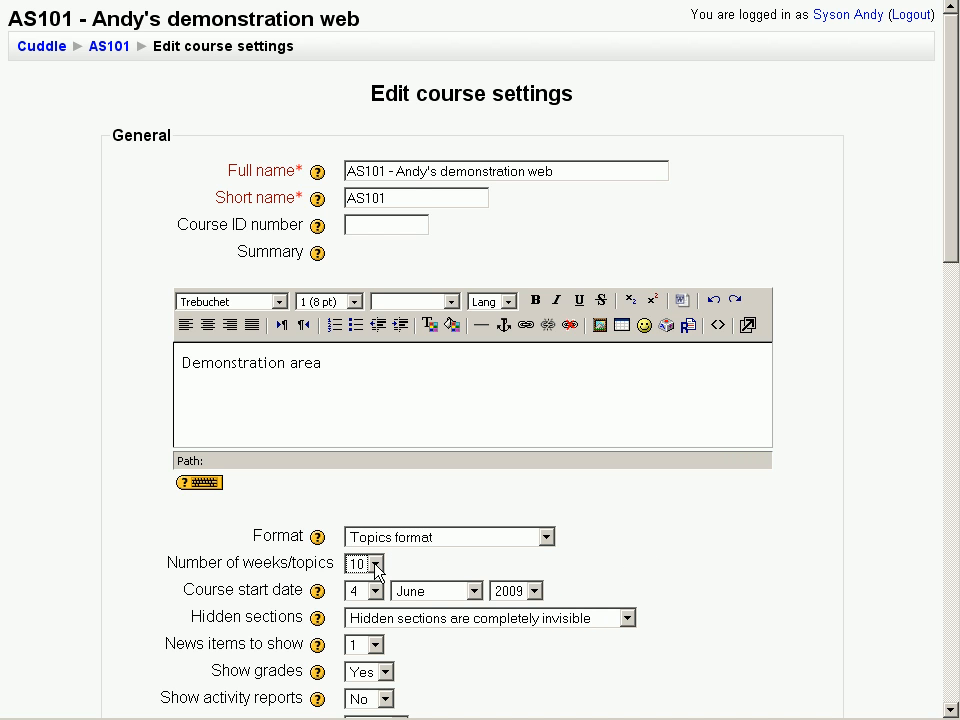
mouse_move(863, 620)
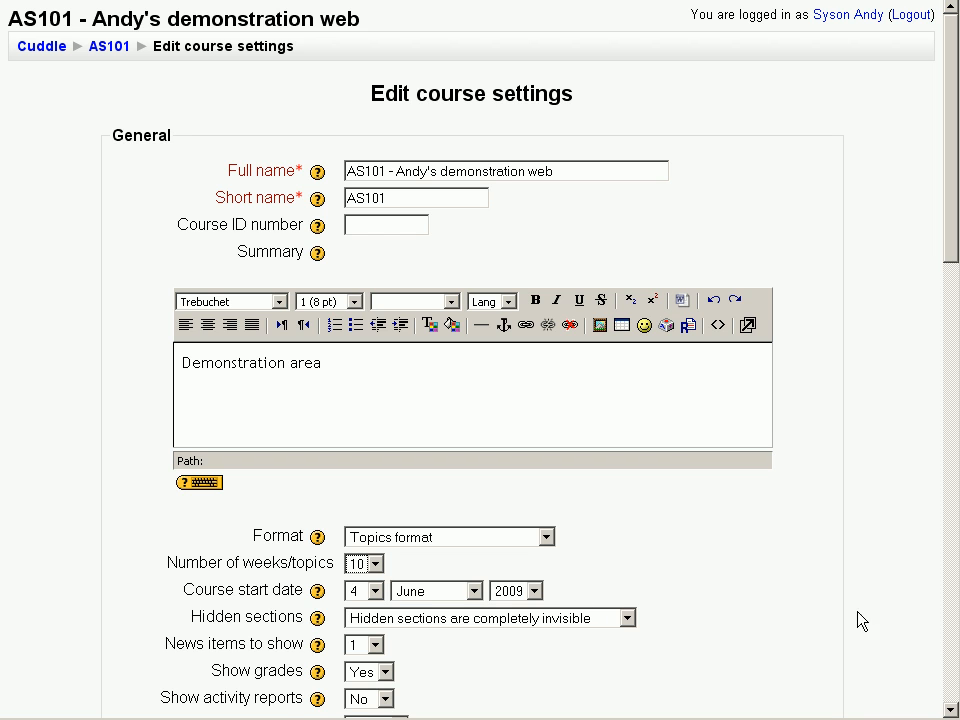
mouse_move(917, 268)
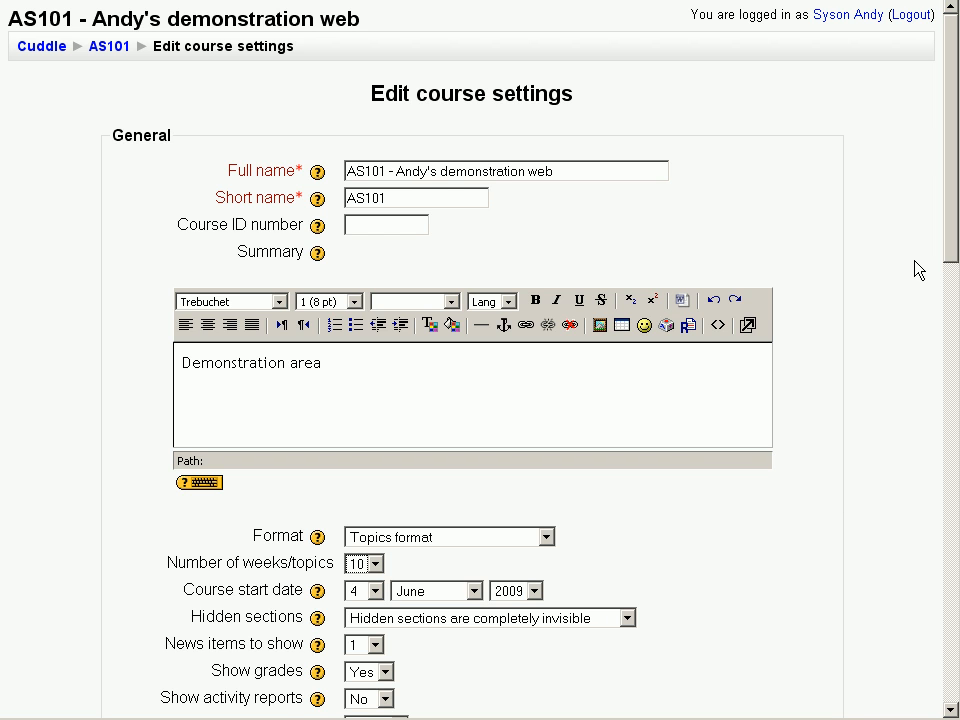
mouse_move(935, 250)
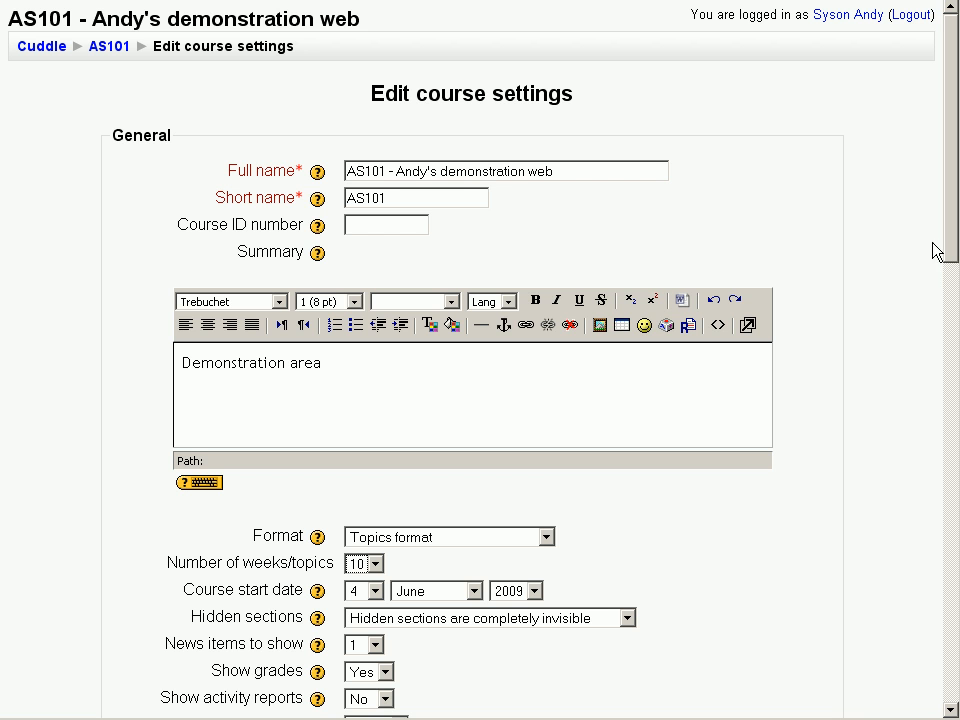
scroll("down", 3)
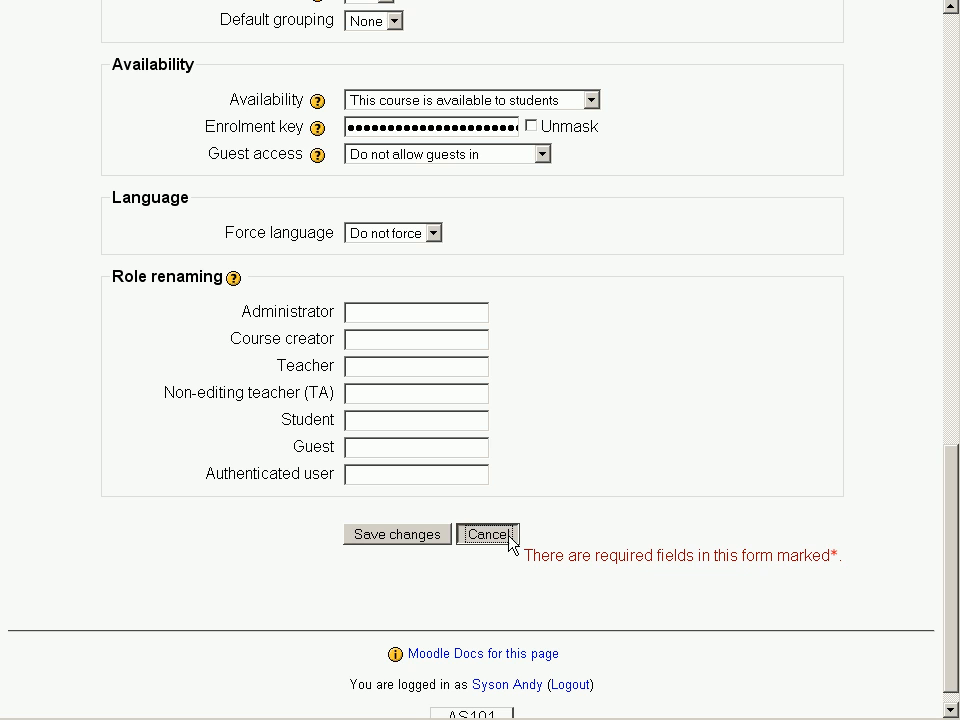
Step: Cancel the AS101 Edit course settings form without saving
left_click(487, 534)
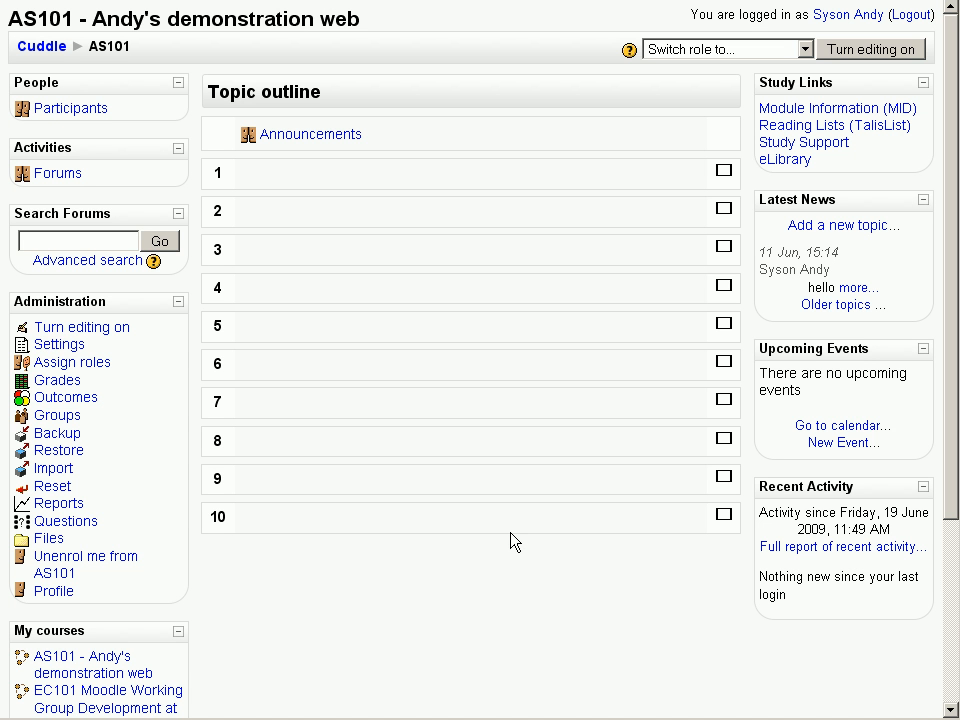
mouse_move(303, 451)
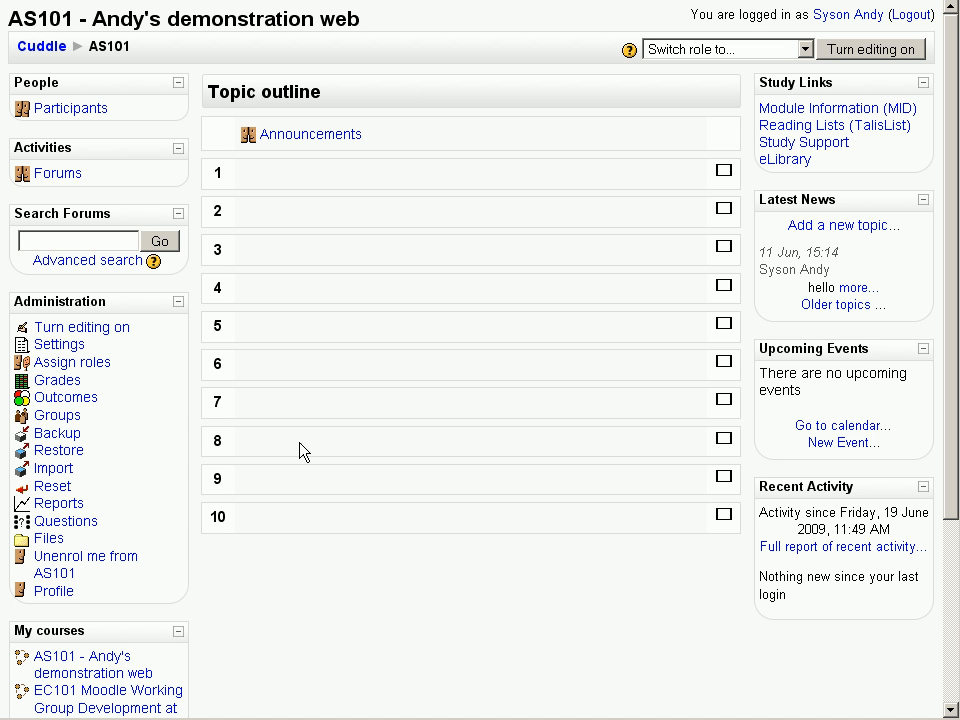
mouse_move(71, 362)
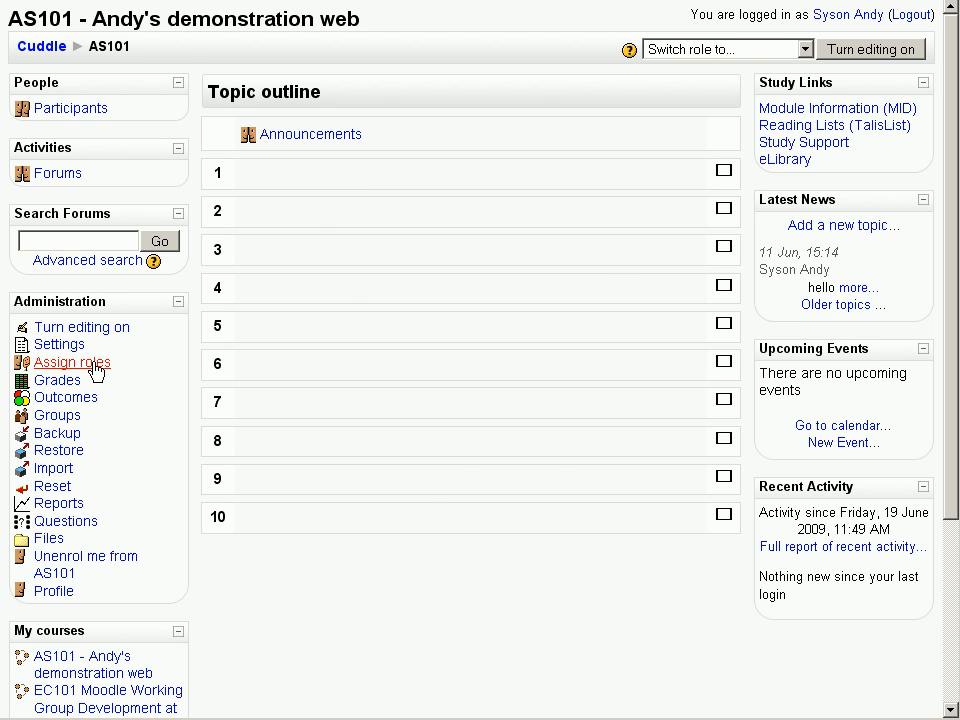
Step: Open the Assign roles page for AS101 from the Administration block
left_click(72, 362)
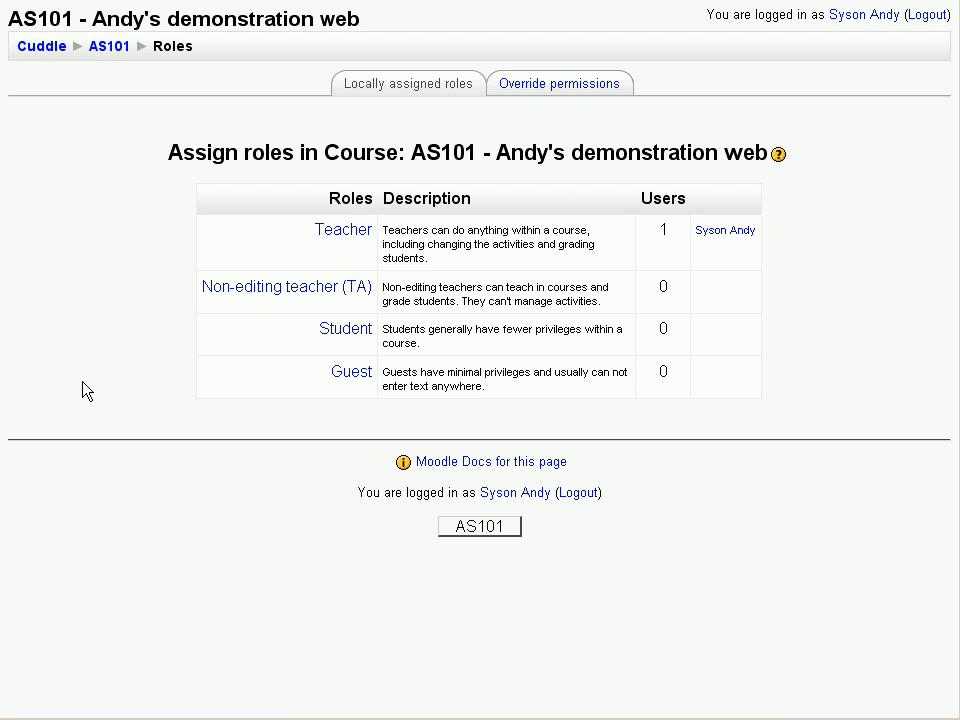
mouse_move(343, 230)
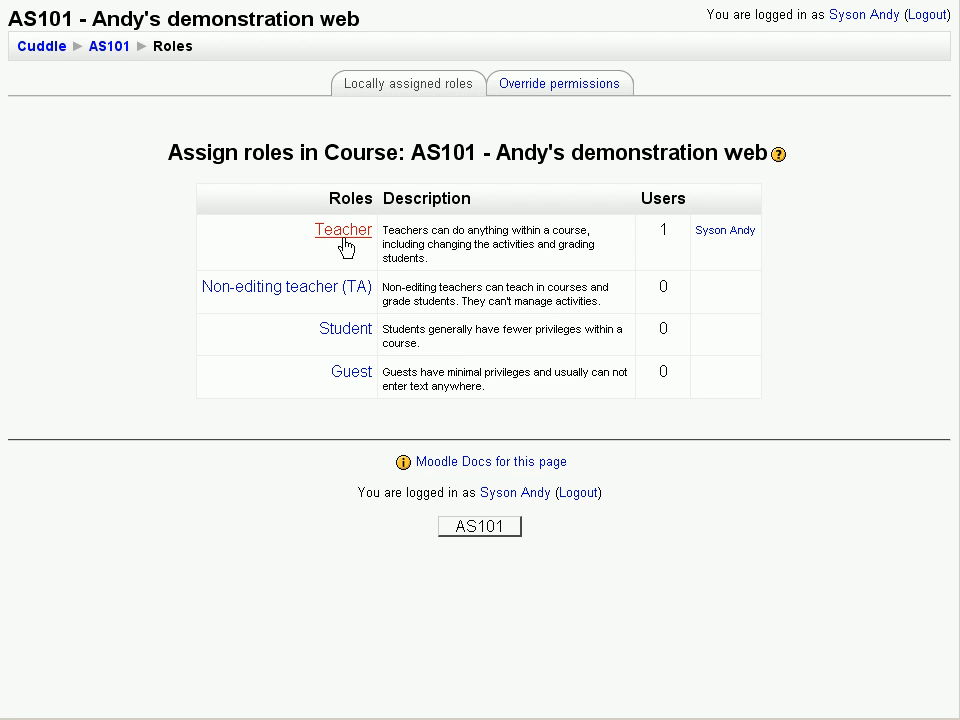
mouse_move(415, 190)
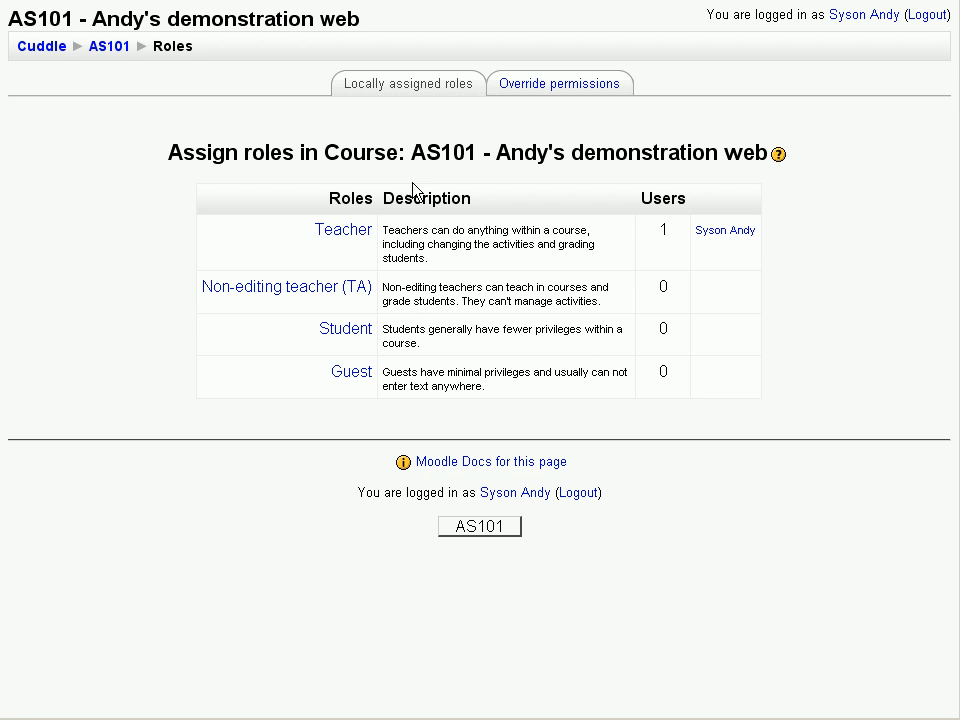
mouse_move(345, 329)
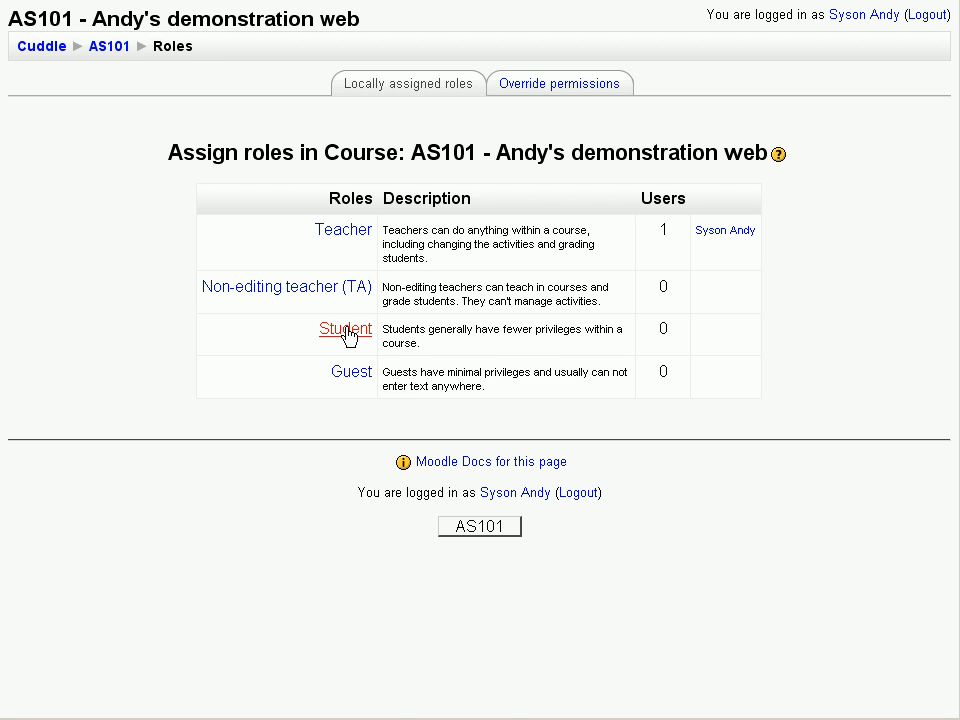
Step: Assign the Student role to student1 through student5 after searching 'stu'
left_click(346, 328)
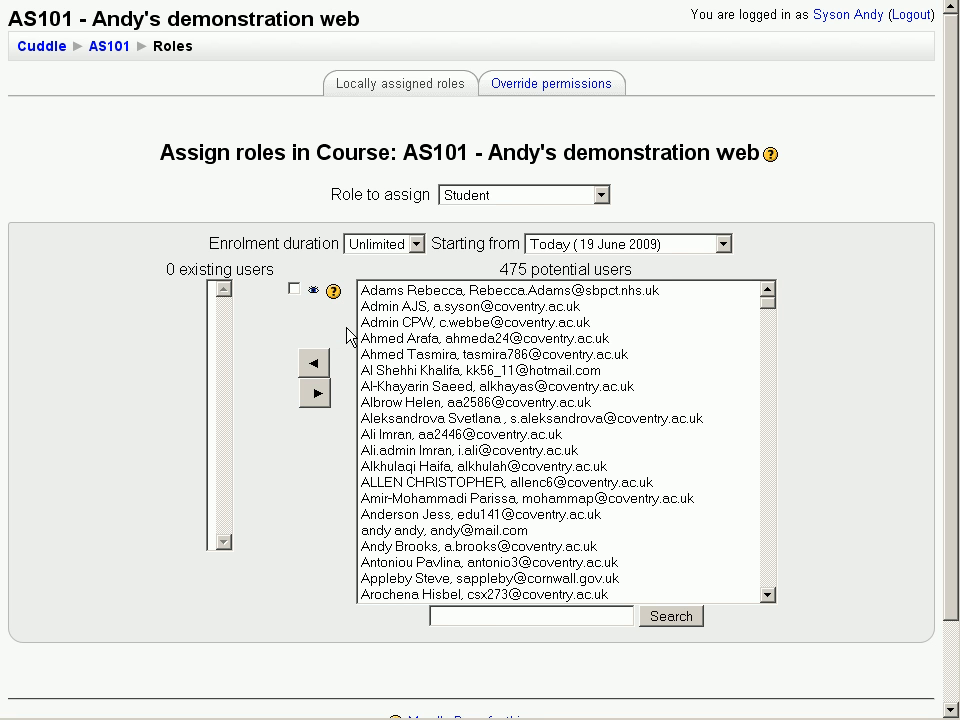
left_click(530, 615)
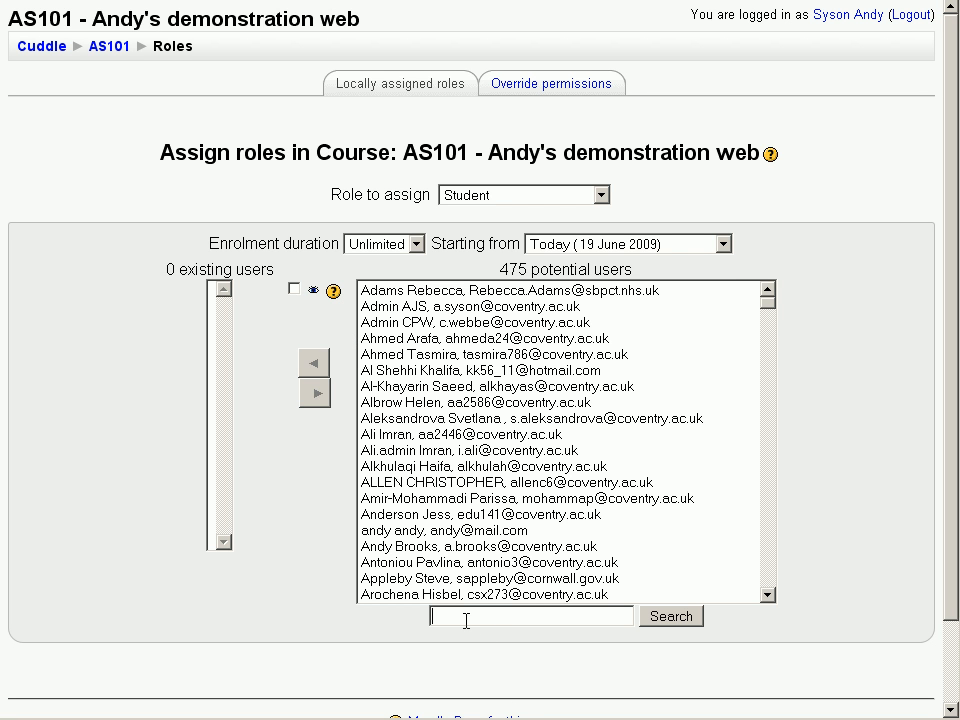
type("student")
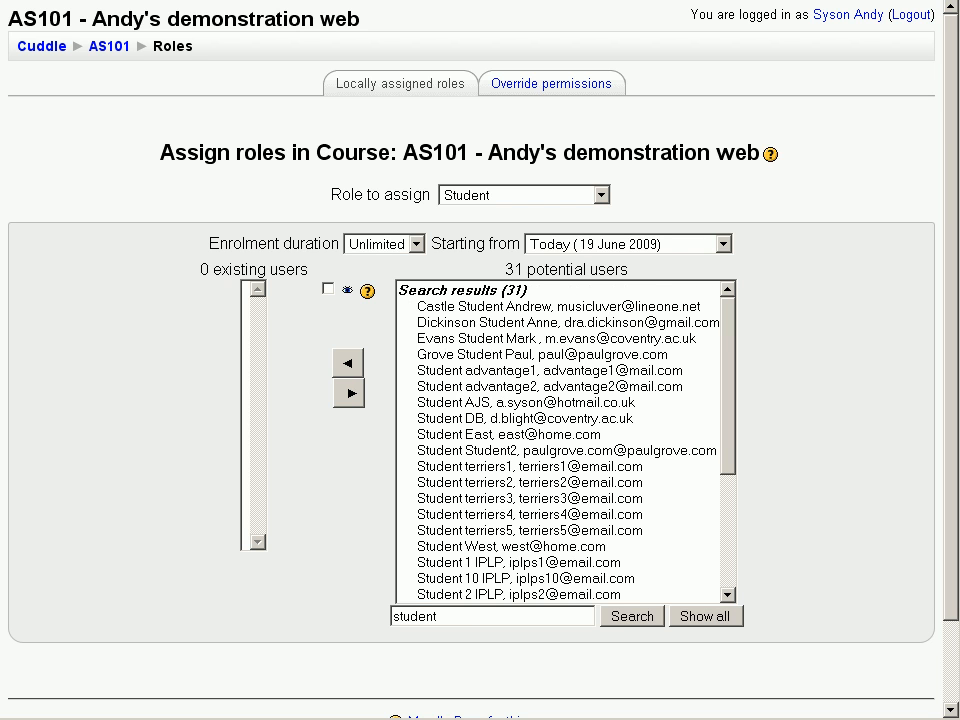
mouse_move(728, 453)
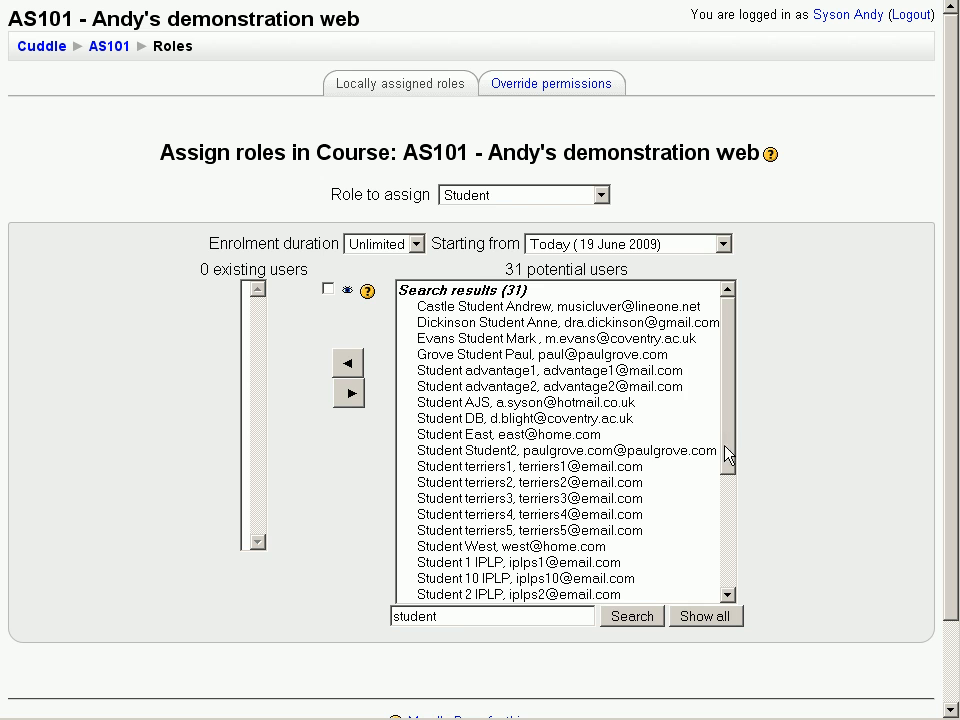
scroll("down", 3)
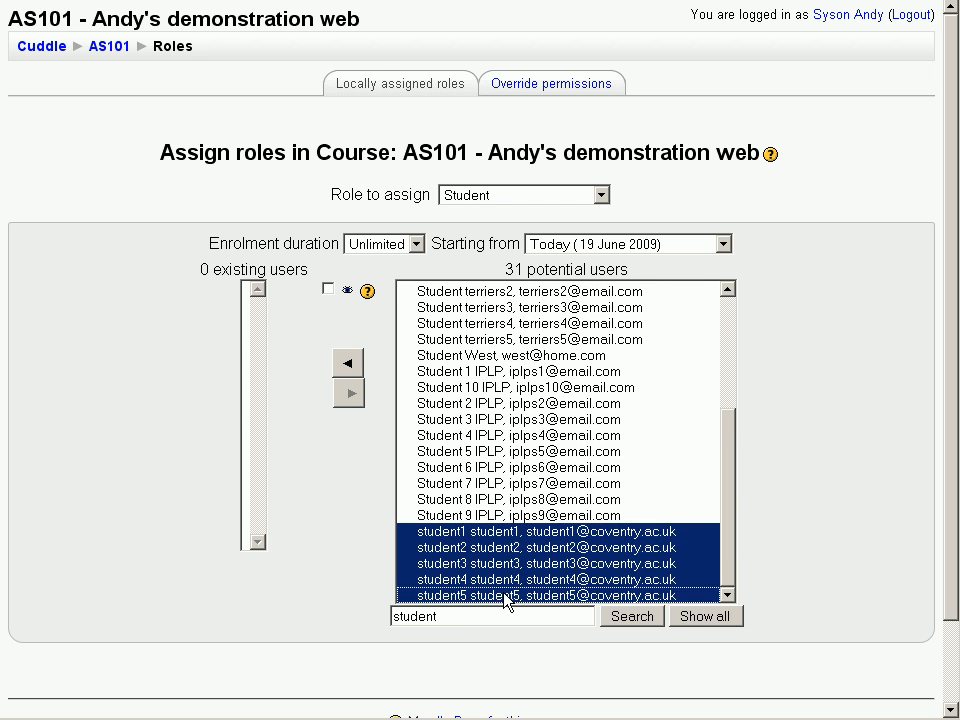
left_click(348, 362)
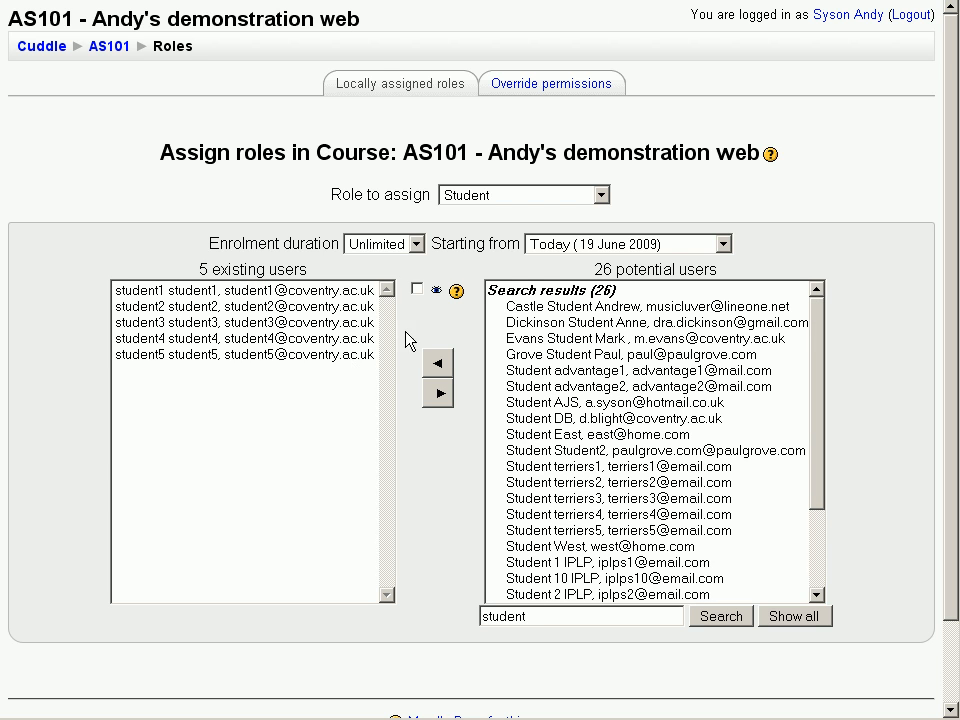
mouse_move(248, 375)
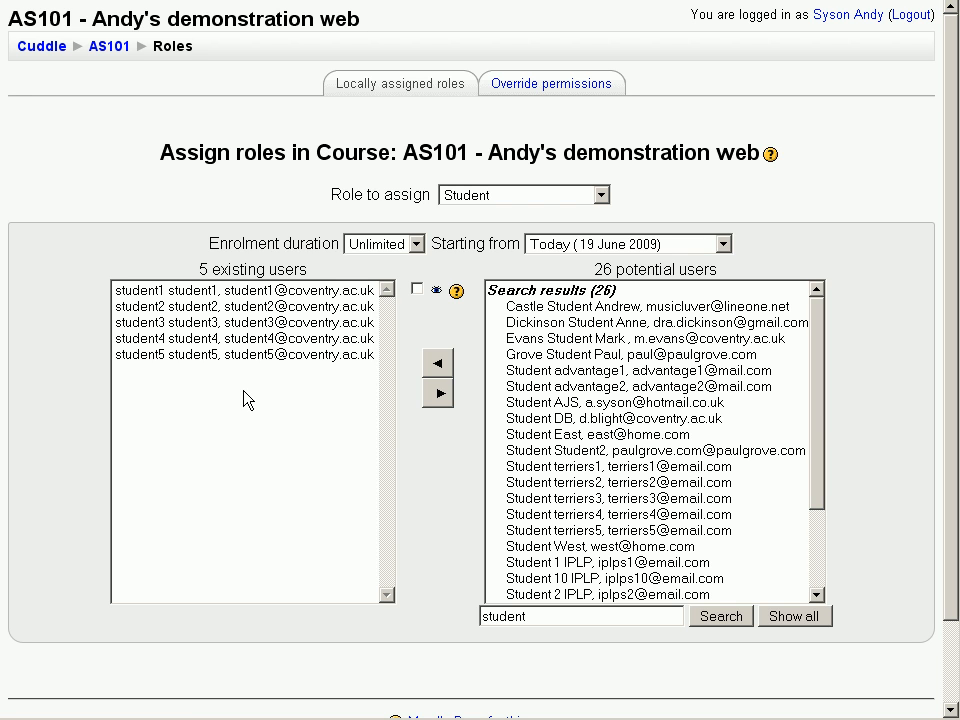
mouse_move(110, 46)
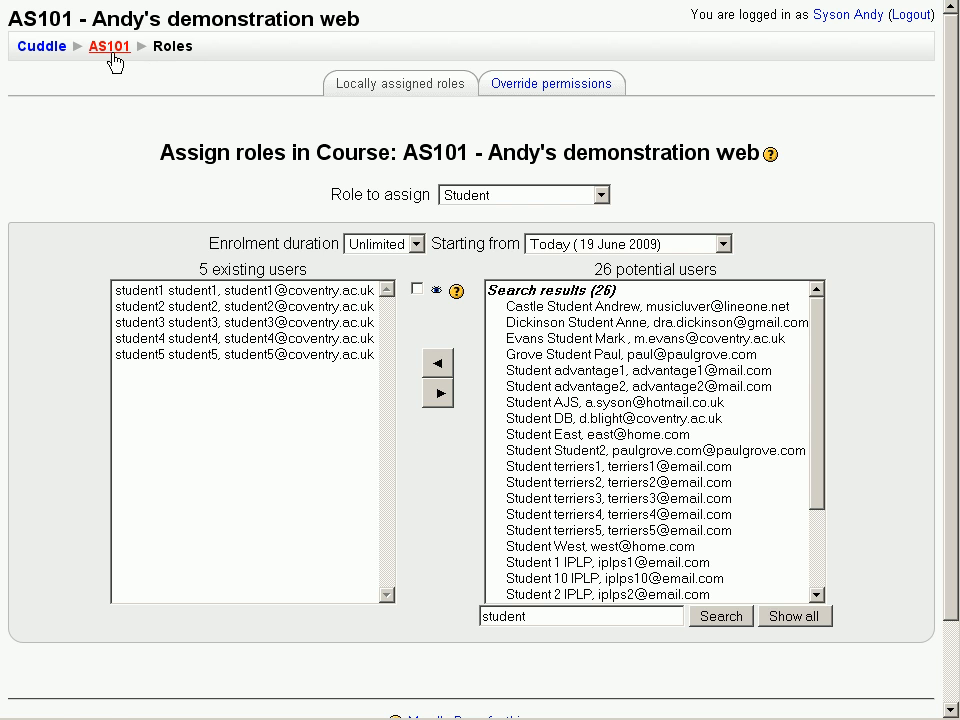
Step: Check the AS101 role overview lists five students, then return to the course page
left_click(110, 46)
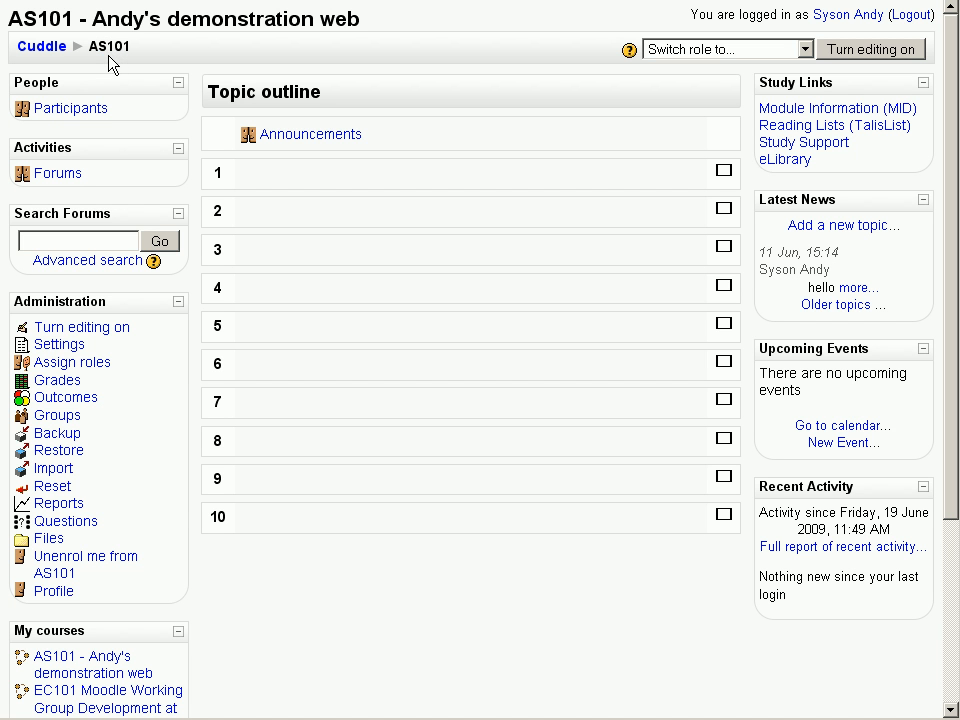
left_click(71, 361)
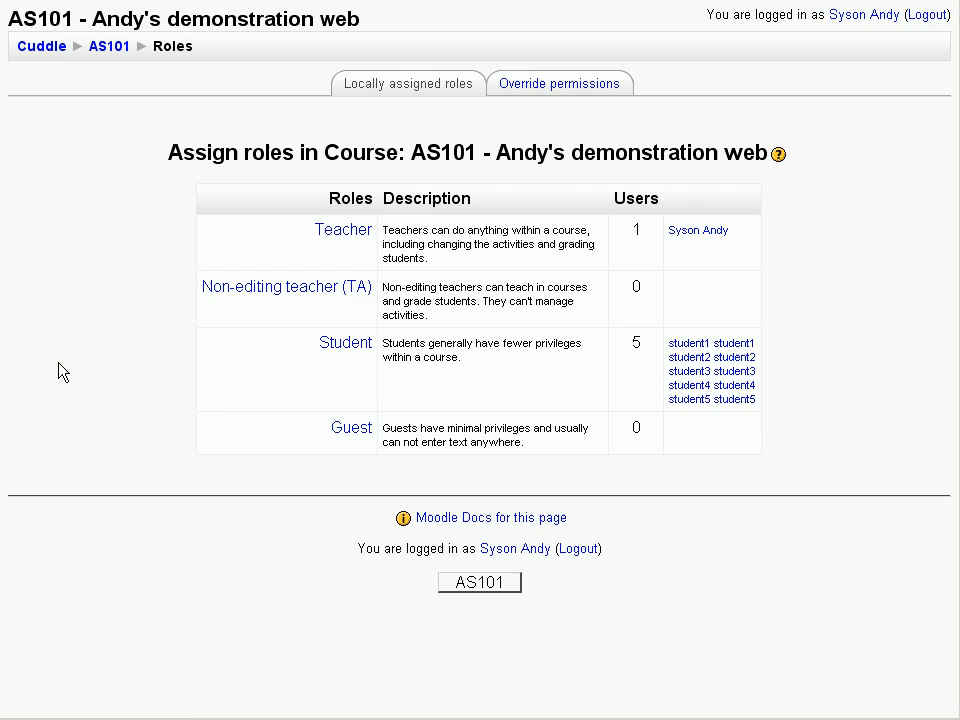
mouse_move(731, 397)
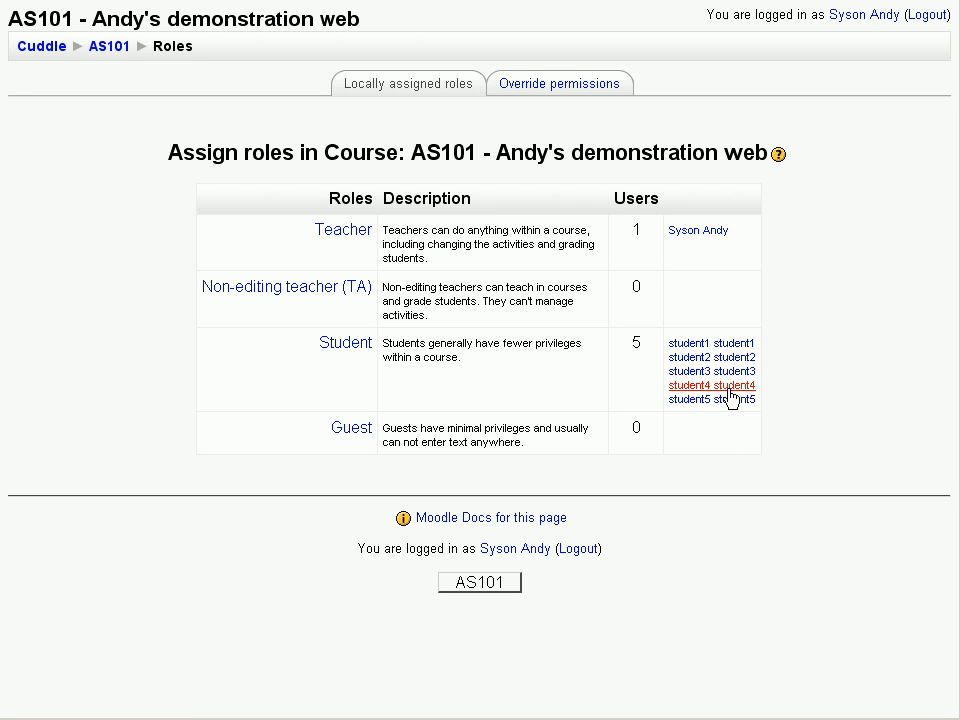
left_click(109, 45)
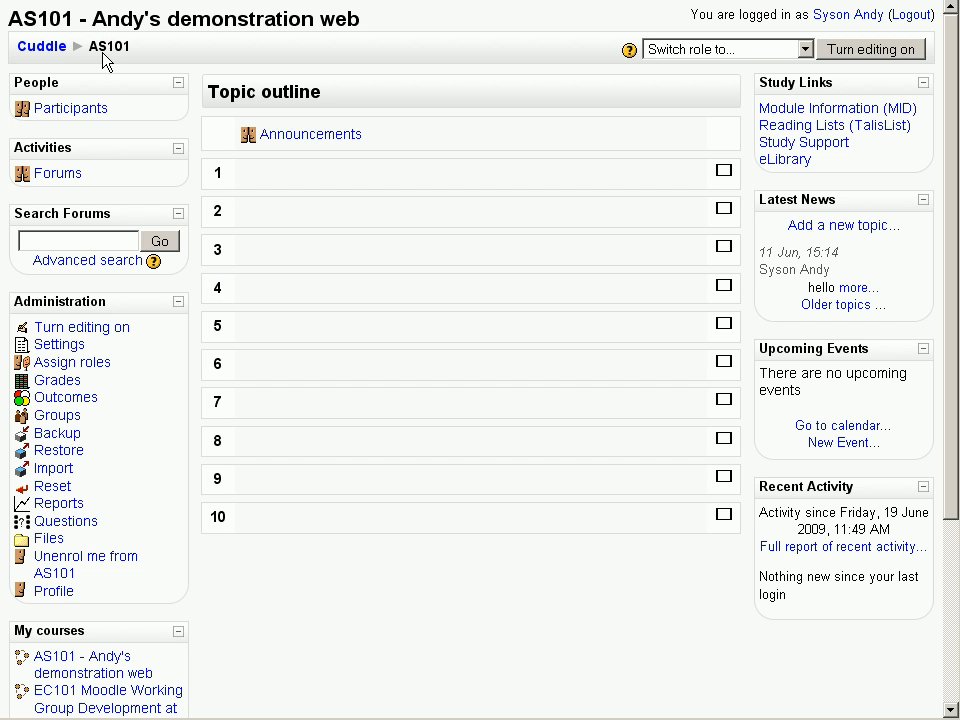
mouse_move(100, 51)
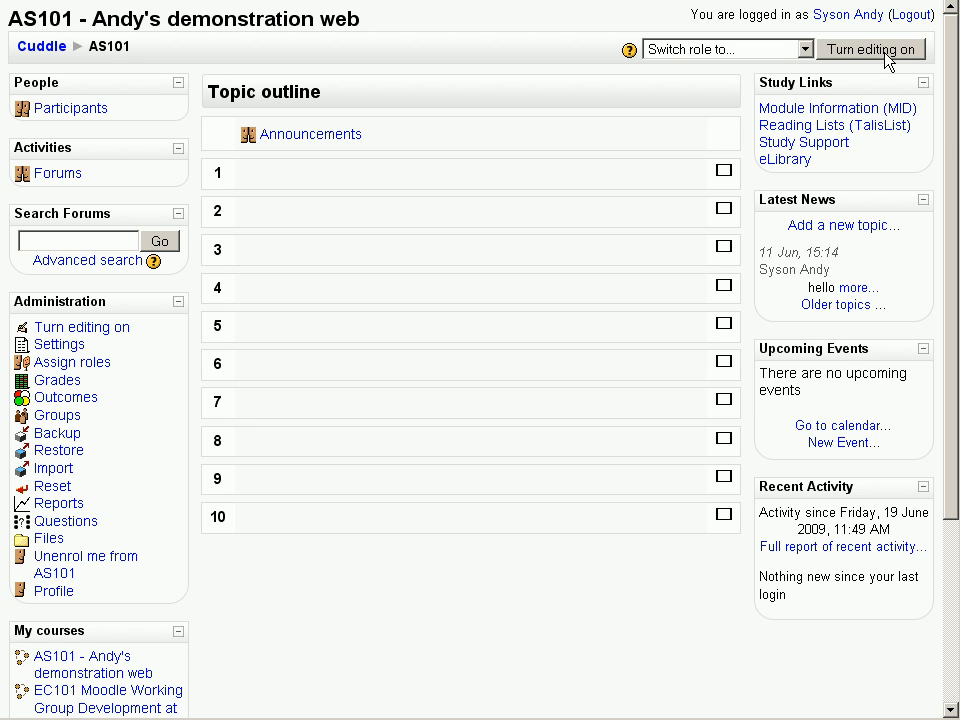
left_click(870, 49)
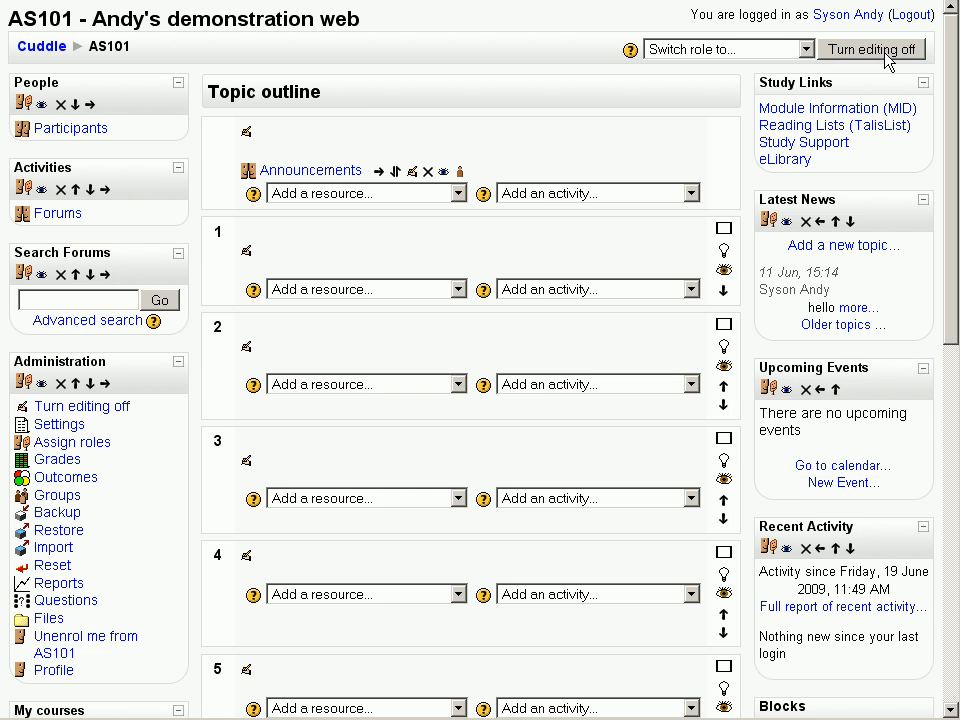
mouse_move(645, 215)
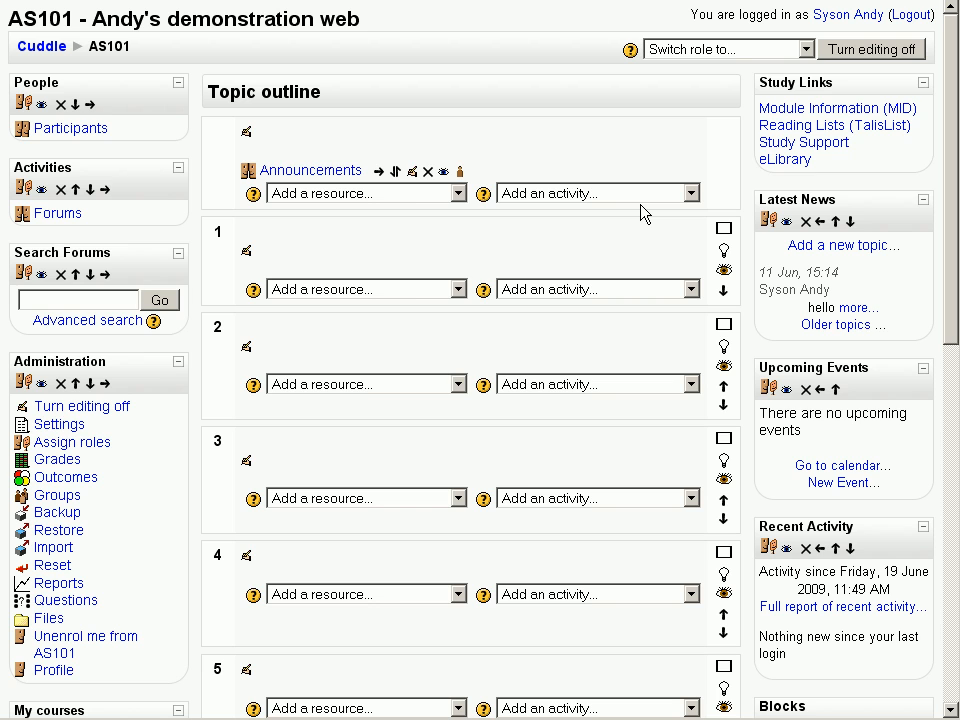
mouse_move(478, 190)
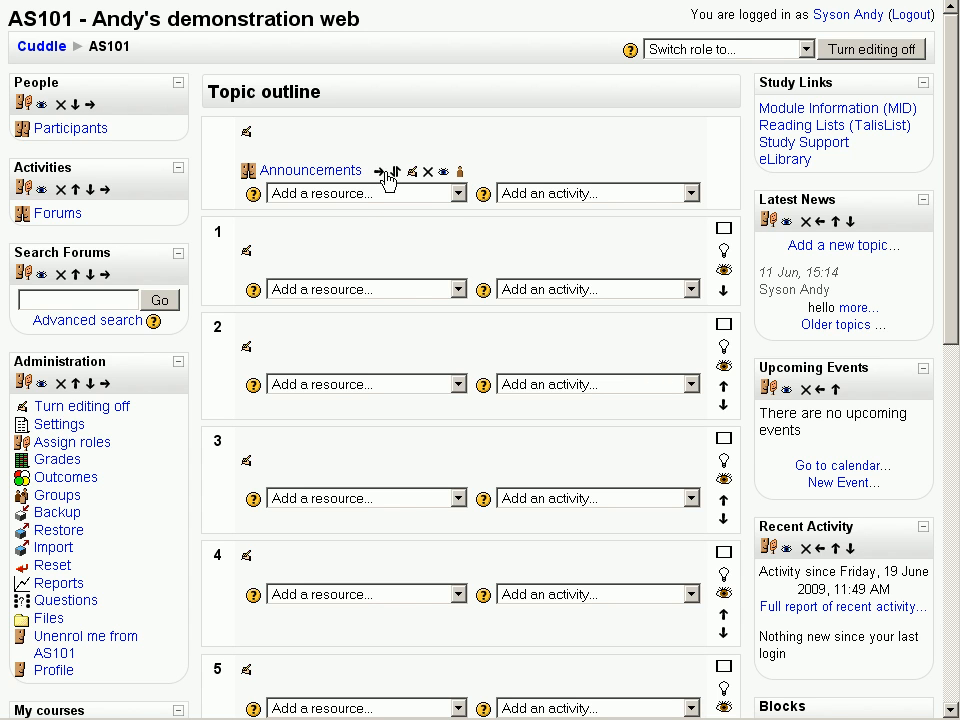
mouse_move(414, 180)
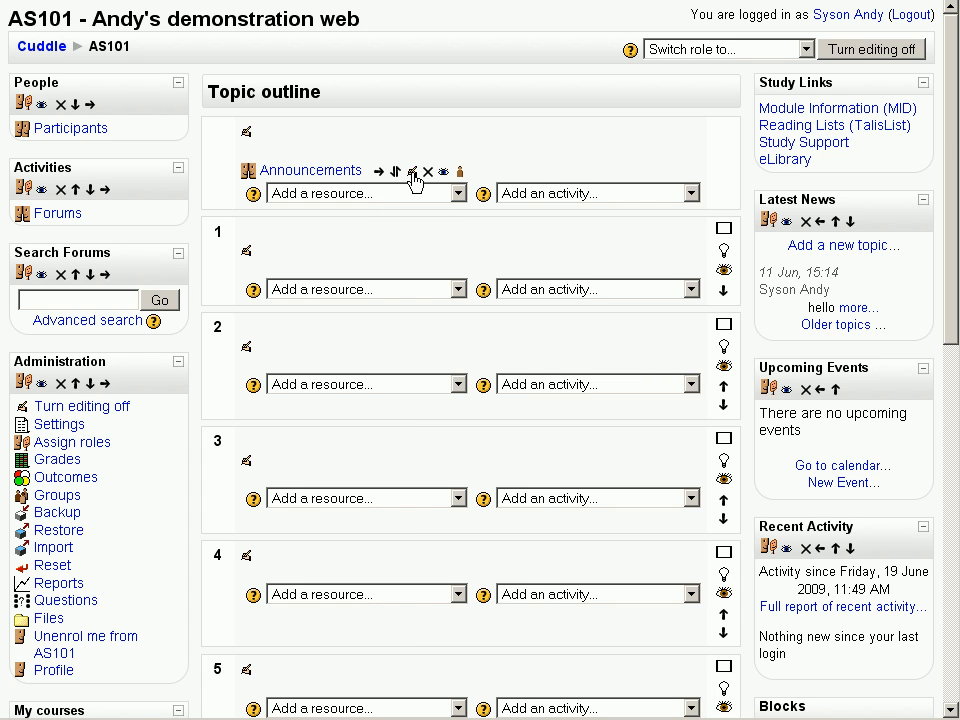
mouse_move(411, 171)
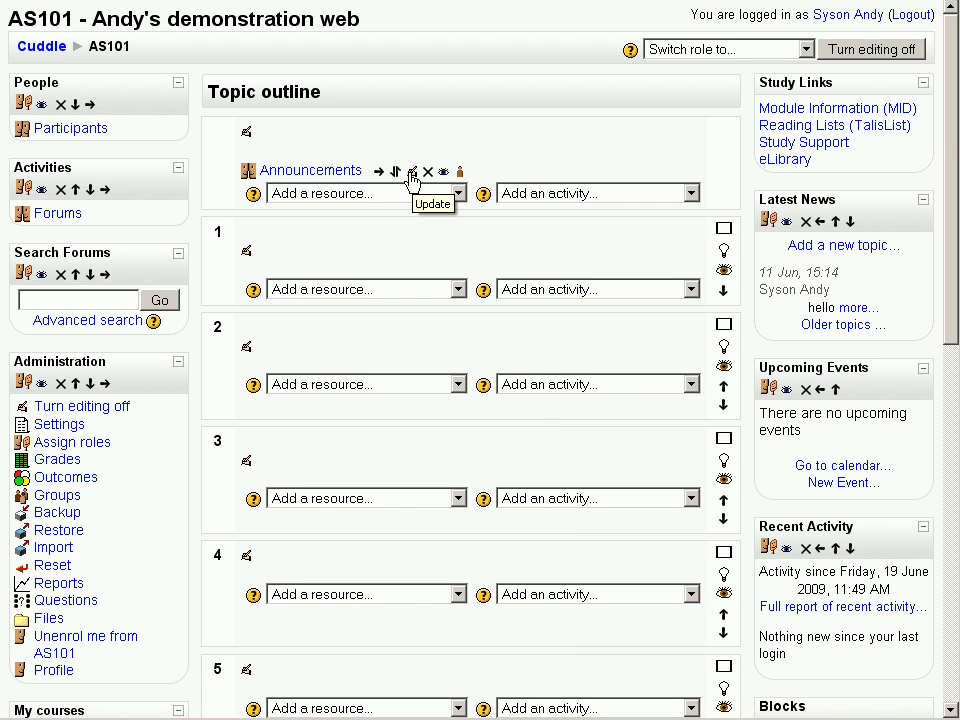
mouse_move(435, 178)
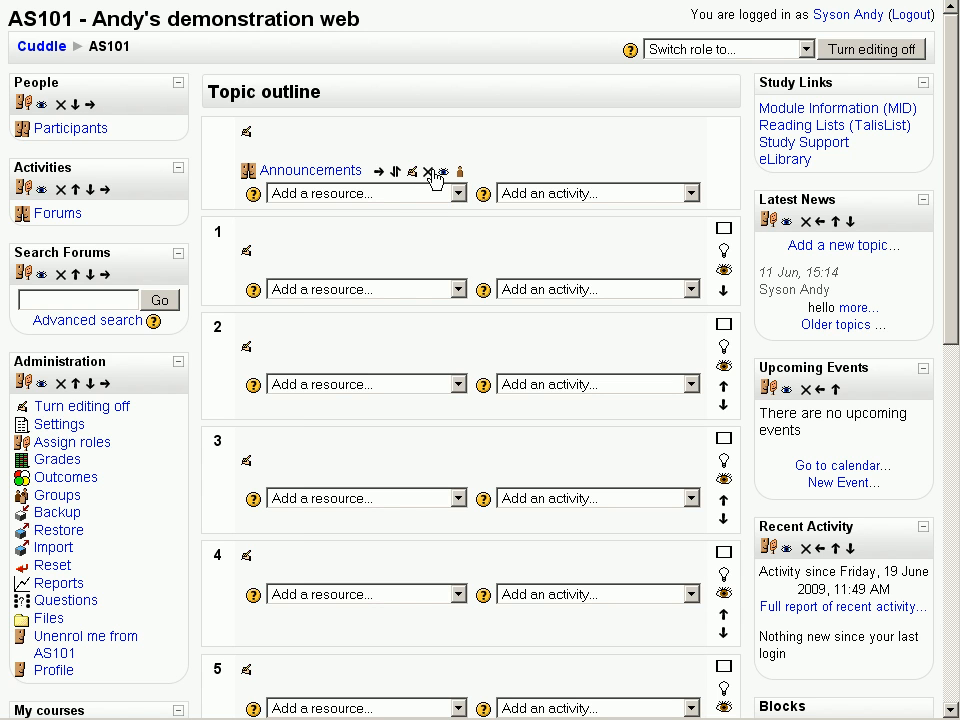
mouse_move(448, 178)
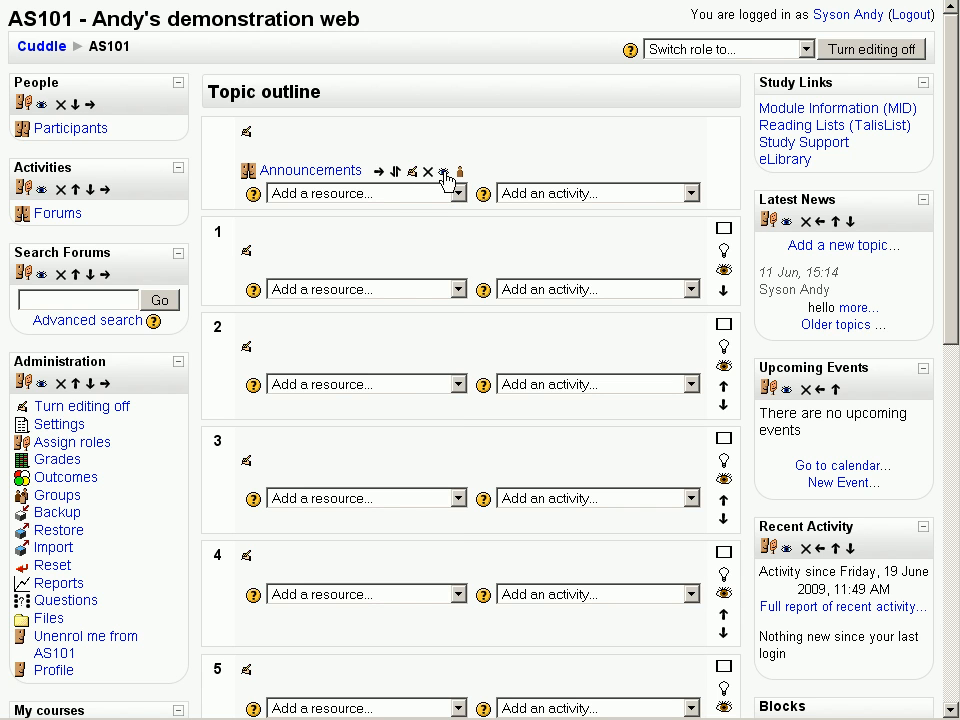
mouse_move(459, 170)
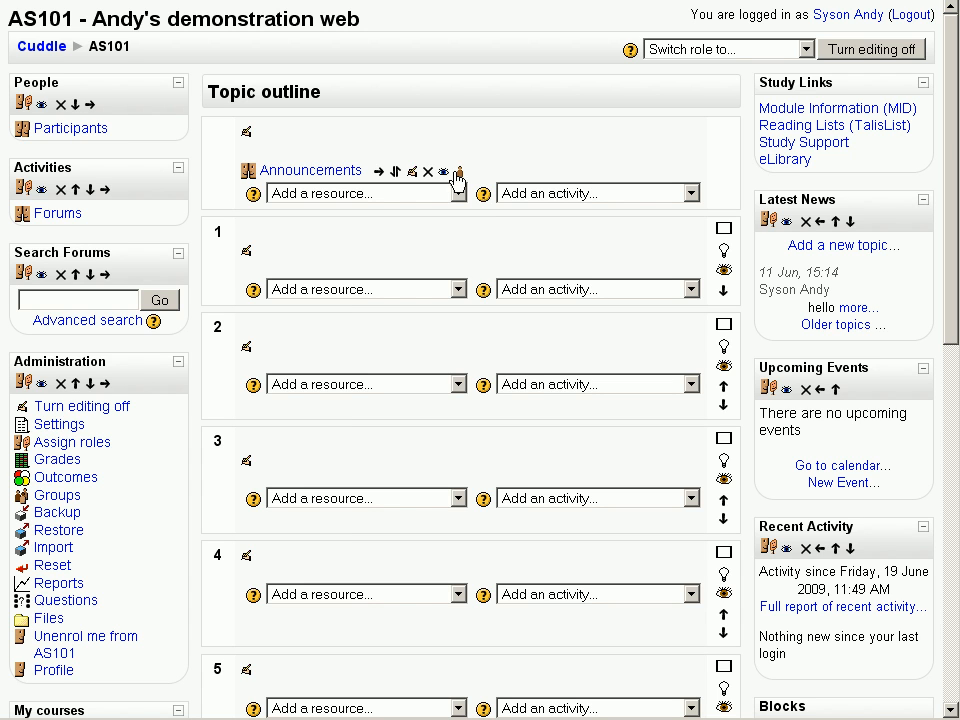
mouse_move(459, 172)
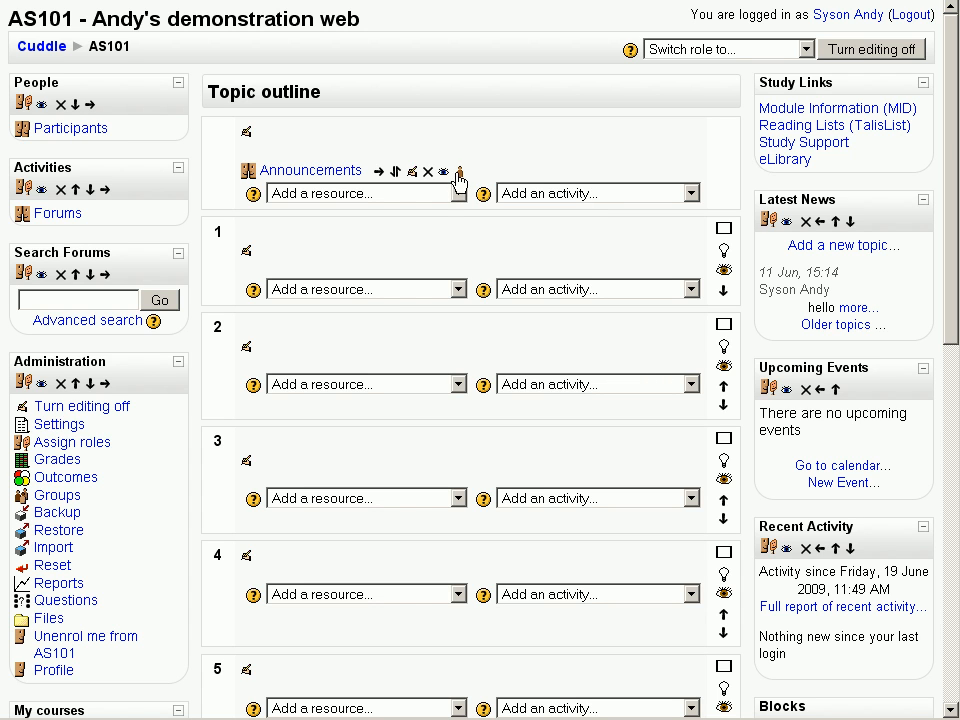
mouse_move(459, 174)
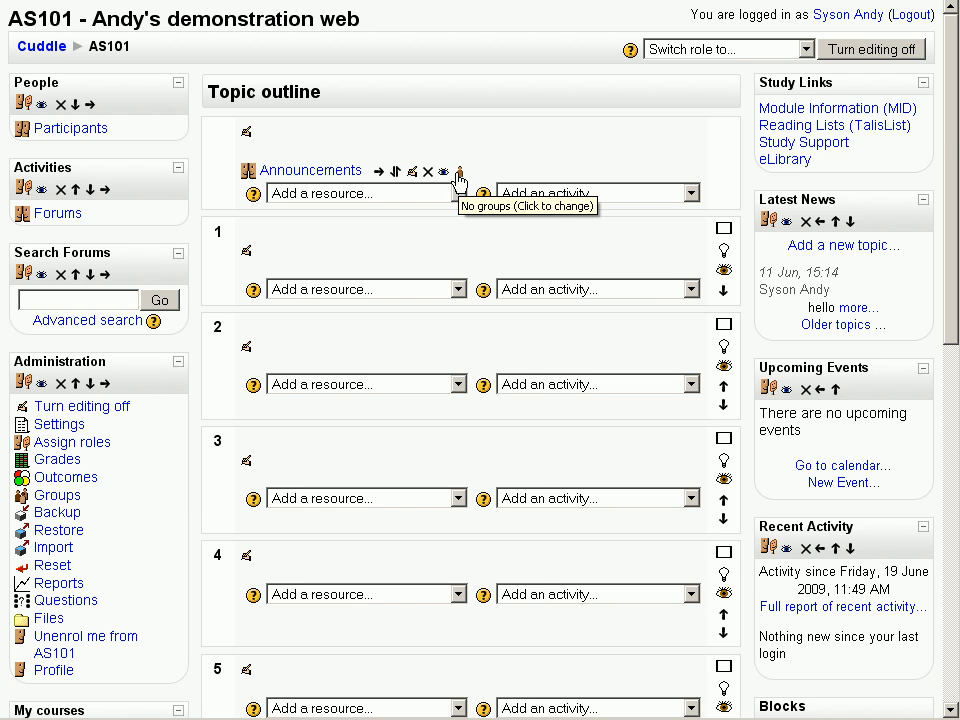
mouse_move(669, 419)
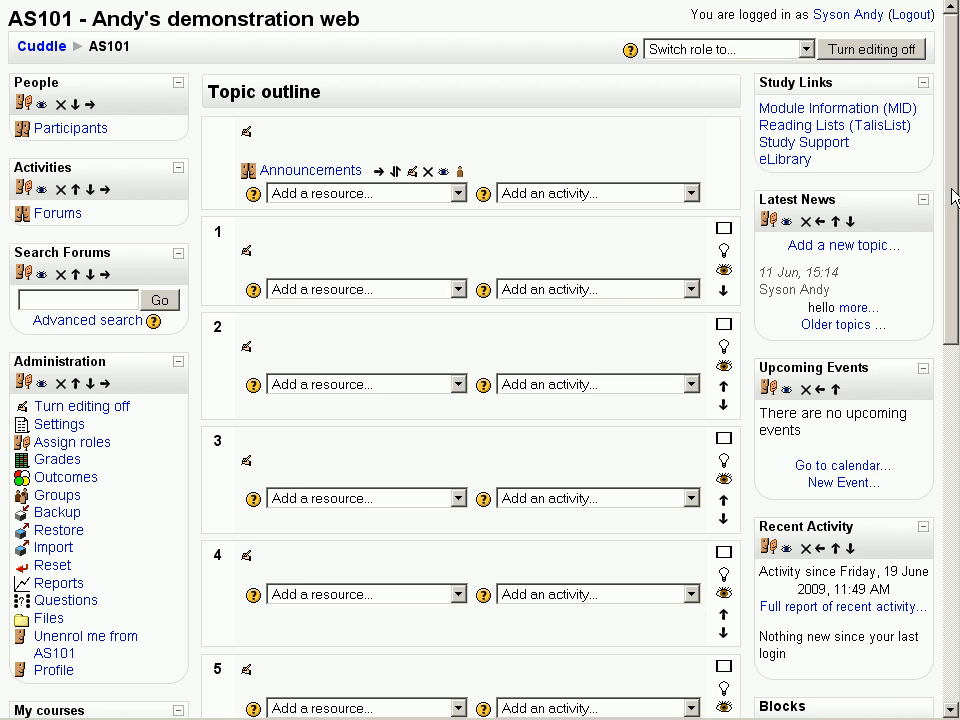
Step: Add an HTML block to AS101 using the Blocks block's Add... dropdown
scroll("down", 3)
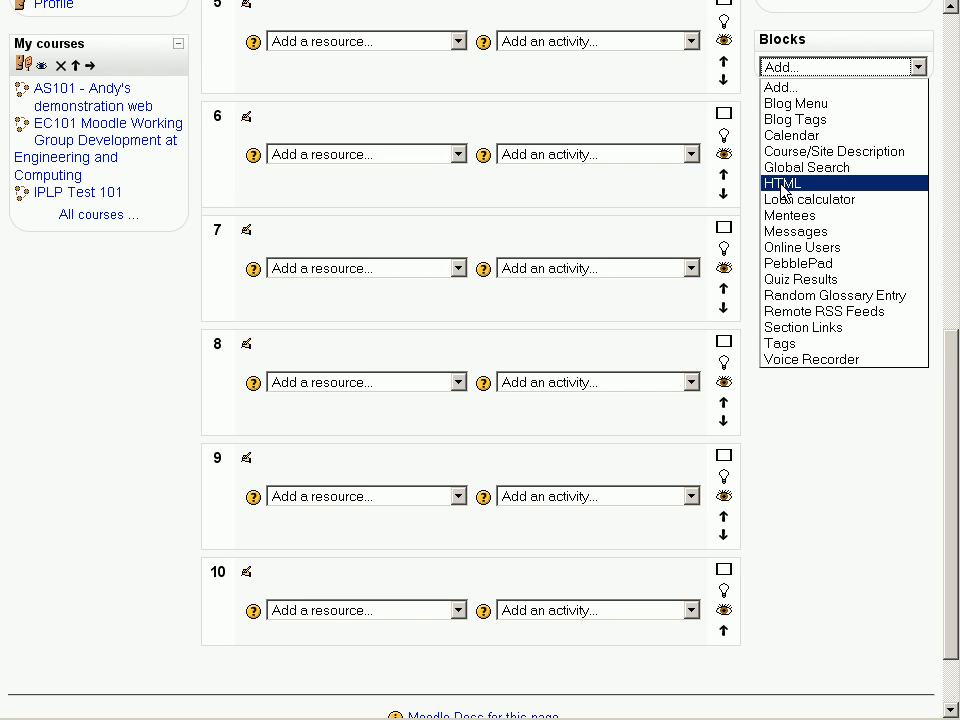
left_click(783, 183)
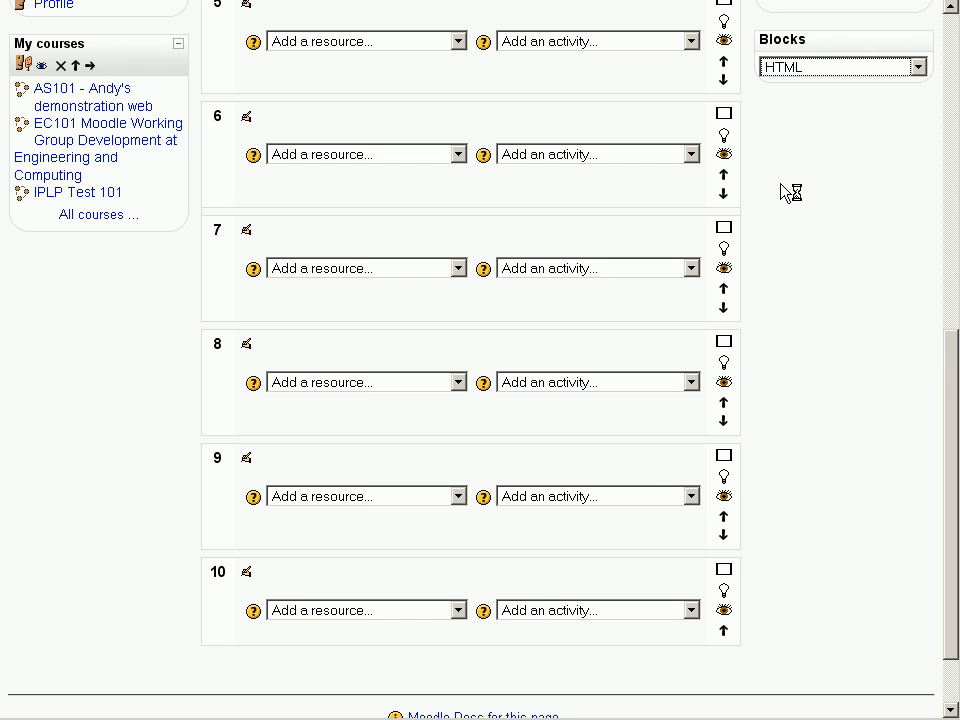
scroll("up", 3)
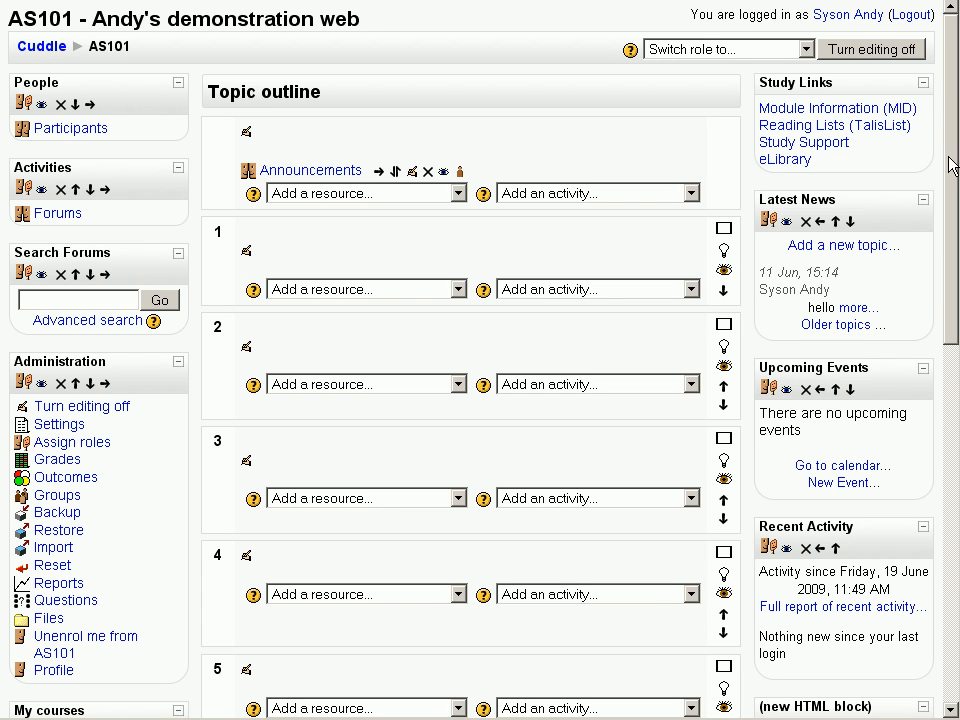
scroll("down", 3)
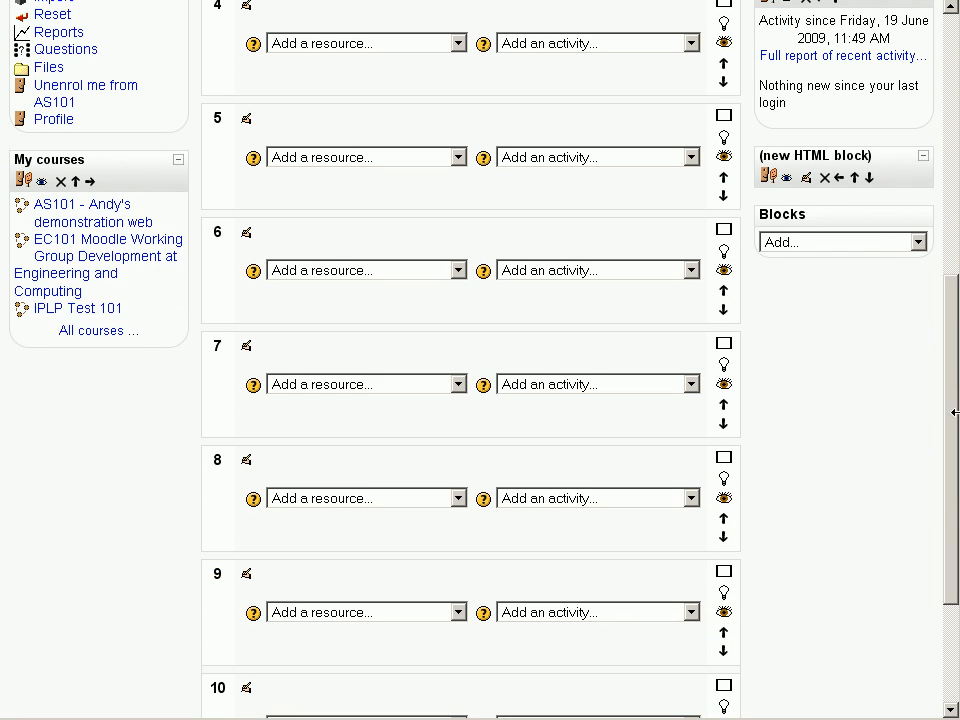
left_click(806, 176)
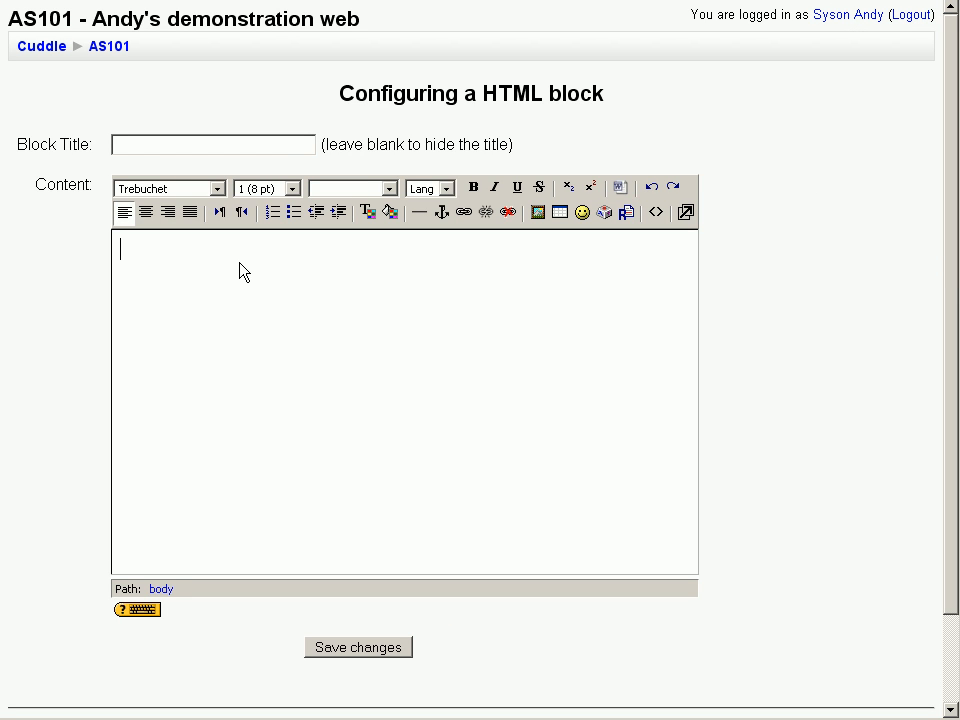
type("bbc")
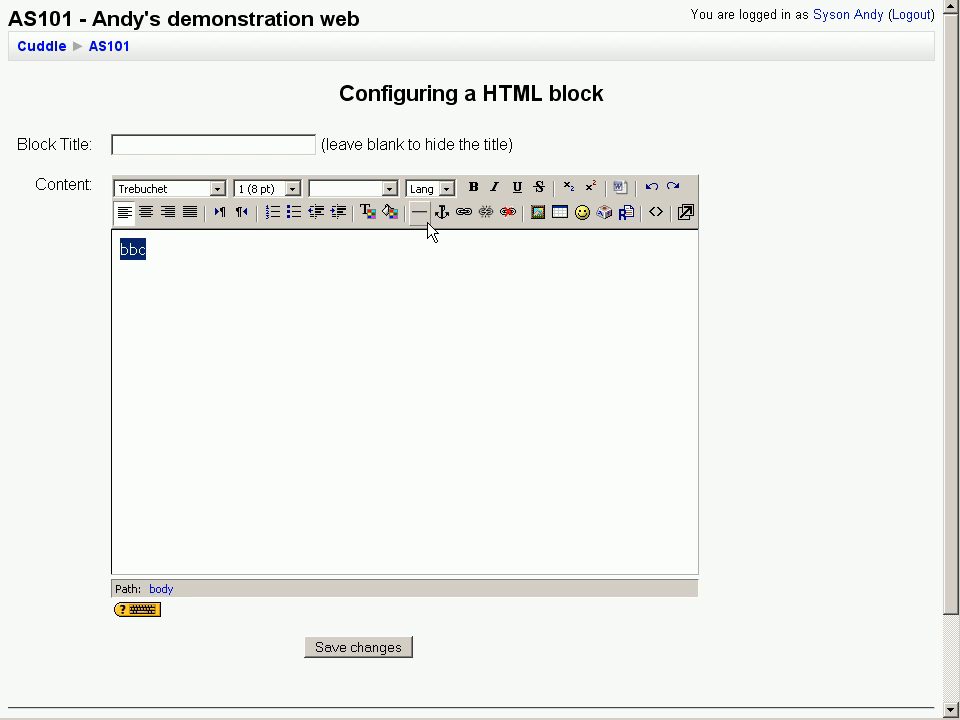
left_click(463, 211)
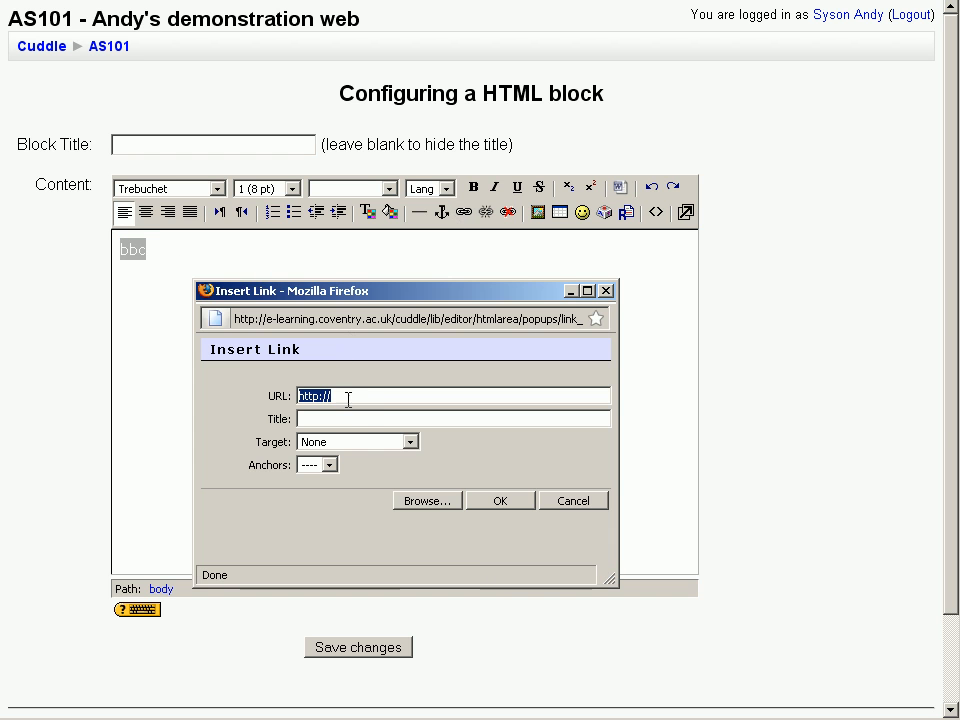
type("bbb")
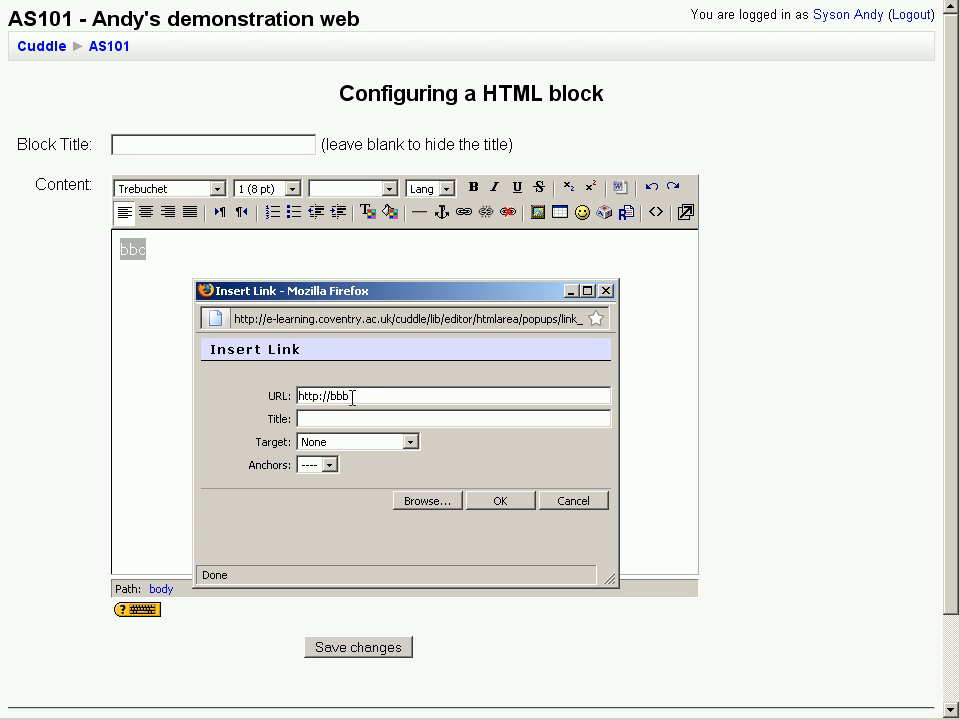
type("c.")
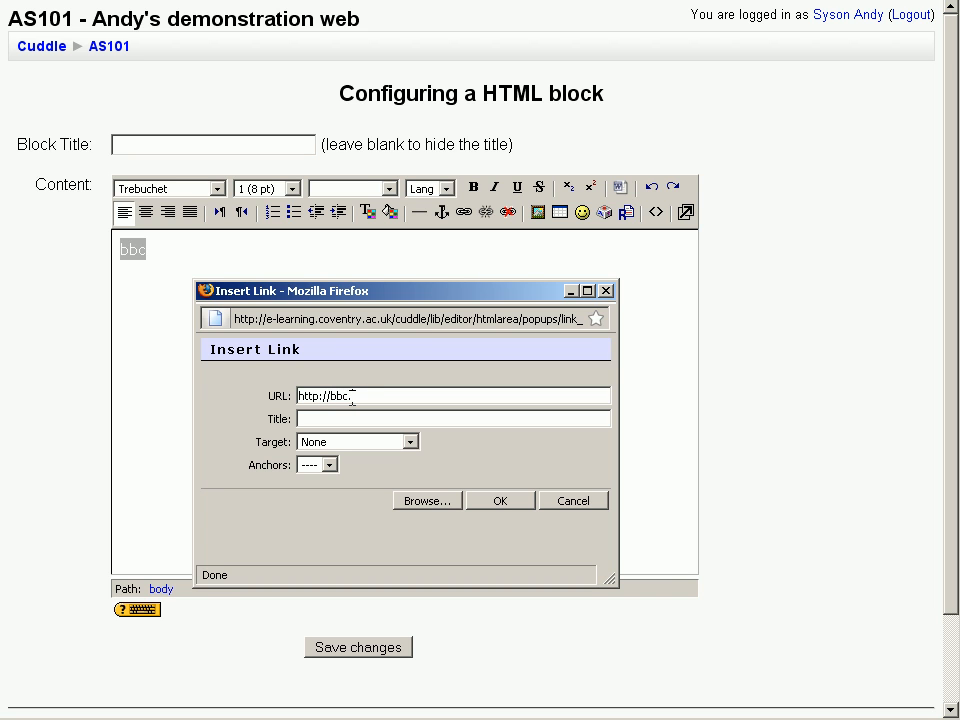
type("co.")
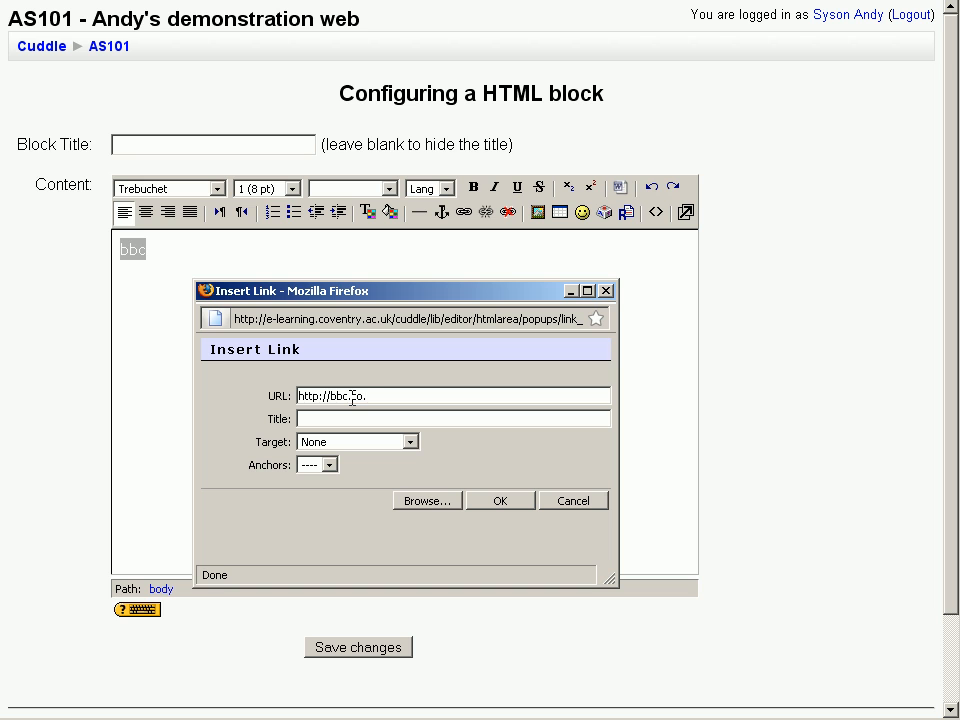
left_click(408, 441)
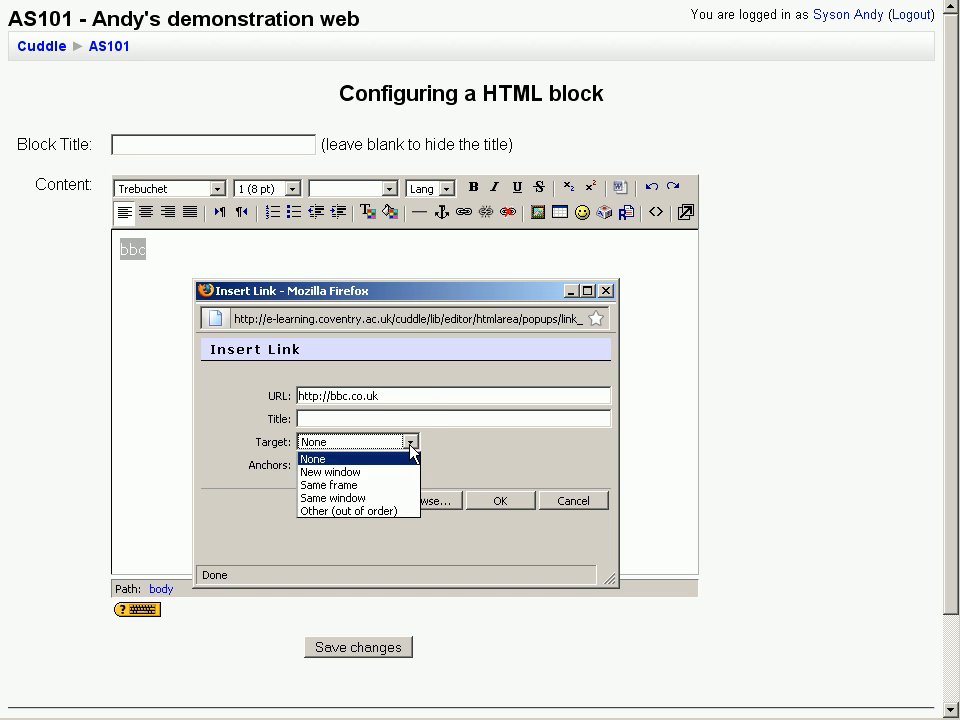
left_click(330, 471)
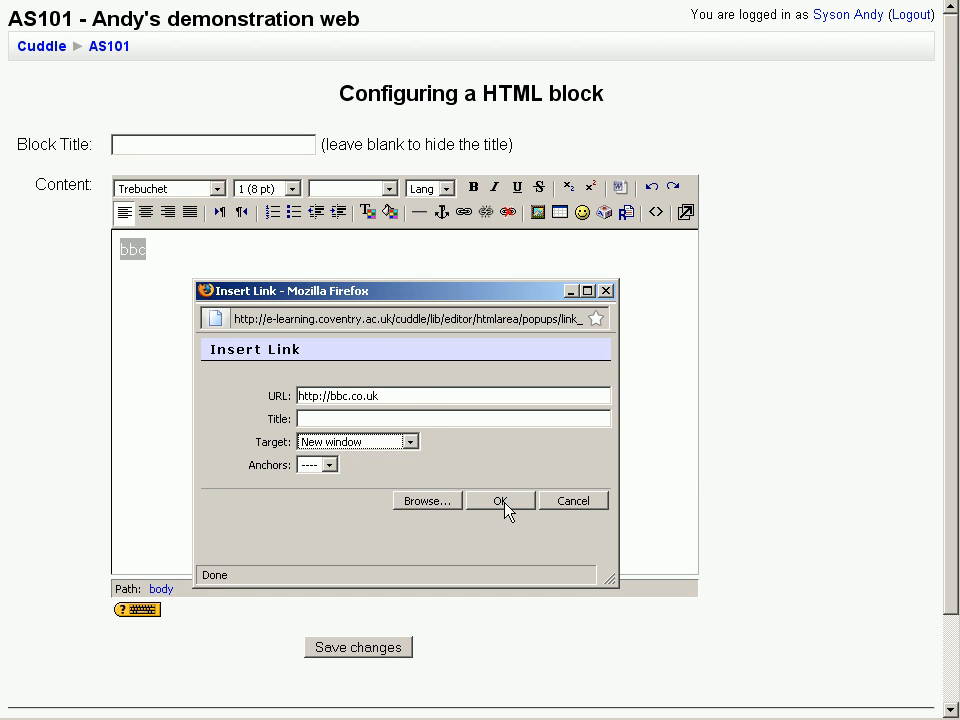
left_click(500, 500)
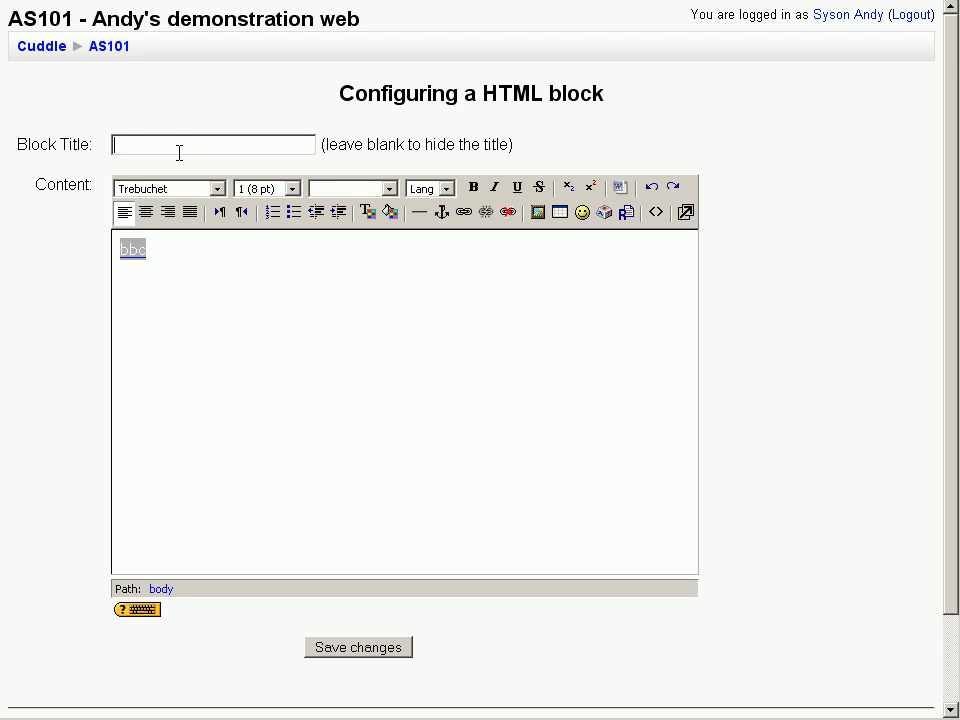
Step: Title the block 'Links', save it, turn editing off and test the bbc link
type("Links")
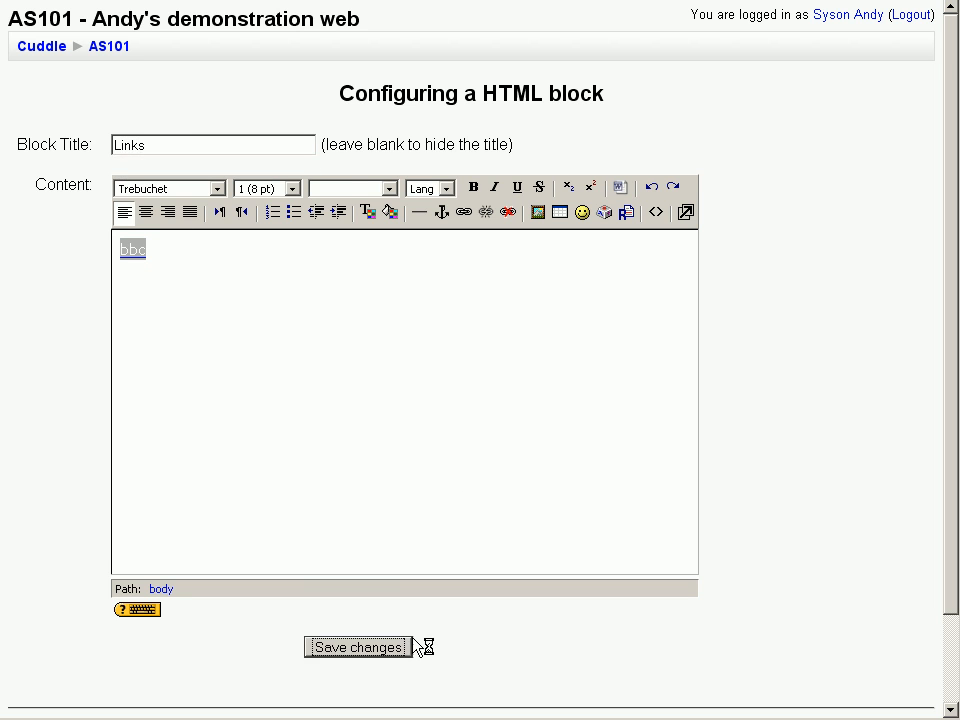
left_click(356, 647)
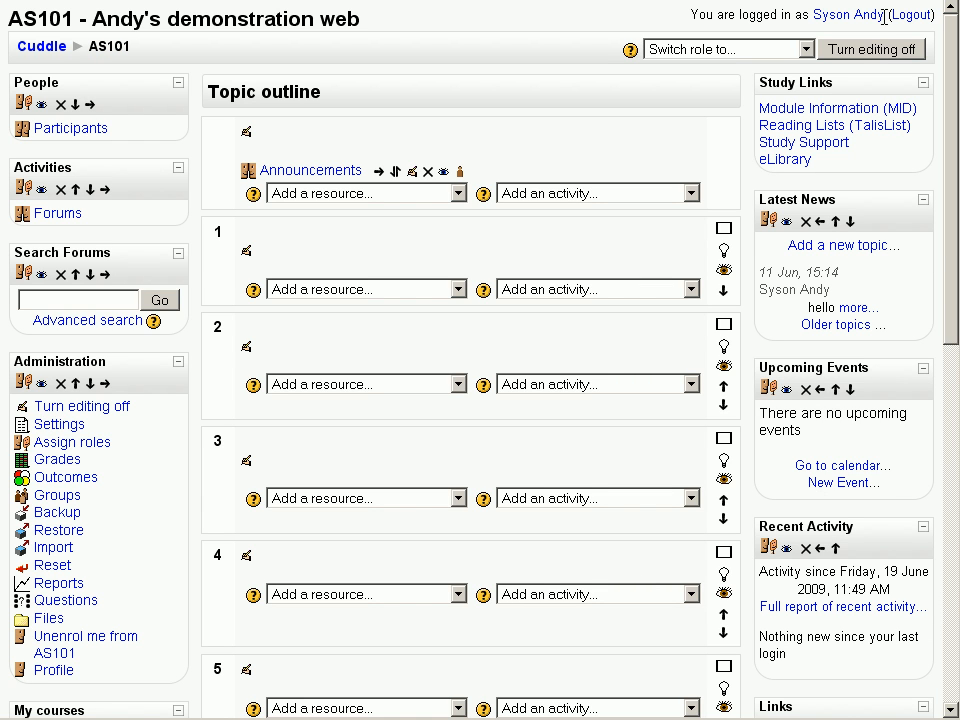
left_click(871, 48)
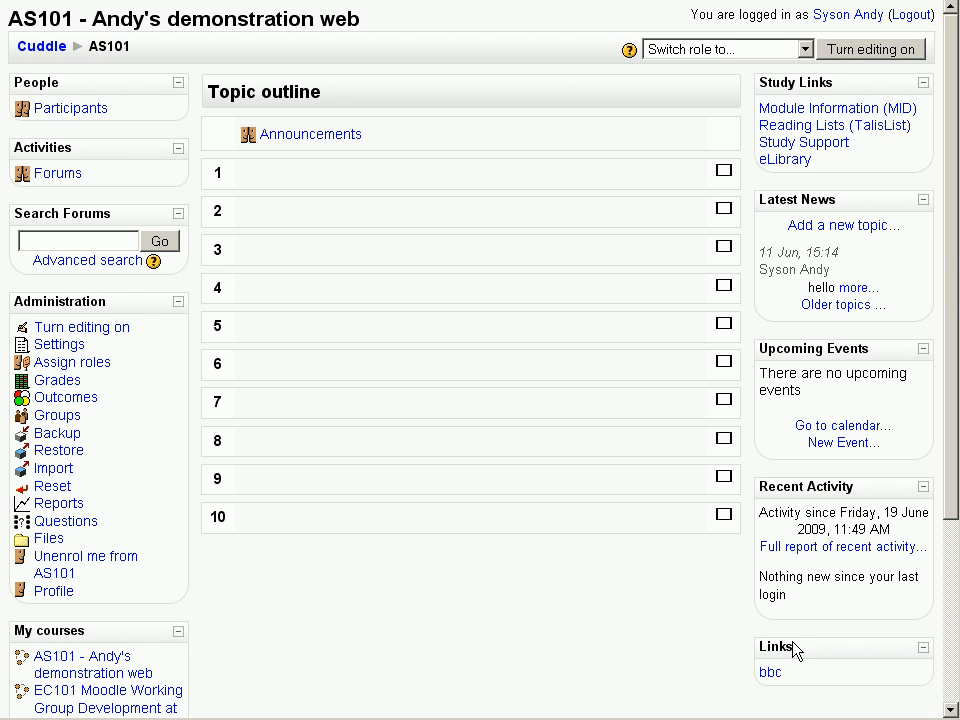
mouse_move(770, 672)
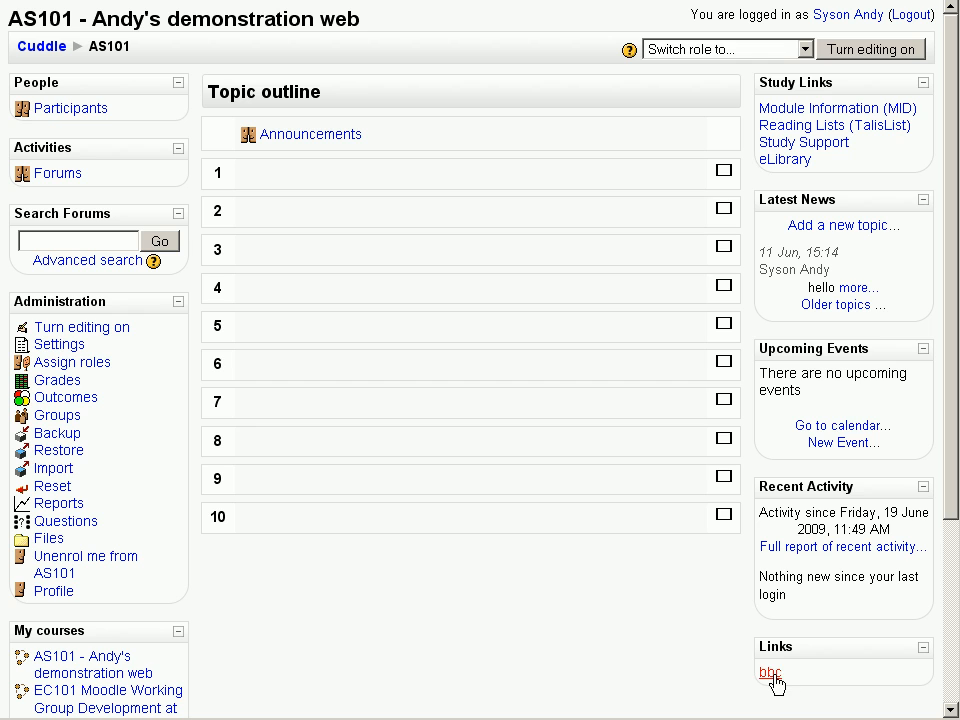
left_click(770, 672)
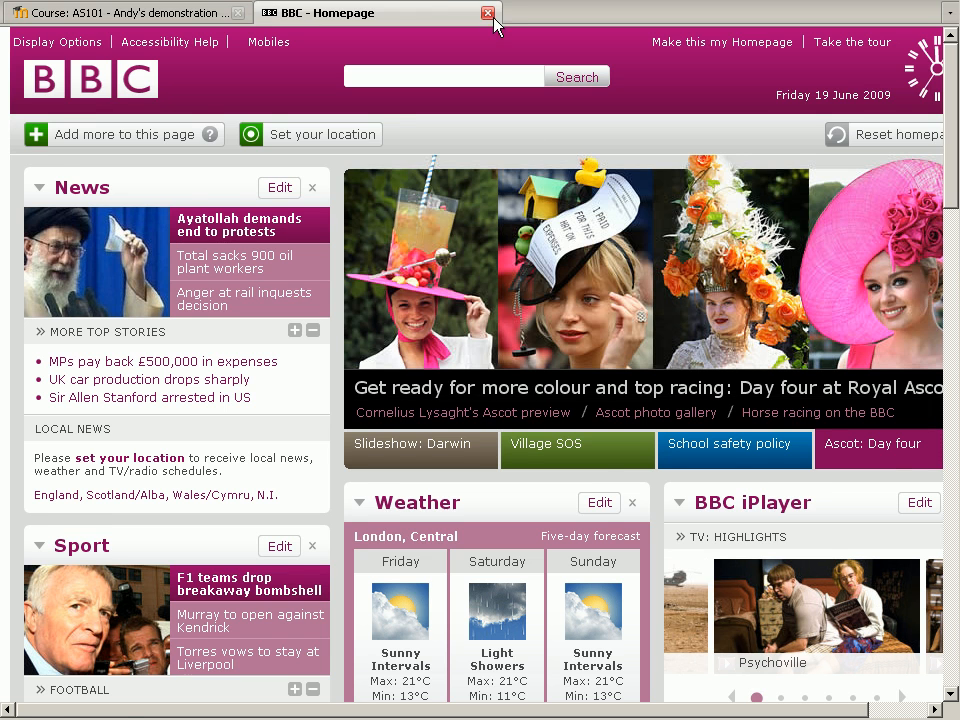
left_click(130, 12)
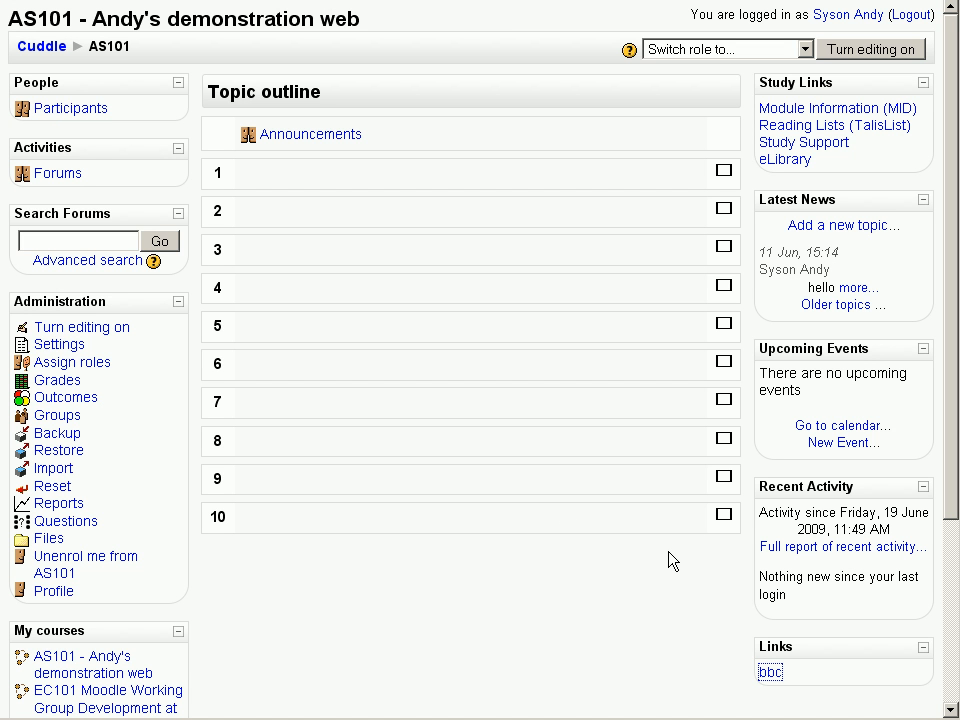